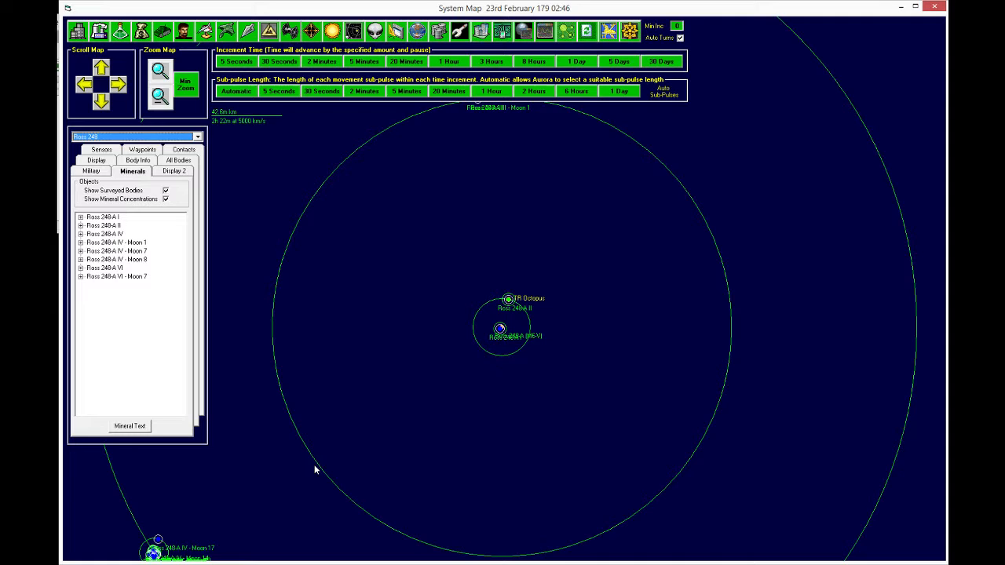
pyautogui.moveTo(453, 360)
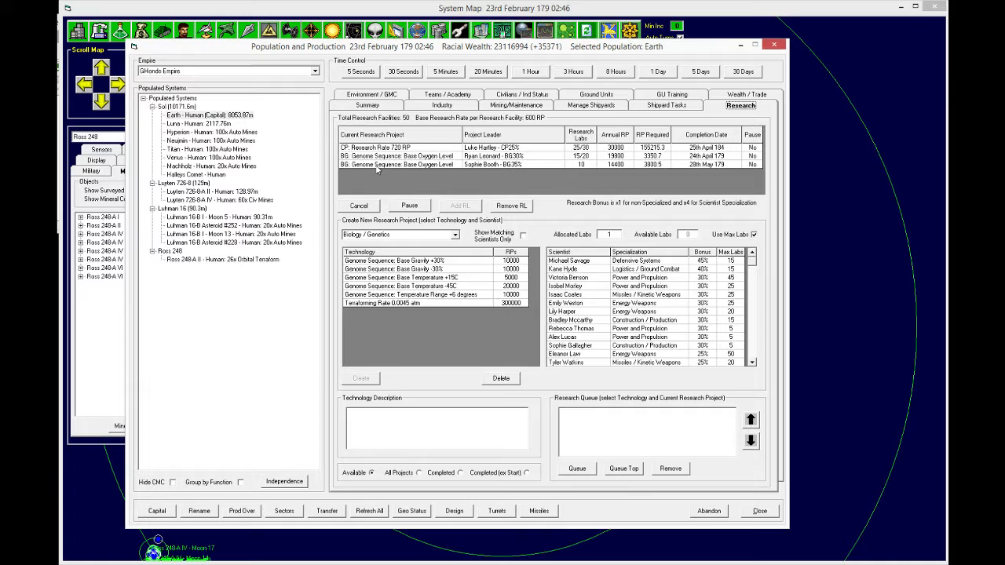
pyautogui.moveTo(451, 183)
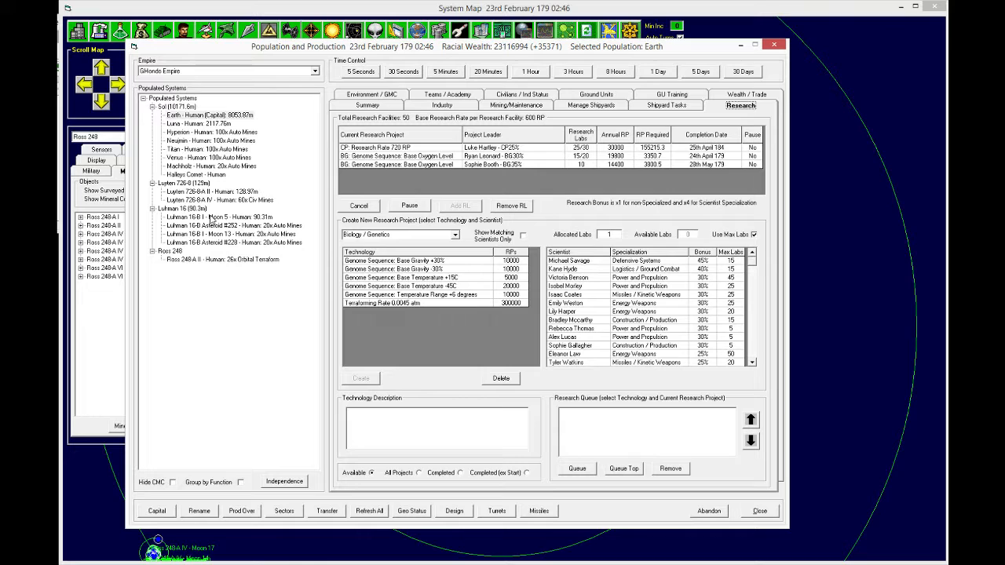
# Step: Show Earth's Research tab in the Population and Production window
pyautogui.click(220, 217)
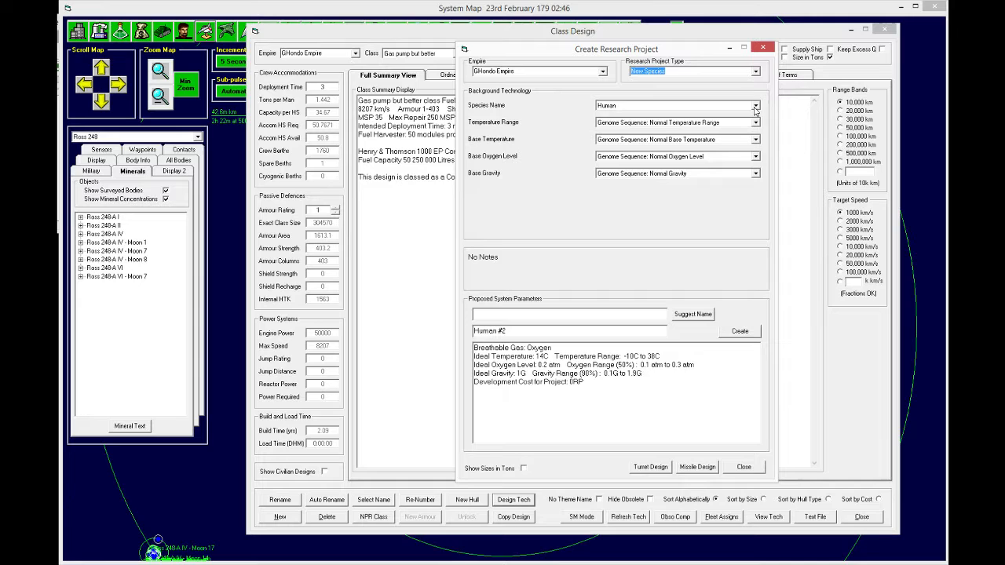
# Step: Review the Human #2 species name and temperature range, then reopen the colony overview
pyautogui.click(675, 122)
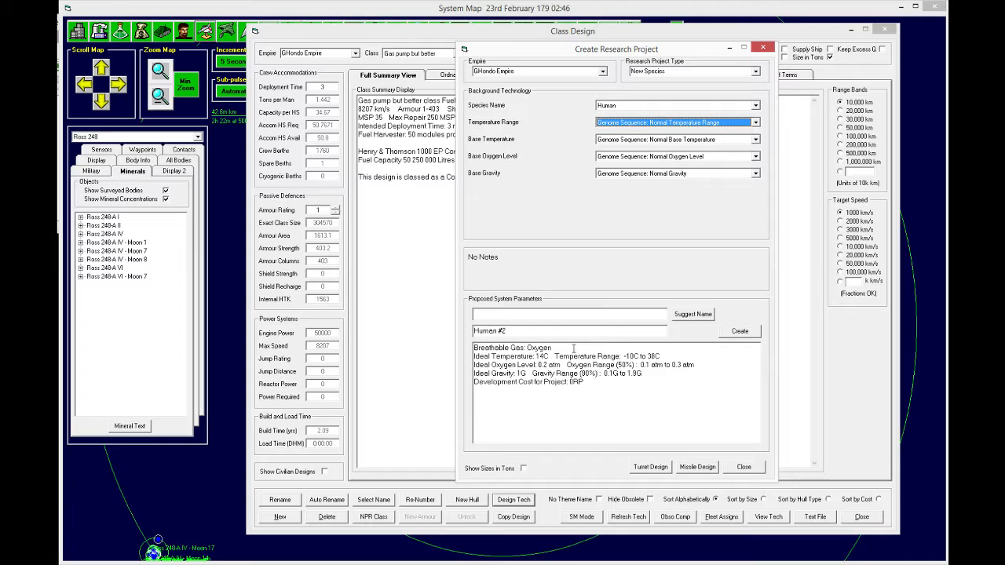
pyautogui.click(754, 173)
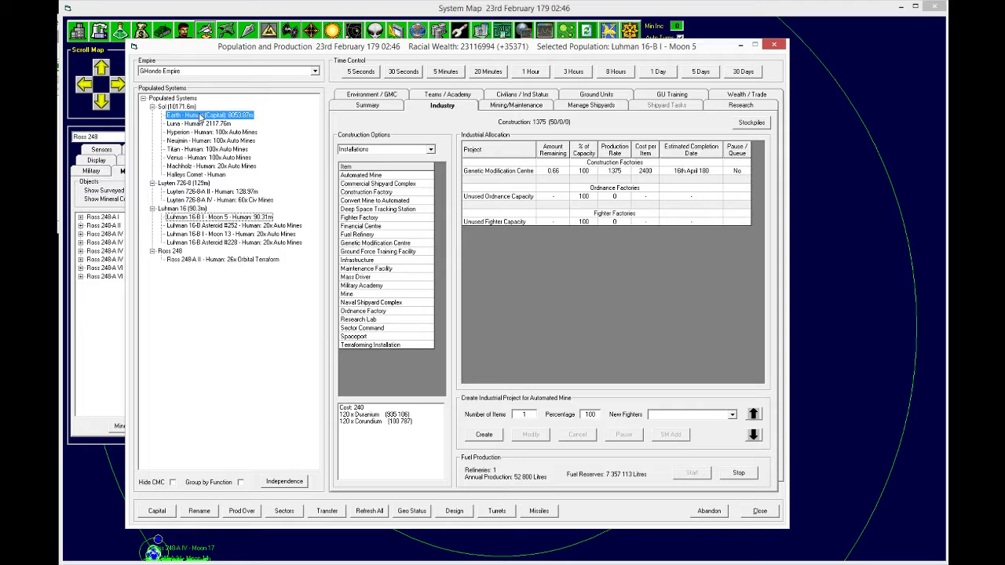
# Step: Check Earth and Halleys Comet, then view Ross 248-A II's civilian contract demands
pyautogui.click(739, 105)
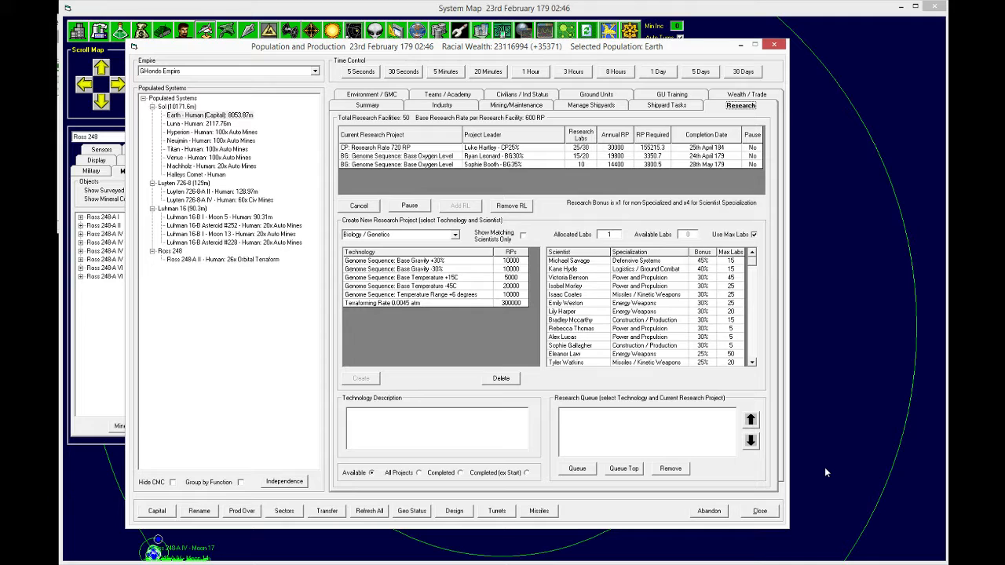
pyautogui.click(515, 104)
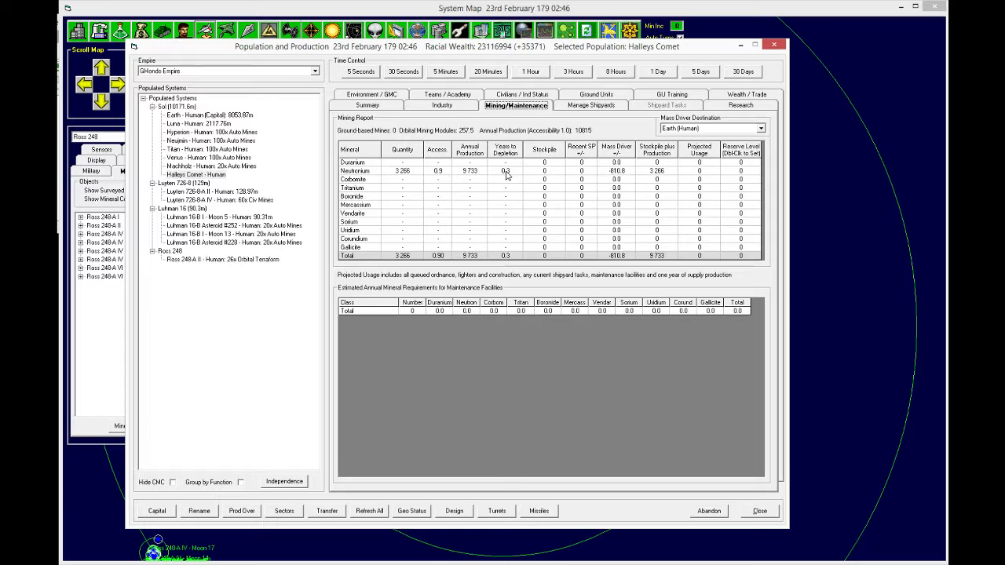
pyautogui.click(520, 105)
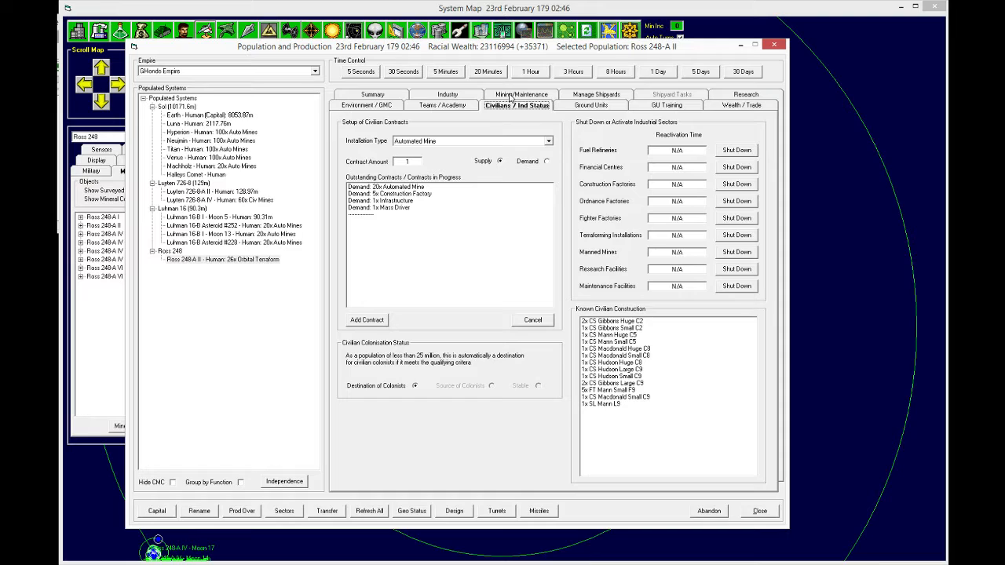
# Step: Fill Ross 248-A II's infrastructure demand, advancing time in 30-day steps to 23rd July 179
pyautogui.click(385, 201)
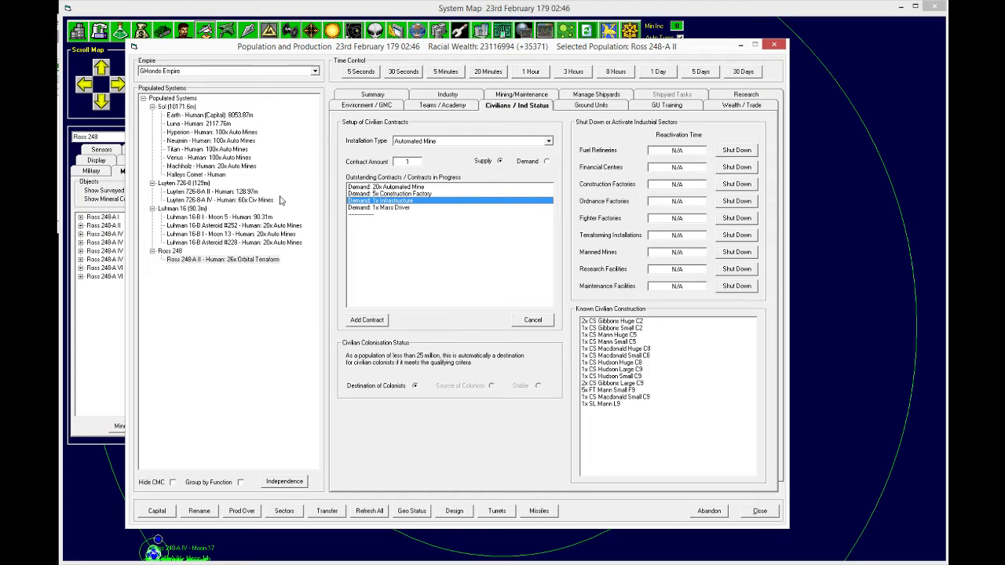
pyautogui.click(742, 72)
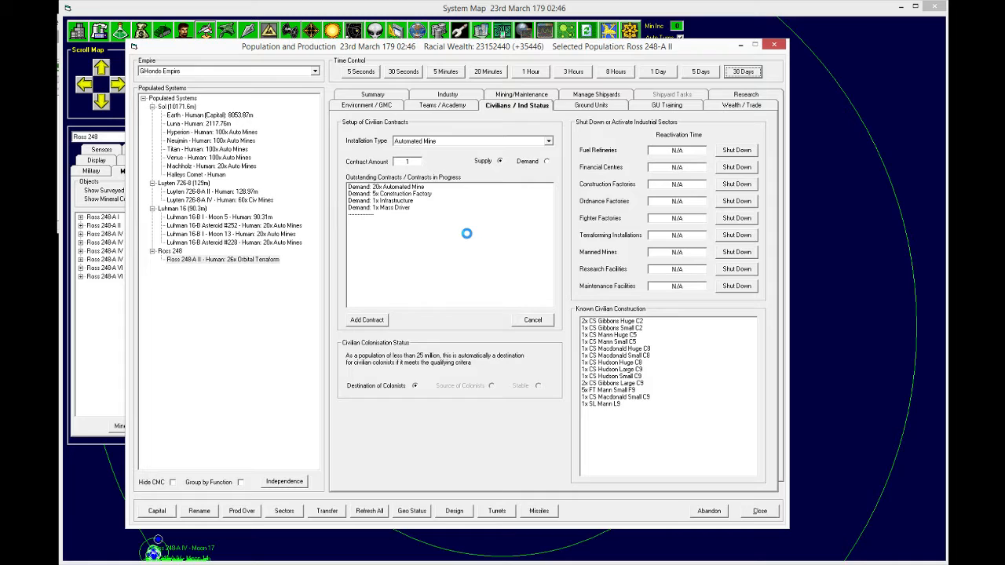
pyautogui.click(743, 72)
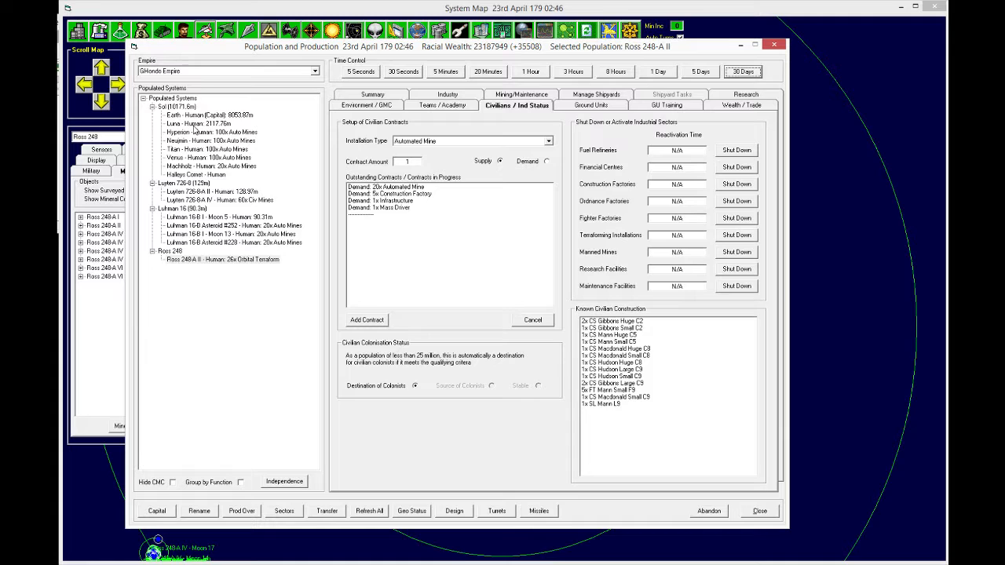
pyautogui.click(178, 123)
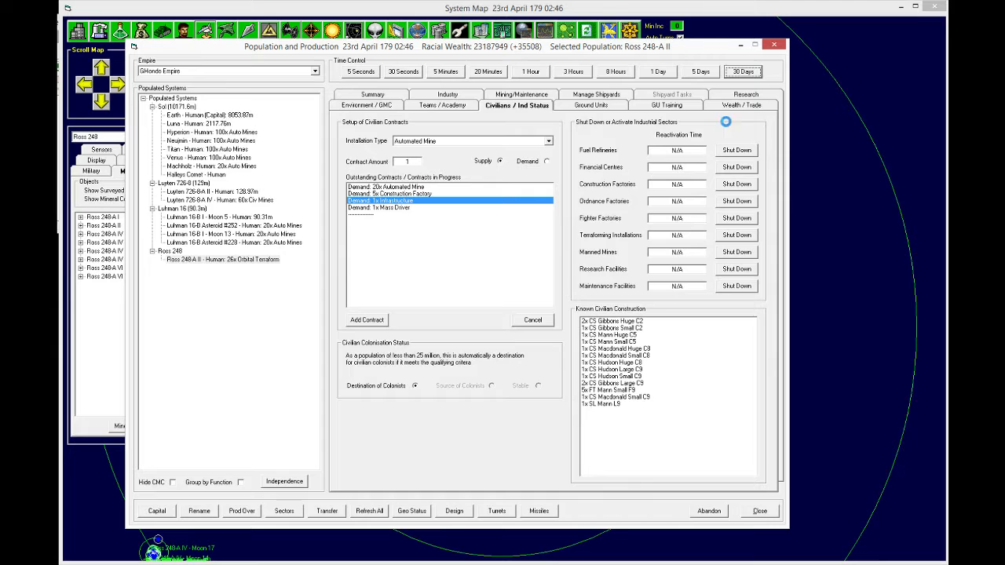
pyautogui.click(743, 71)
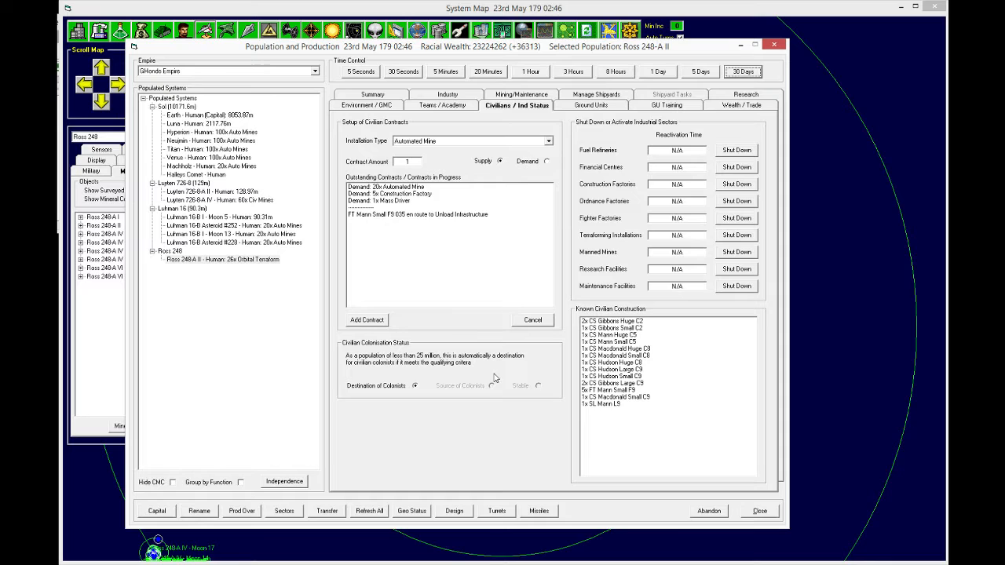
pyautogui.click(367, 105)
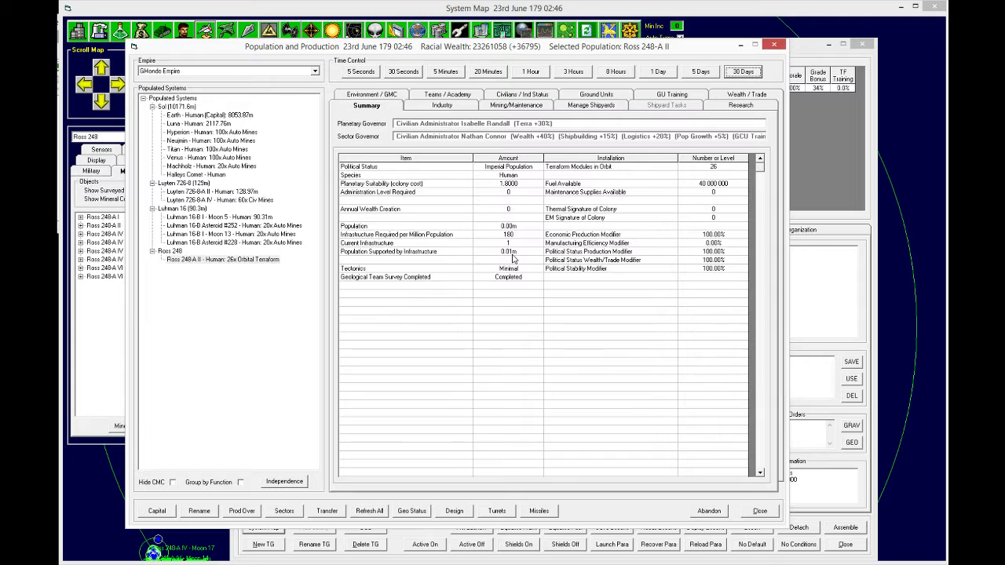
pyautogui.click(517, 94)
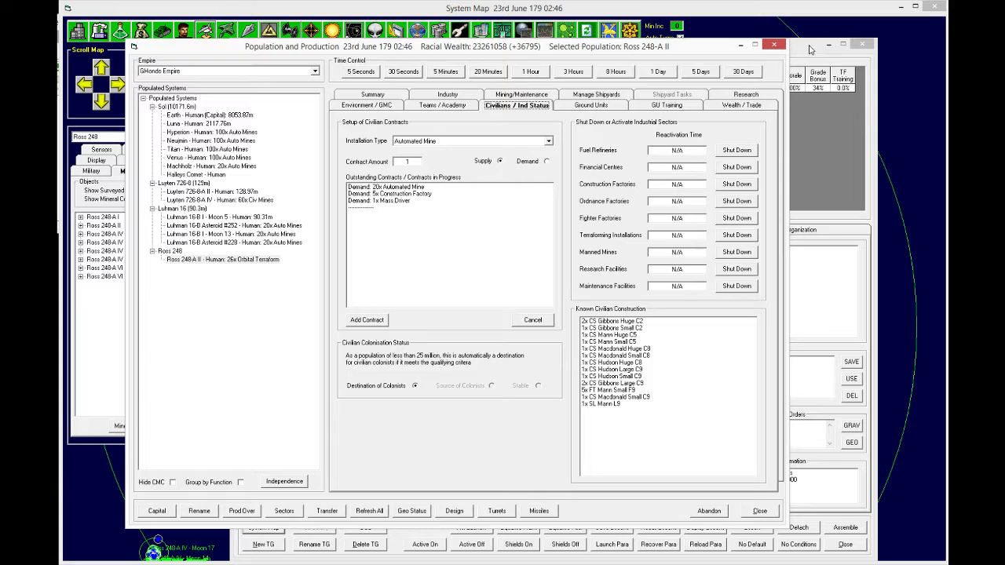
pyautogui.click(742, 70)
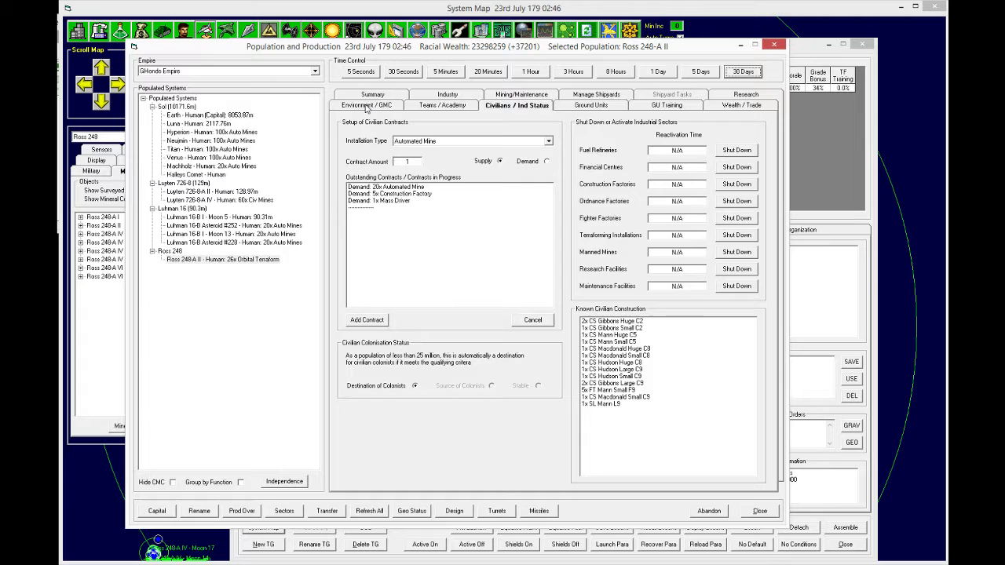
pyautogui.click(365, 105)
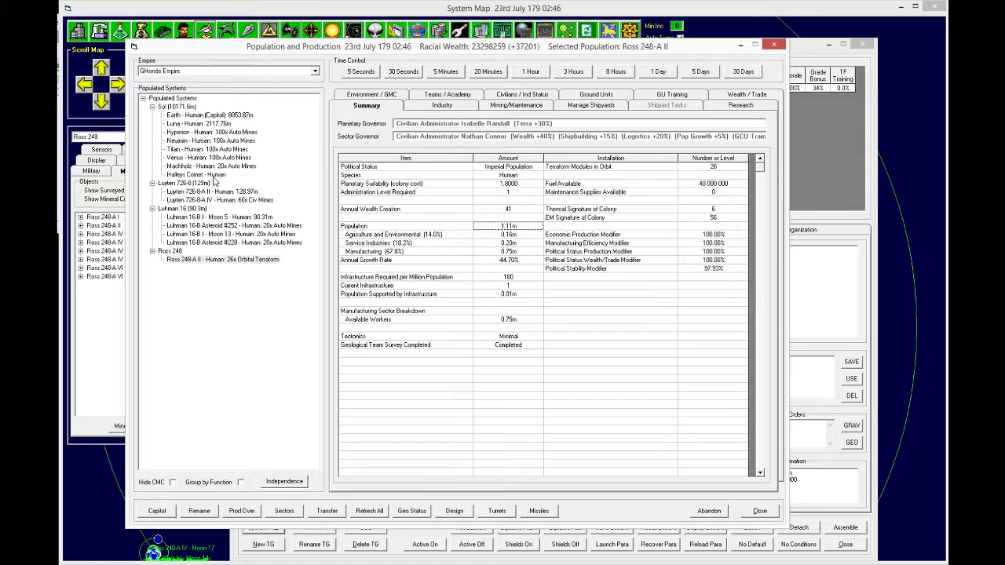
# Step: Check Halleys Comet's mining, advance to 23rd August 179, and close the colony window
pyautogui.click(516, 105)
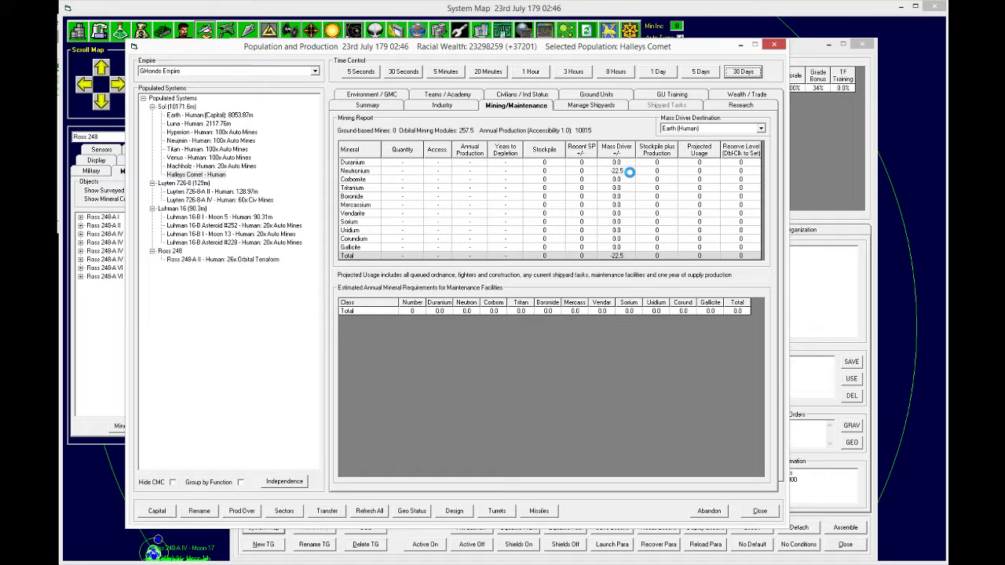
pyautogui.click(743, 72)
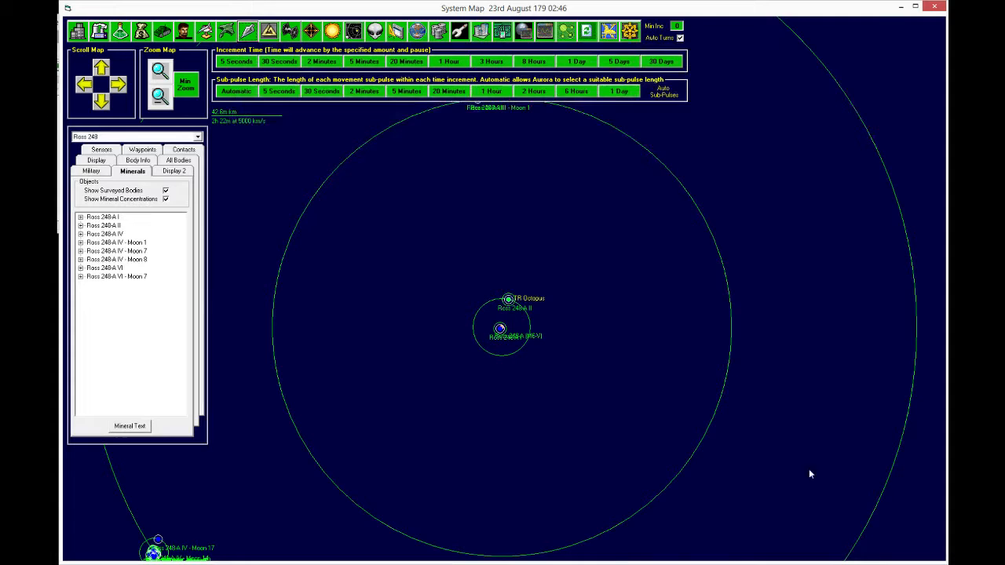
# Step: Advance five days to 28th August 179 and review the event log
pyautogui.click(619, 61)
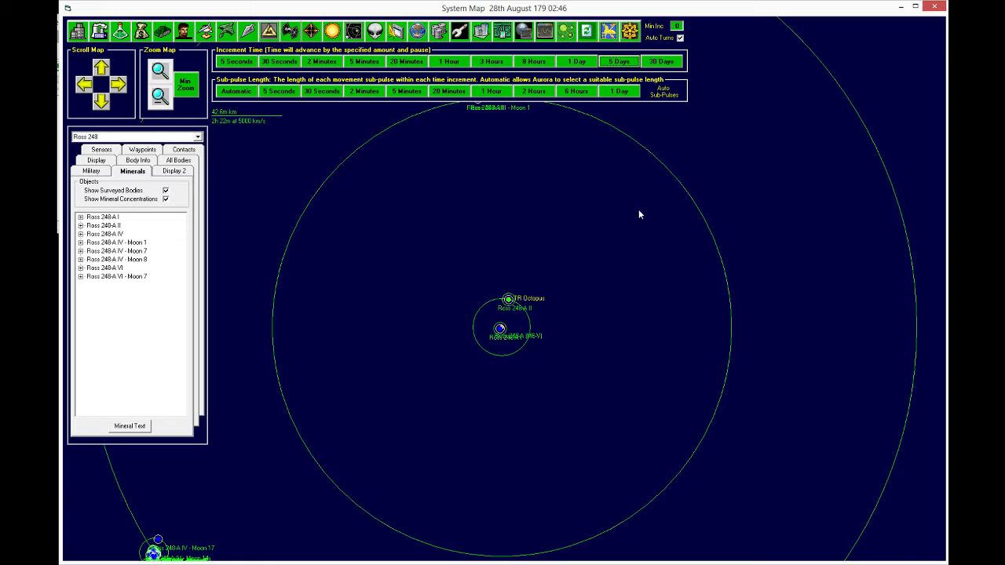
pyautogui.click(608, 30)
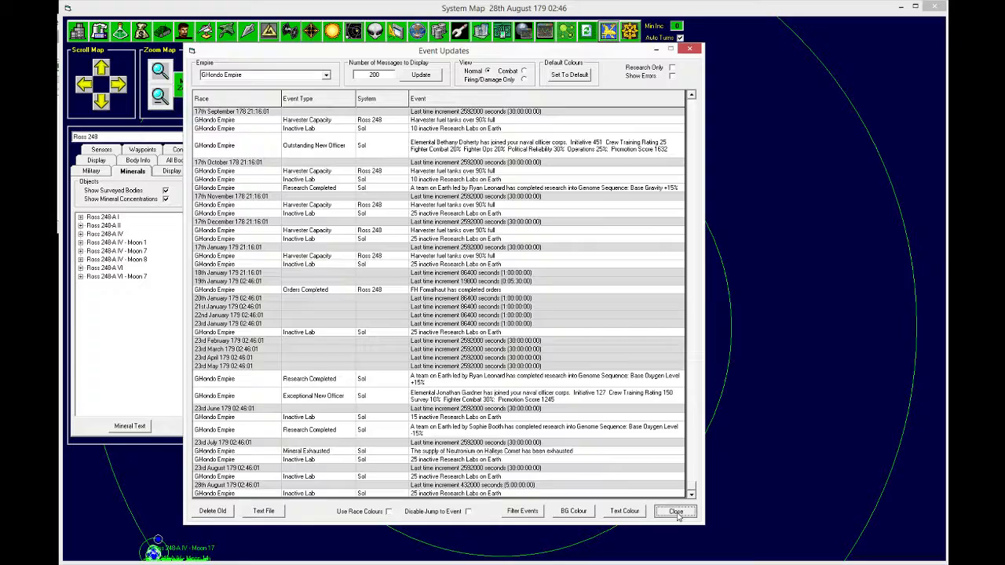
pyautogui.click(676, 511)
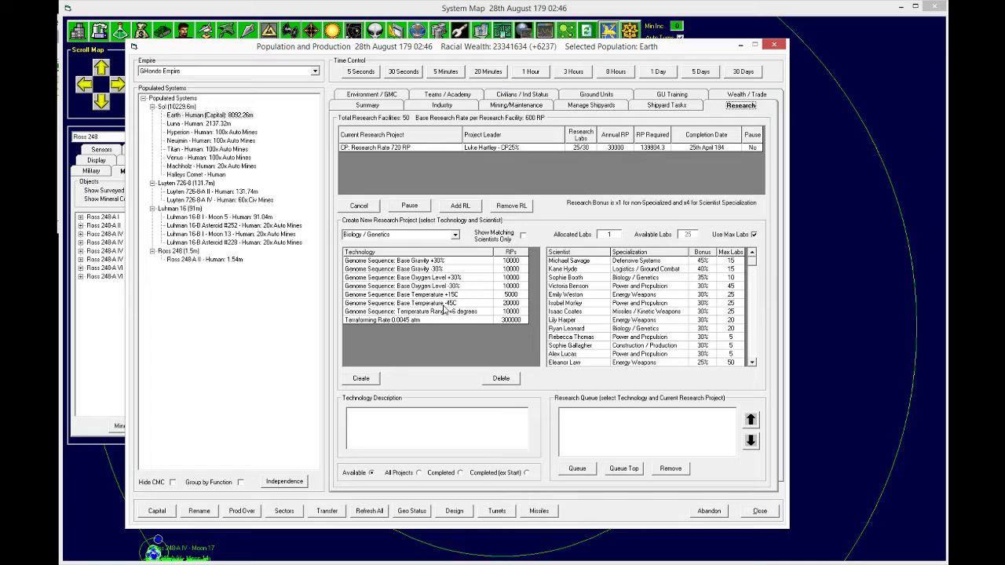
# Step: Start Base Temperature -45C (10 labs) and Temperature Range +6 degrees (15 labs) genome projects
pyautogui.click(403, 303)
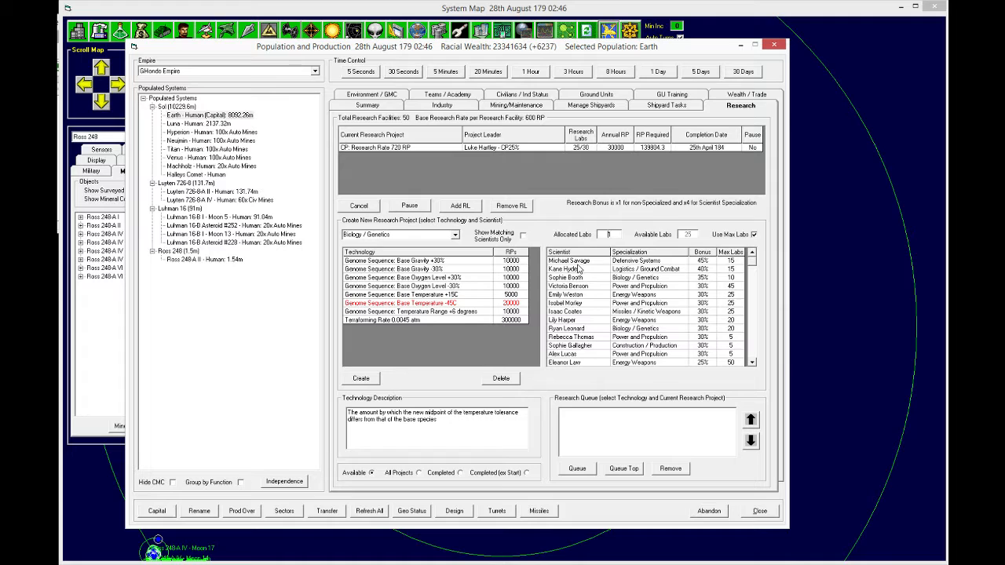
pyautogui.click(360, 379)
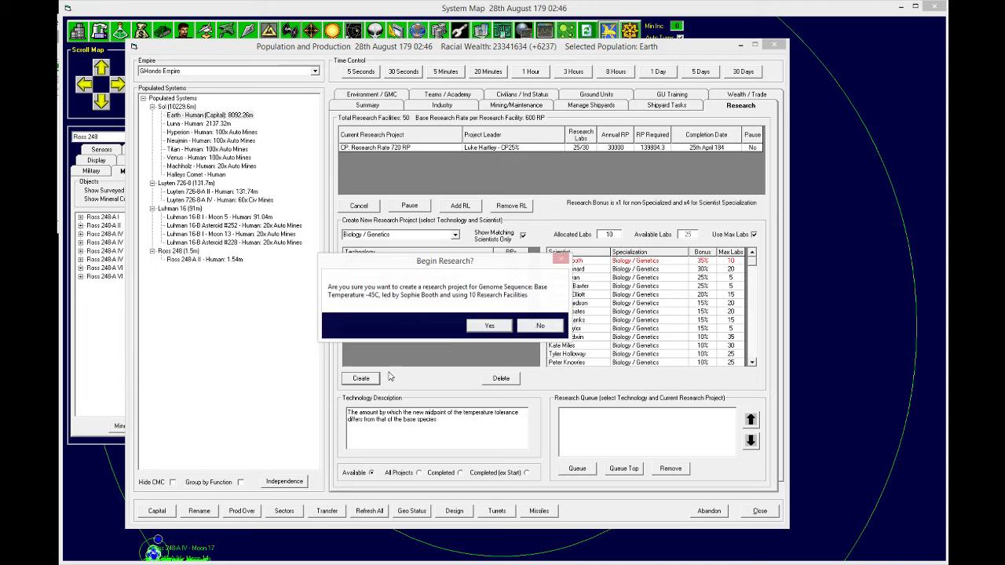
pyautogui.click(490, 325)
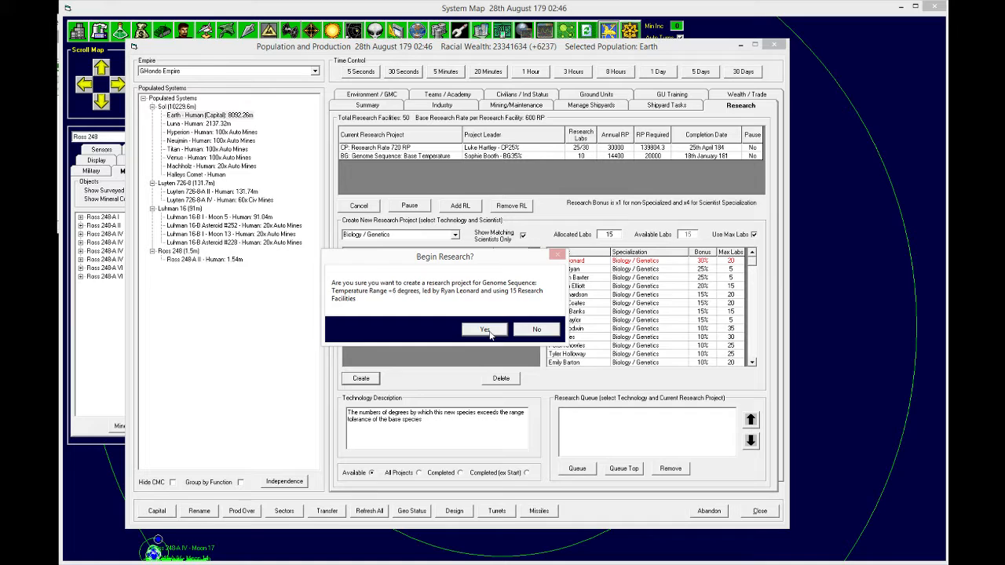
pyautogui.click(485, 329)
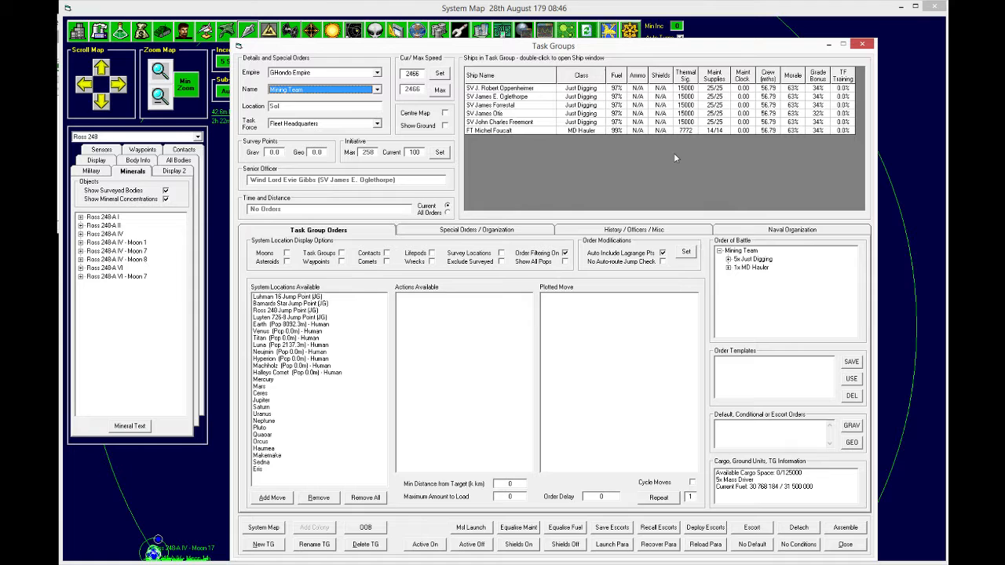
# Step: Check the Mining Team's orders, advance to 13th September 179, and close the event log
pyautogui.click(294, 324)
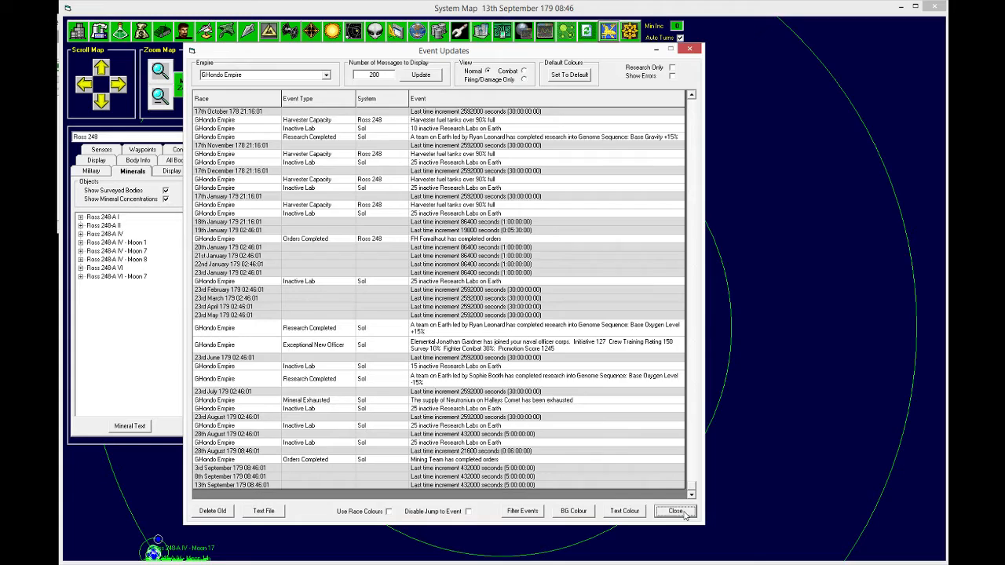
pyautogui.click(674, 511)
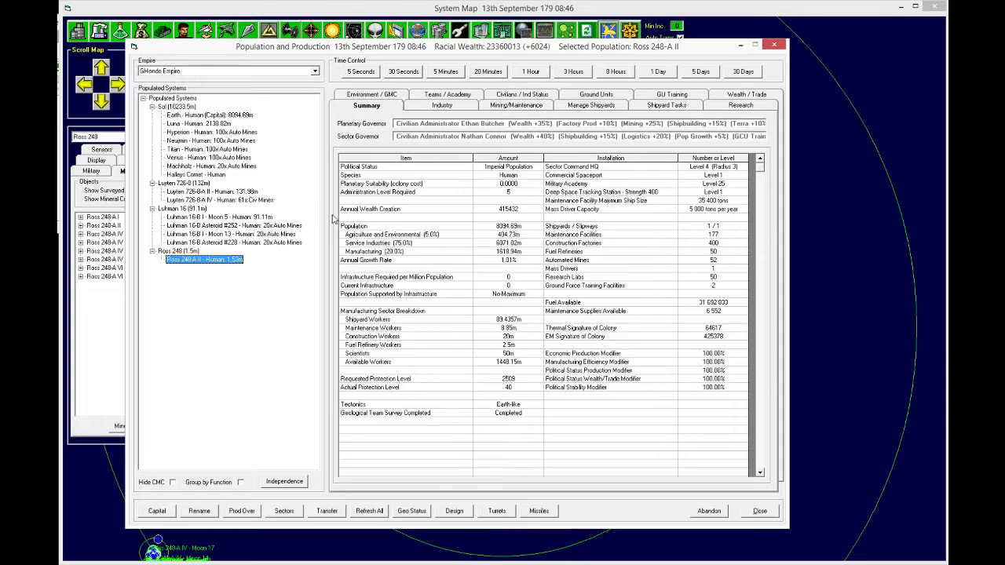
# Step: Set Ross 248-A II's maximum atmosphere to 0.4 atm and review its summary figures
pyautogui.click(367, 105)
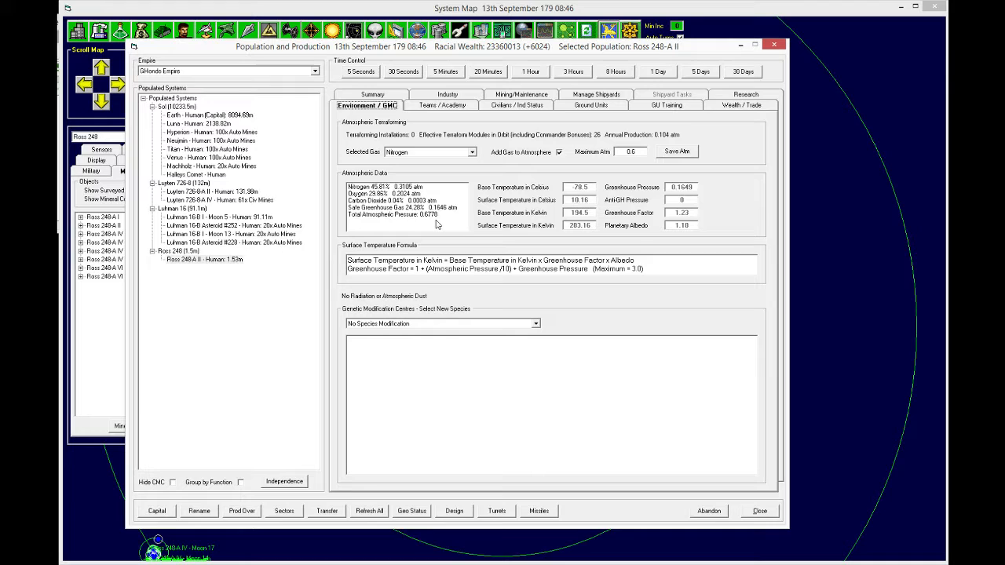
pyautogui.click(366, 105)
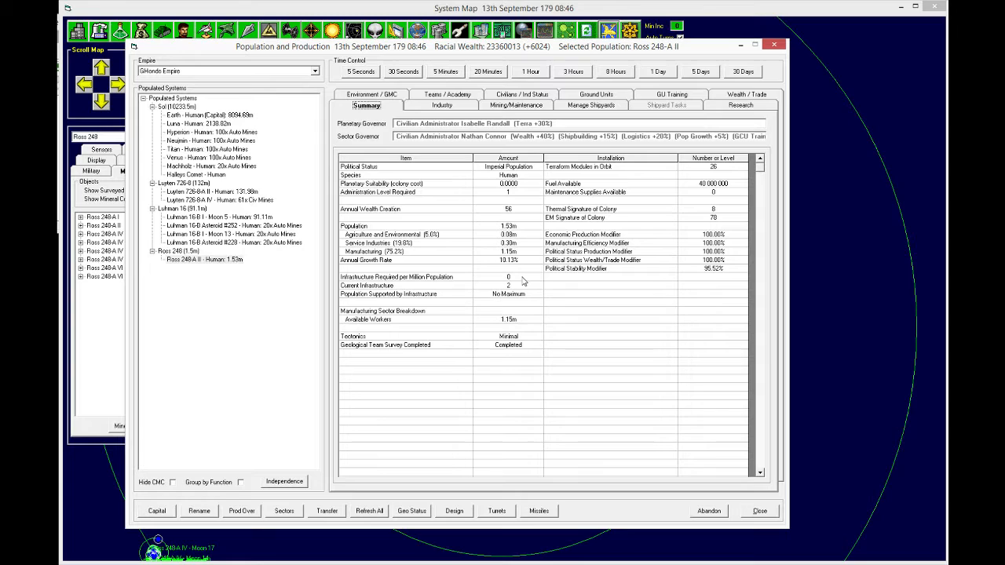
pyautogui.click(508, 285)
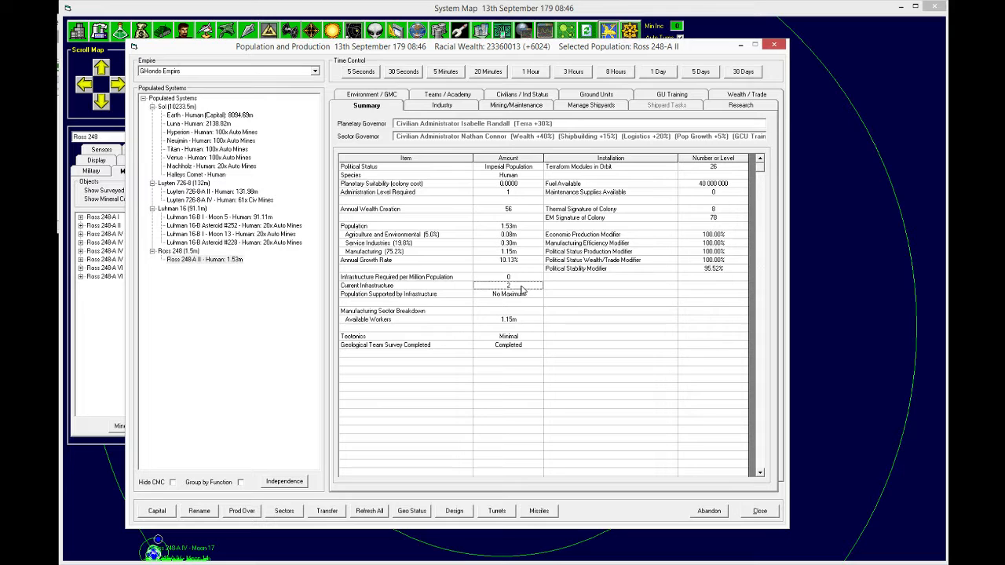
pyautogui.click(521, 104)
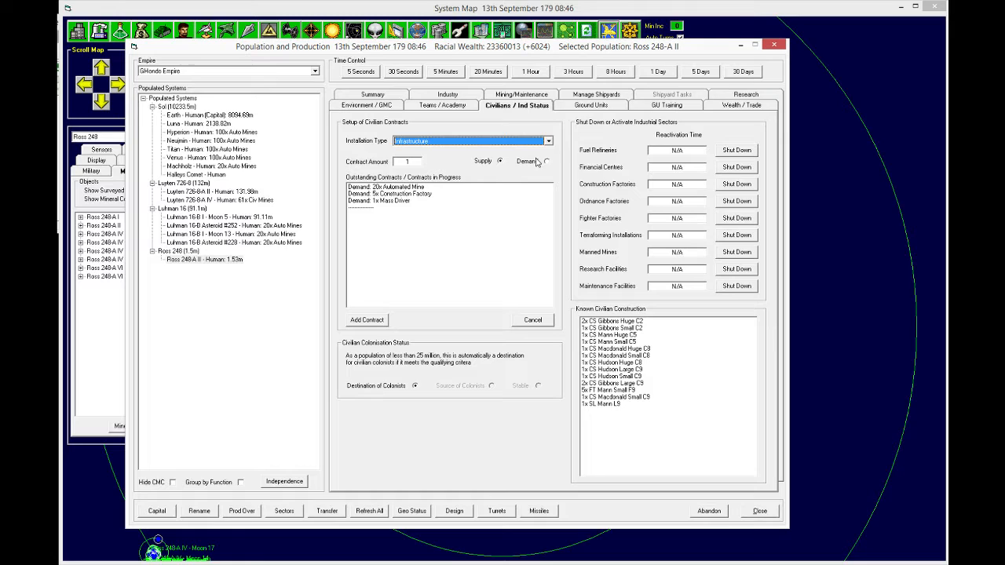
pyautogui.click(367, 104)
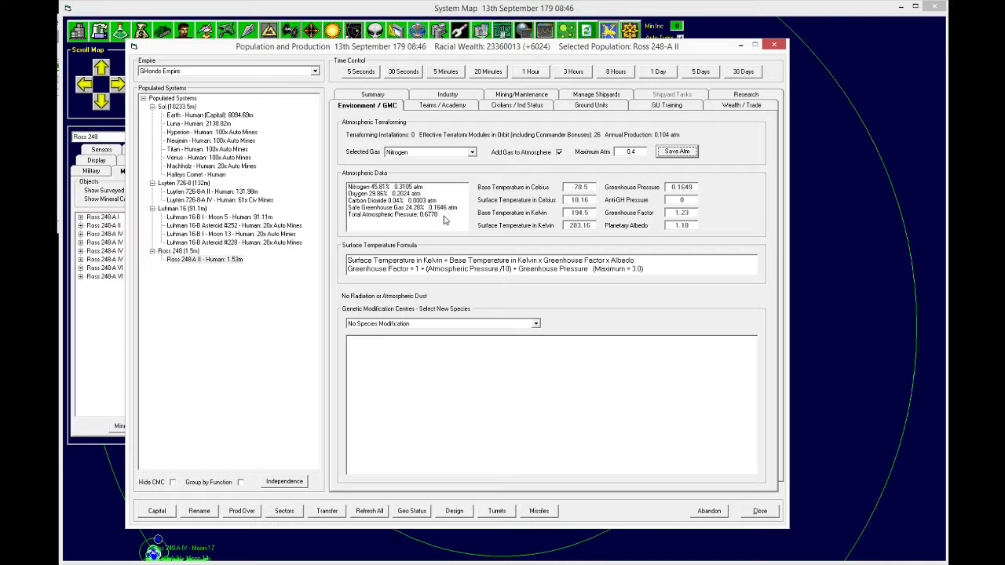
pyautogui.click(367, 105)
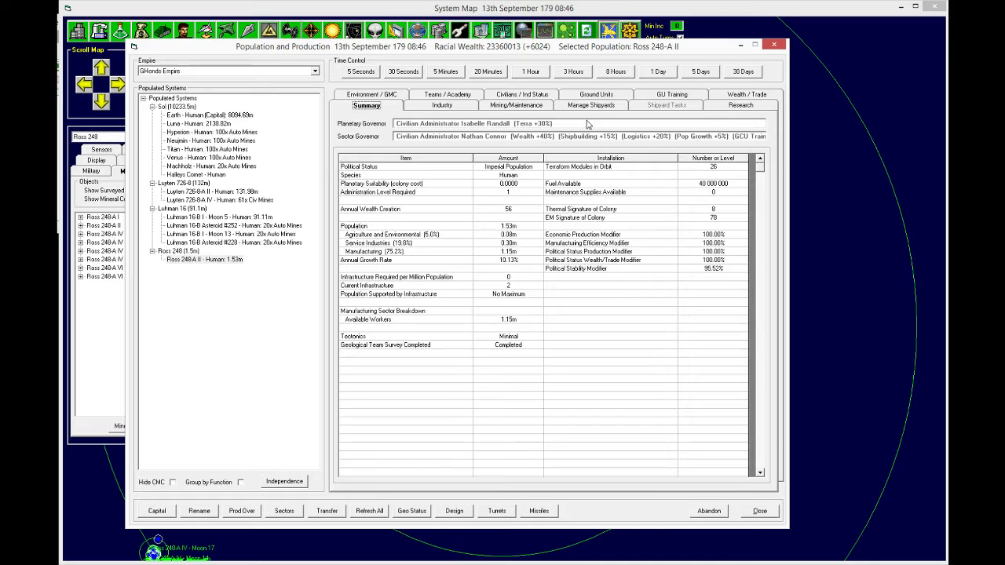
# Step: Check ground units and minerals, then begin cancelling Earth's 100x Automated Mine demand
pyautogui.click(590, 105)
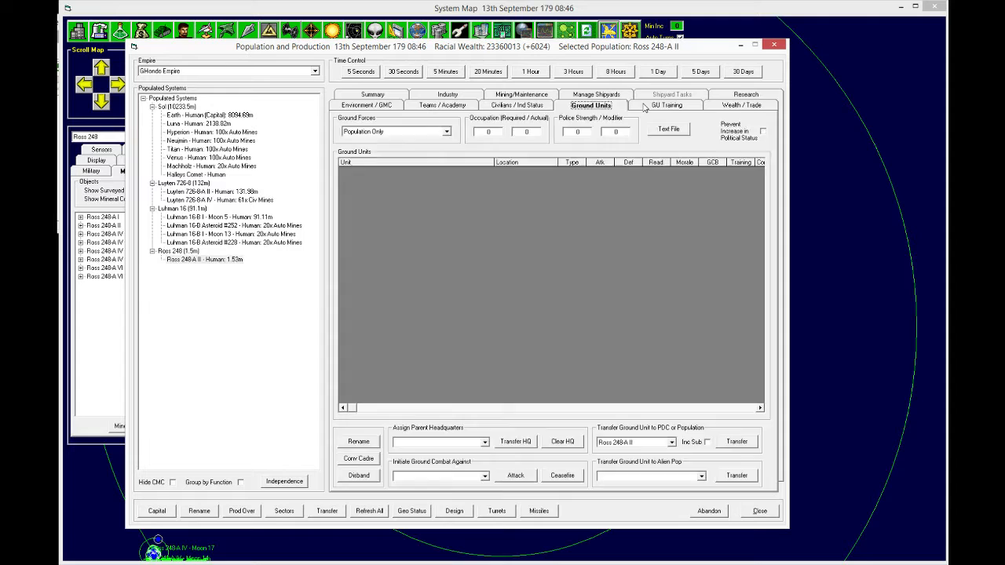
pyautogui.click(516, 105)
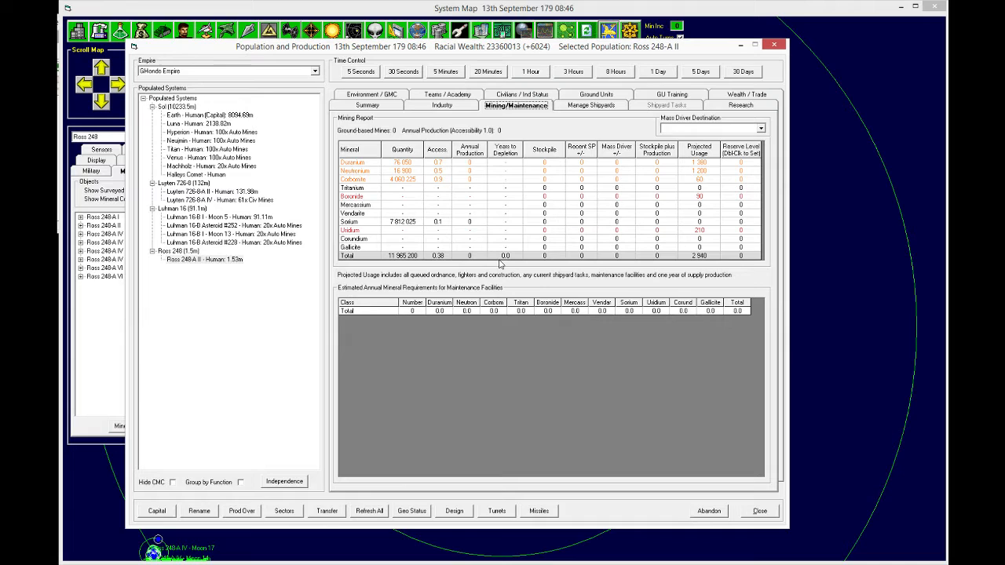
pyautogui.moveTo(491, 177)
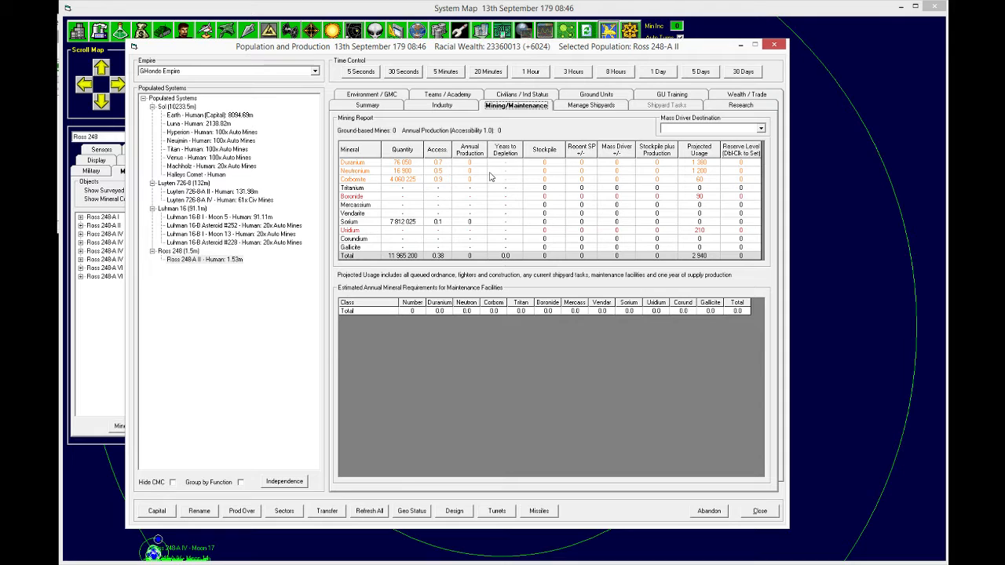
pyautogui.click(517, 93)
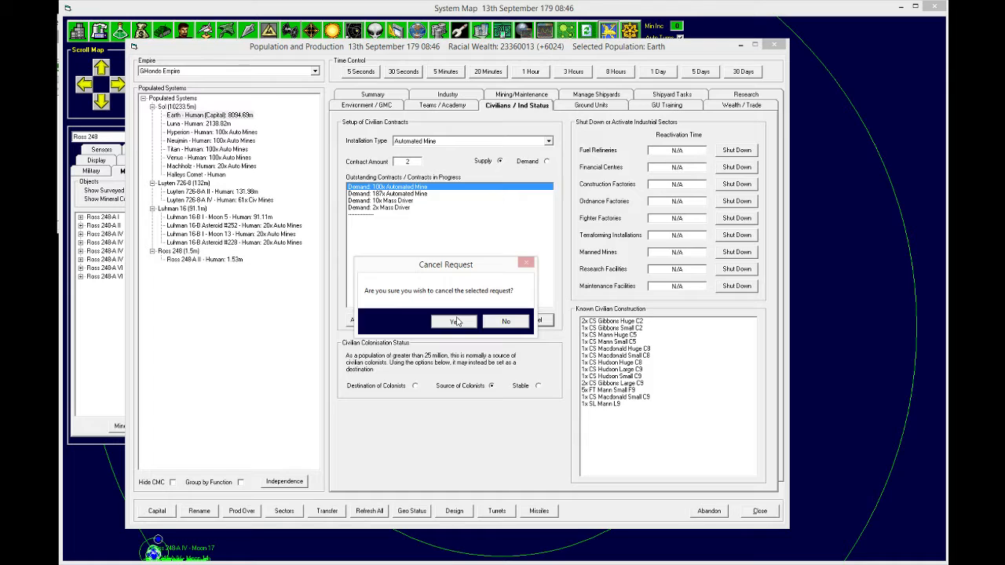
# Step: Cancel Earth's automated mine and mass driver contracts, then advance 30 days to 16th November 179
pyautogui.click(453, 322)
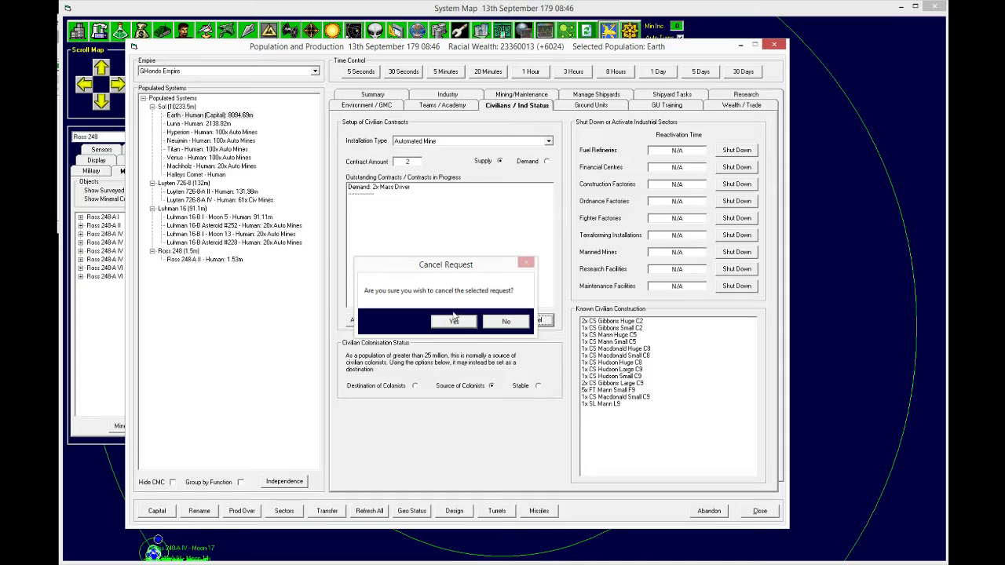
pyautogui.click(453, 321)
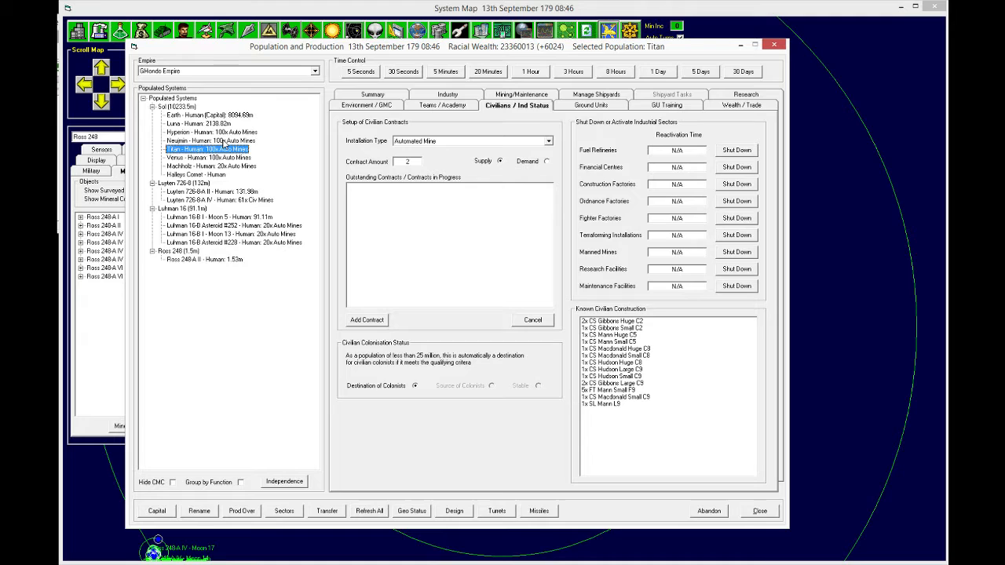
pyautogui.click(204, 259)
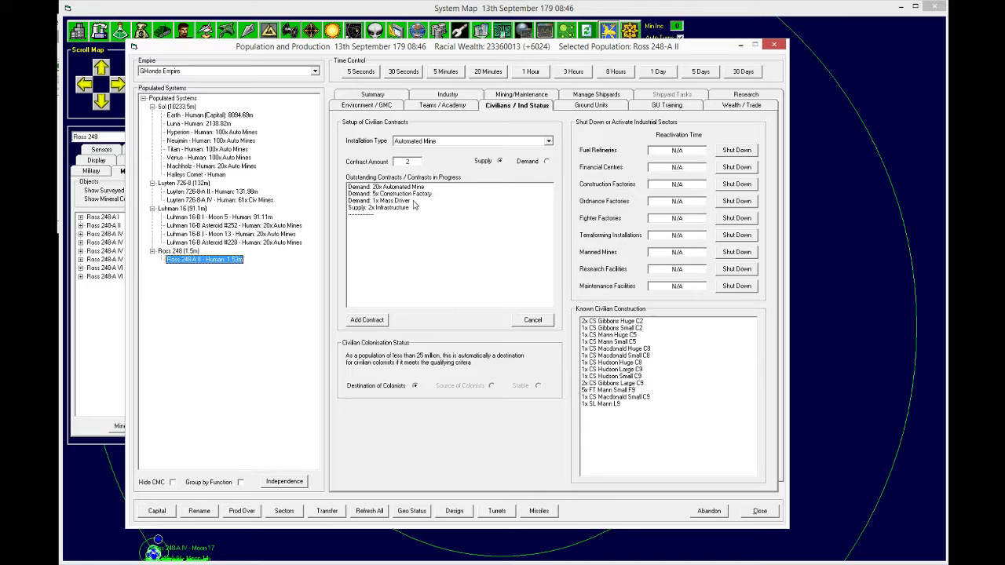
pyautogui.click(741, 72)
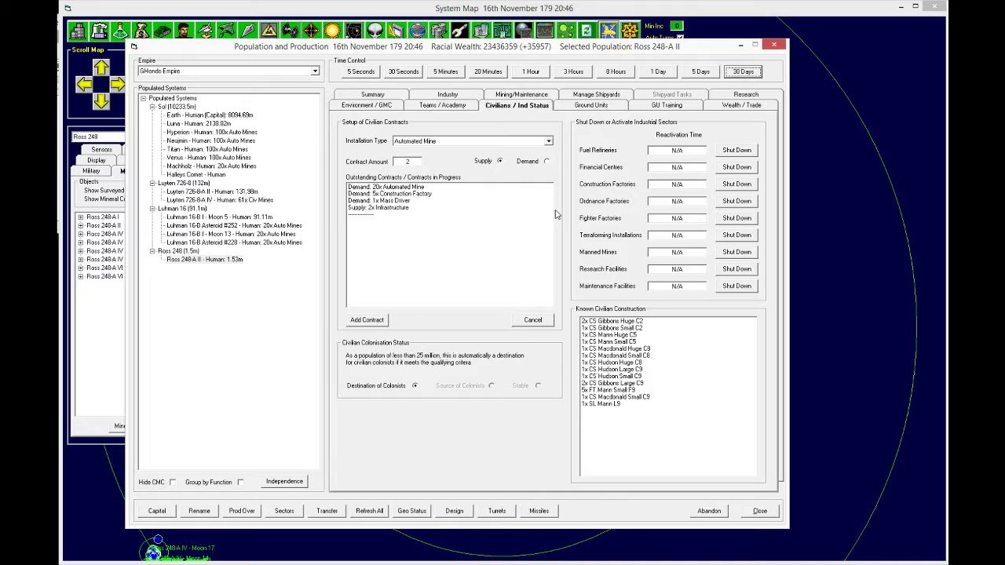
# Step: Review Ross 248-A II's summary, industry projects and mineral stockpiles, then bring up Task Groups on Mining Team
pyautogui.click(366, 105)
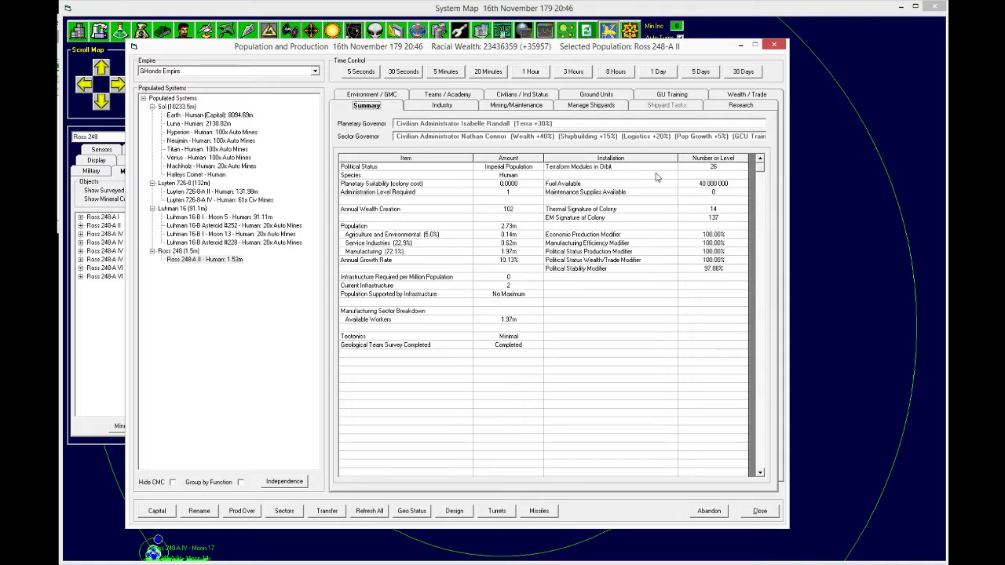
pyautogui.click(442, 105)
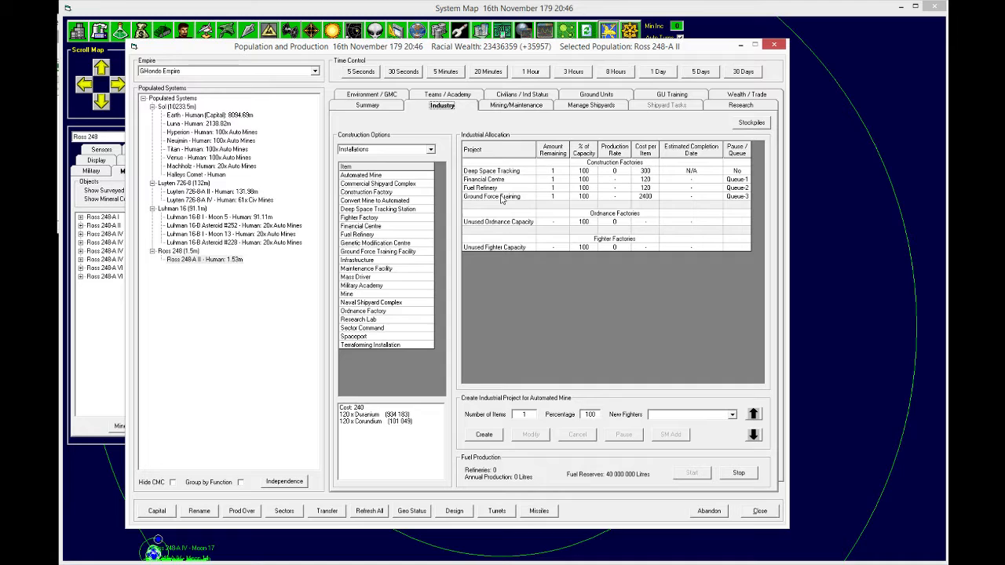
pyautogui.click(481, 187)
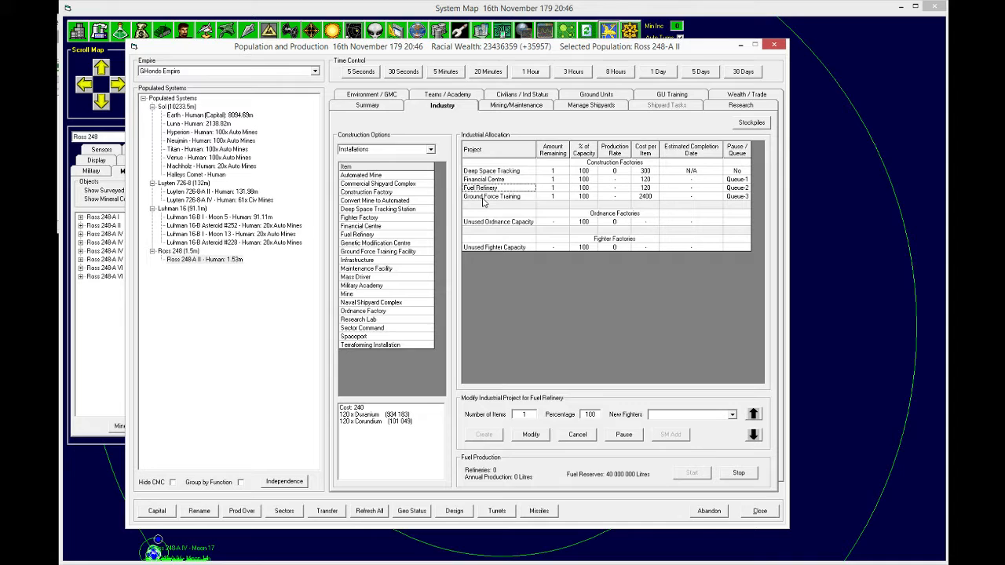
pyautogui.click(378, 251)
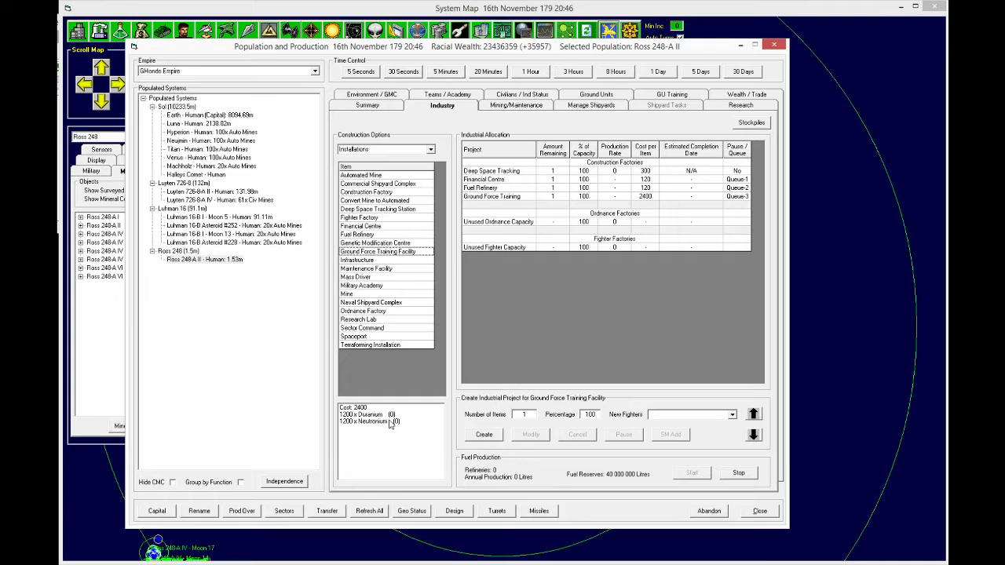
pyautogui.click(515, 105)
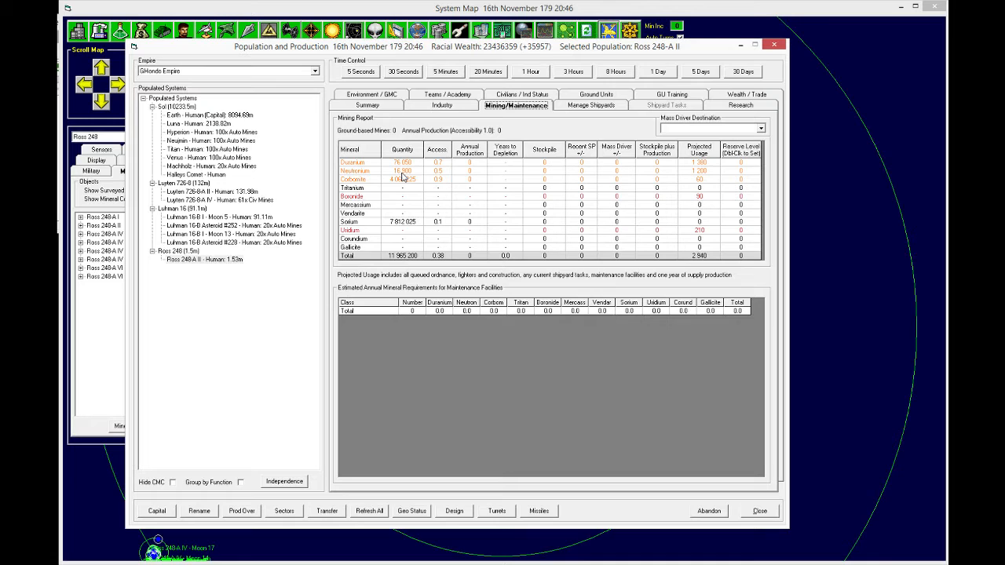
pyautogui.click(442, 104)
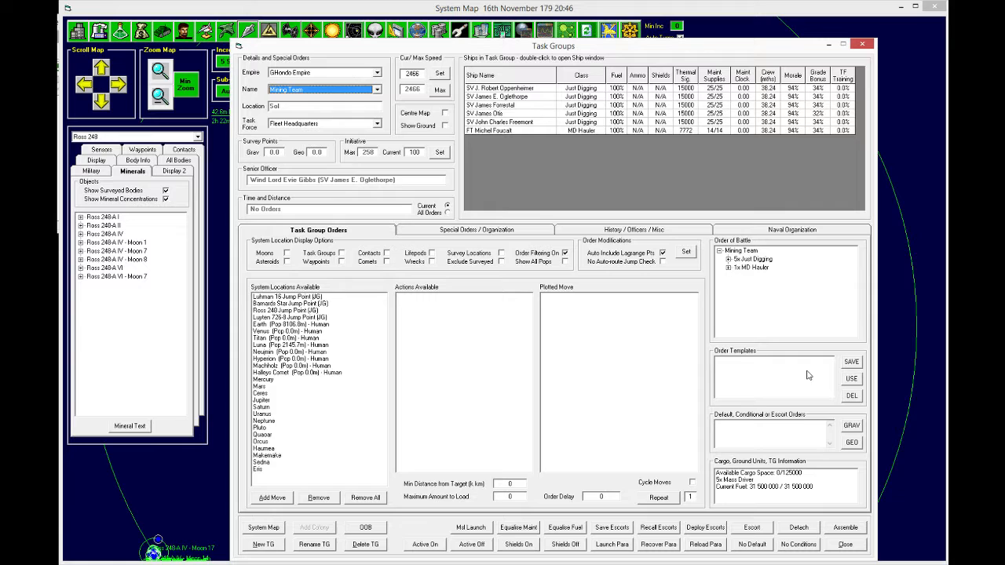
# Step: Order FT Balrog to transit the Sol jump point, then refuel and resupply from Earth
pyautogui.click(377, 88)
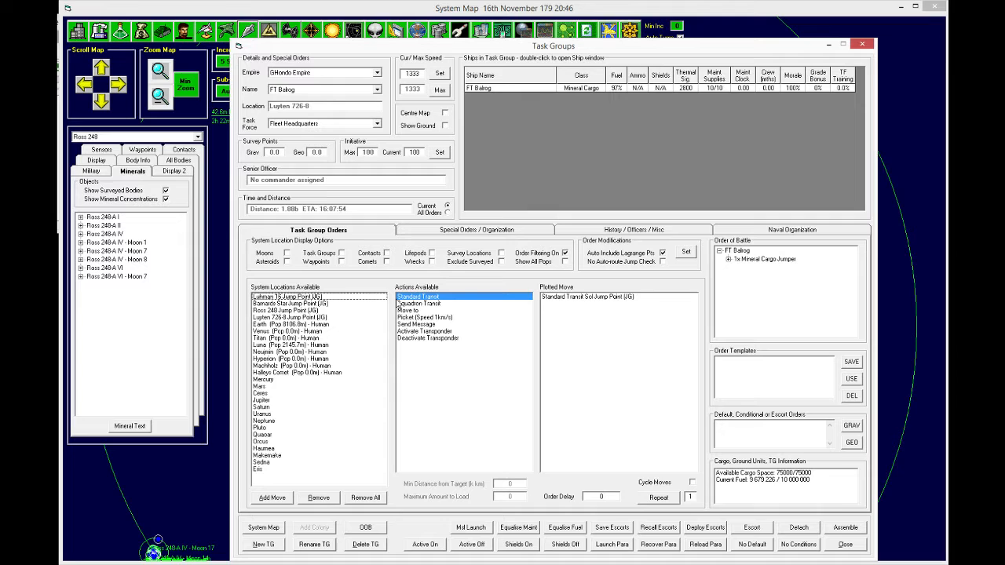
pyautogui.click(283, 324)
pyautogui.write('1')
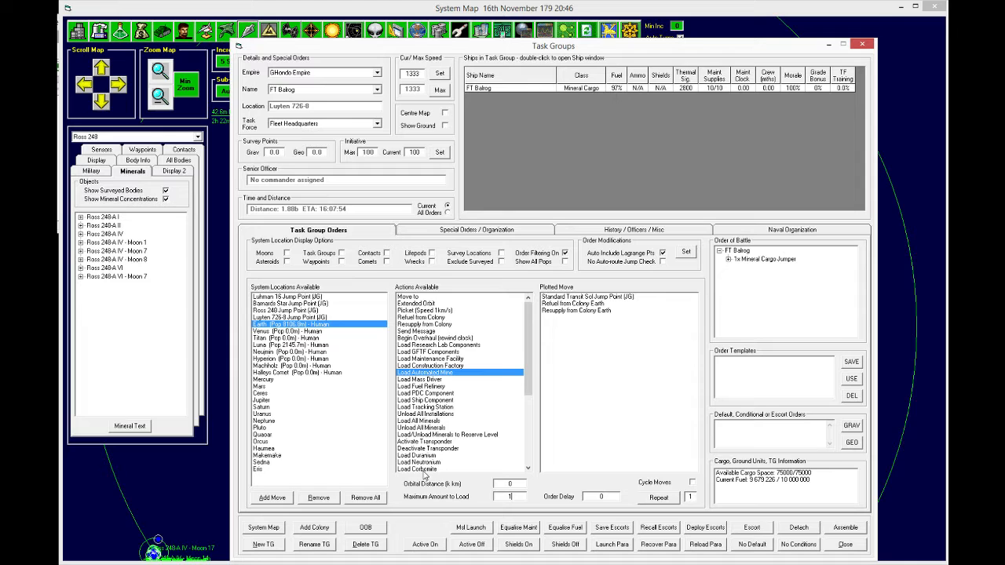
pyautogui.click(430, 366)
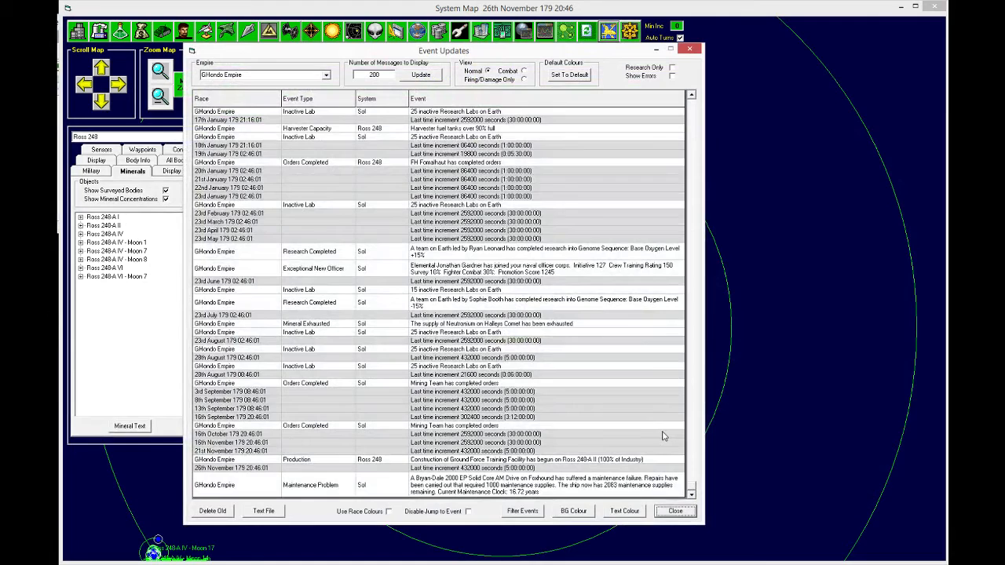
pyautogui.moveTo(566, 471)
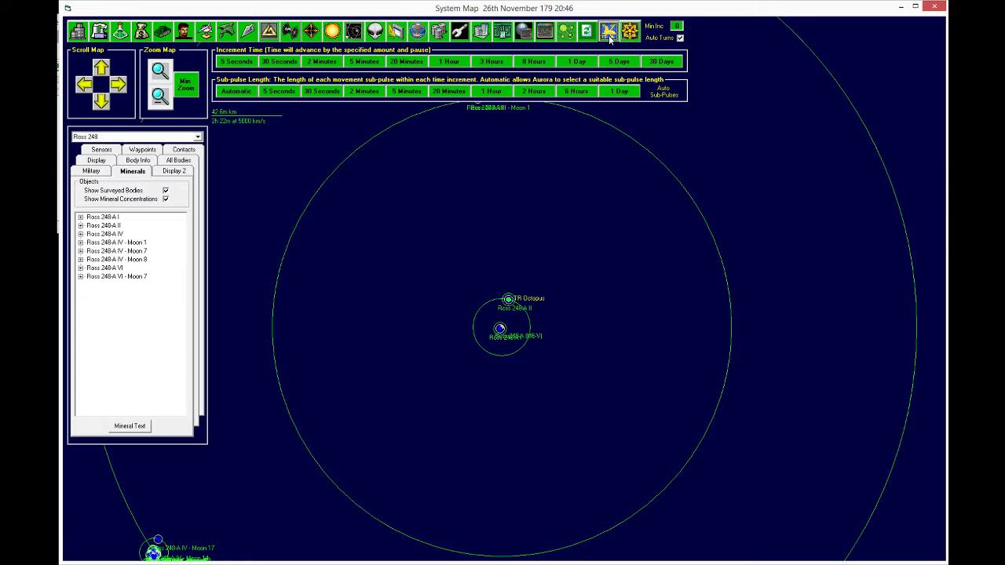
# Step: Advance the clock and review Ross 248-A II's contracts: 20 automated mines, 5 construction factories, a mass driver
pyautogui.click(609, 31)
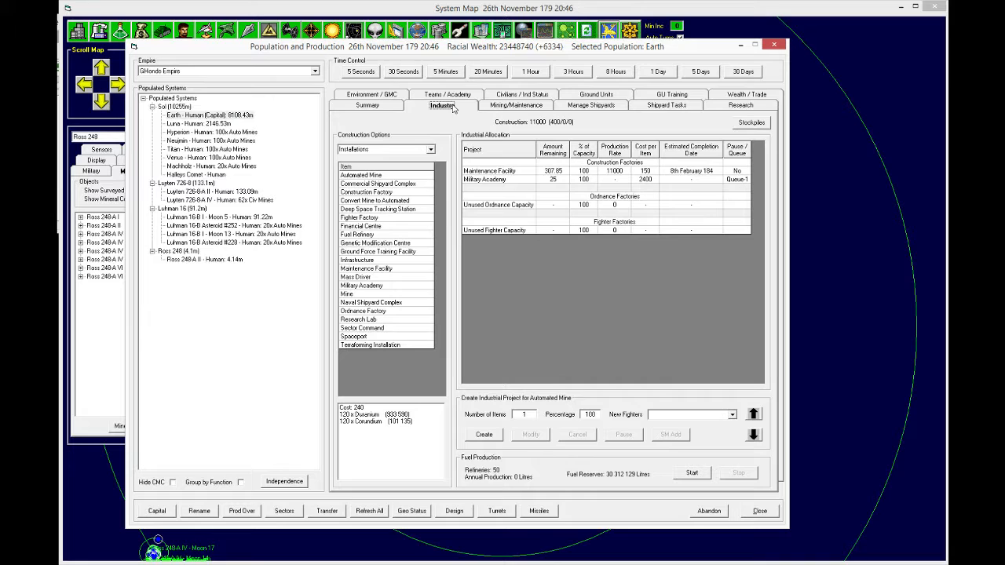
pyautogui.click(368, 105)
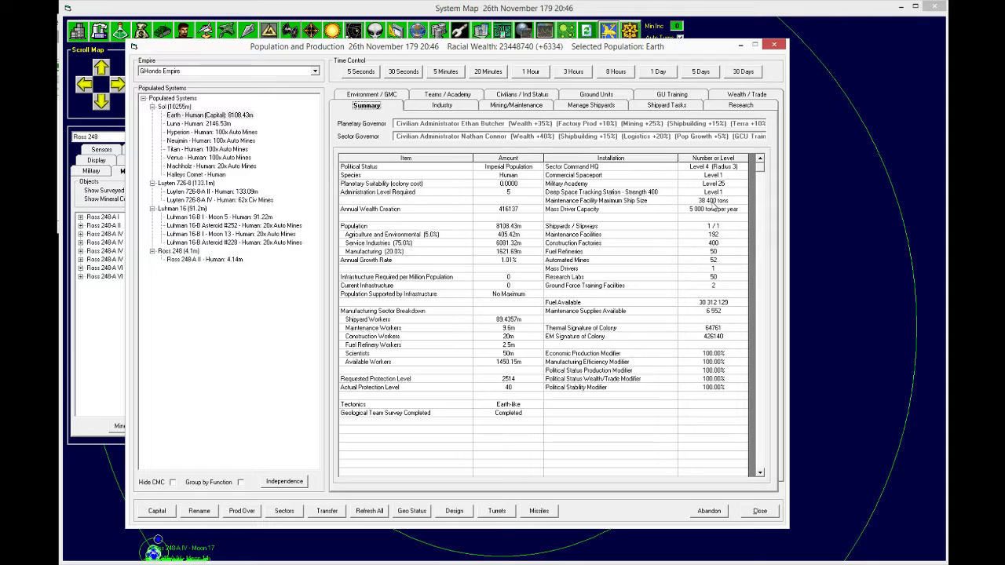
pyautogui.click(774, 44)
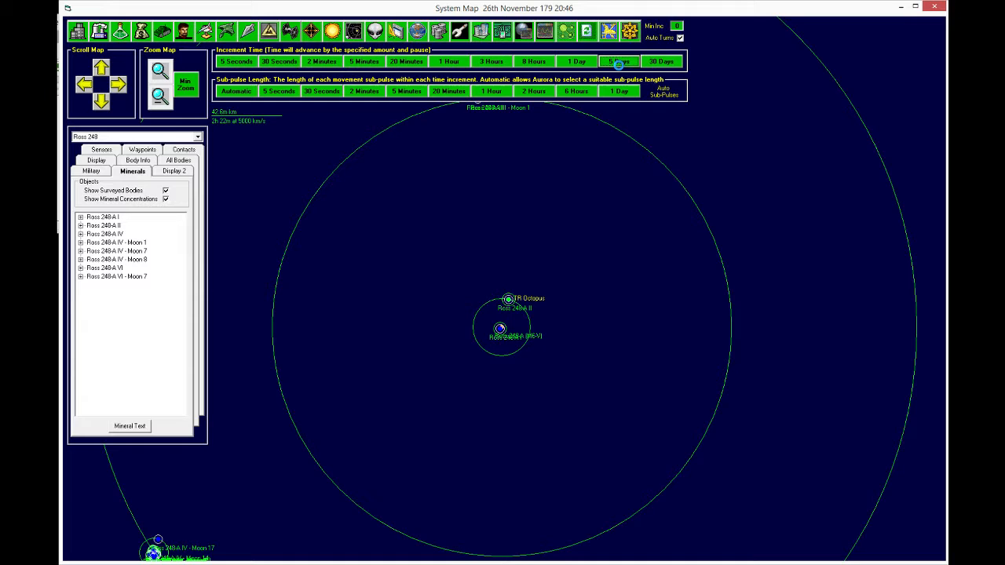
pyautogui.click(619, 61)
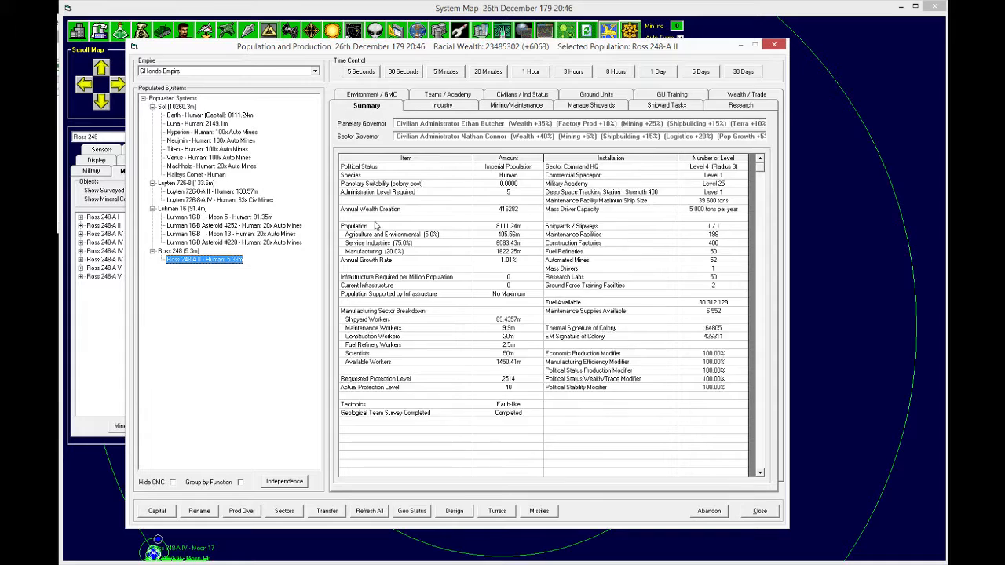
pyautogui.click(521, 105)
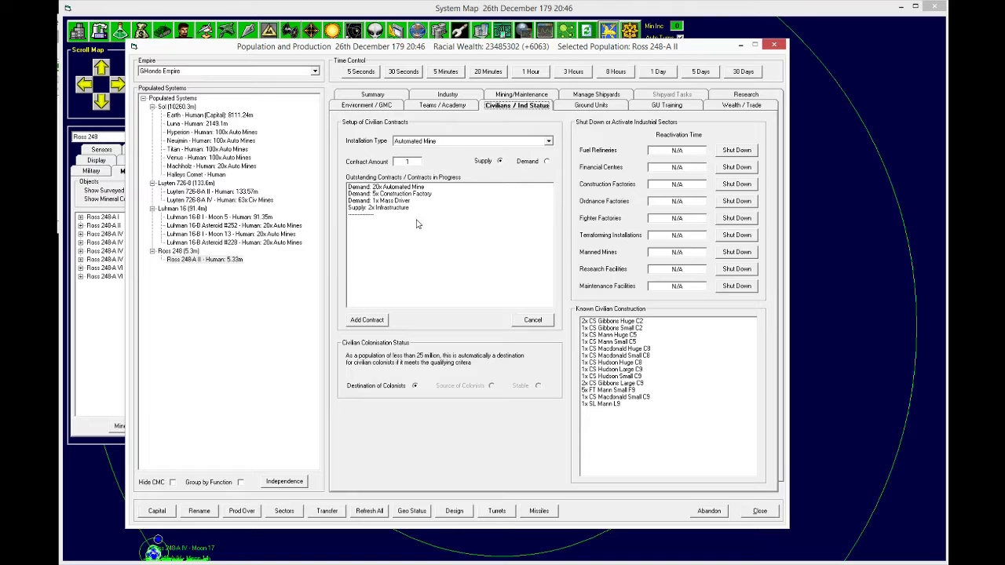
pyautogui.click(367, 106)
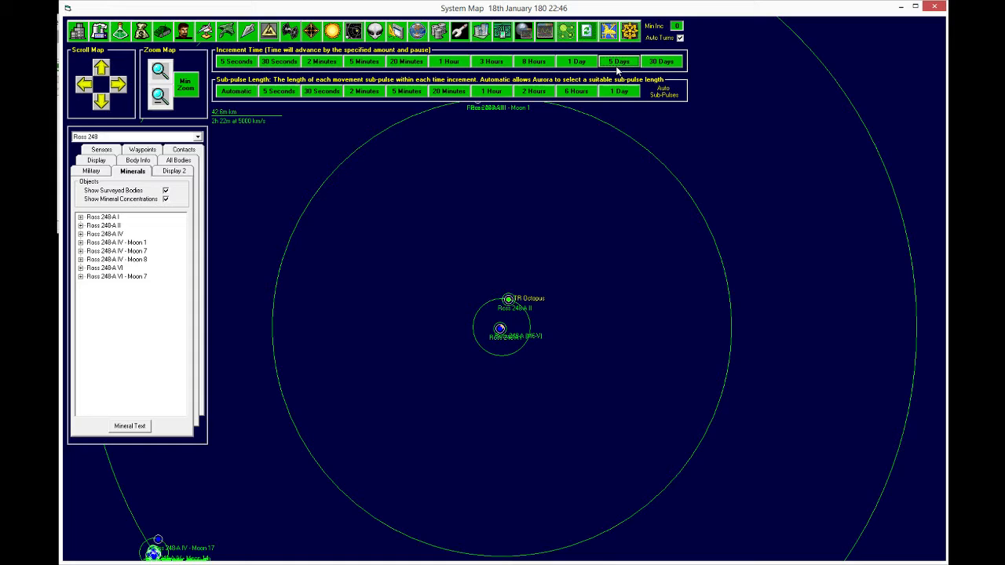
pyautogui.moveTo(617, 69)
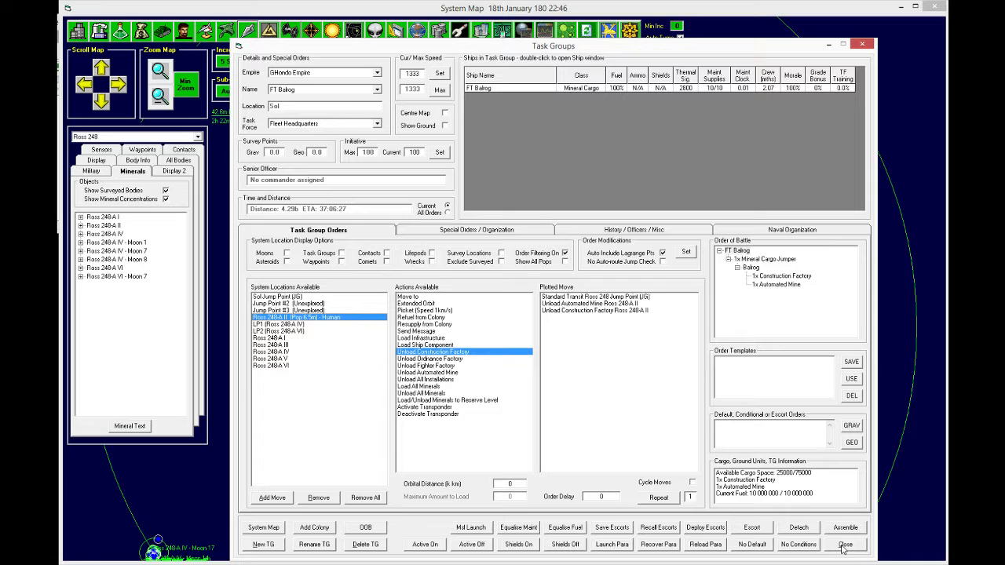
# Step: Close Task Groups with FT Balrog ordered to unload a mine and factory at Ross 248-A II
pyautogui.click(845, 544)
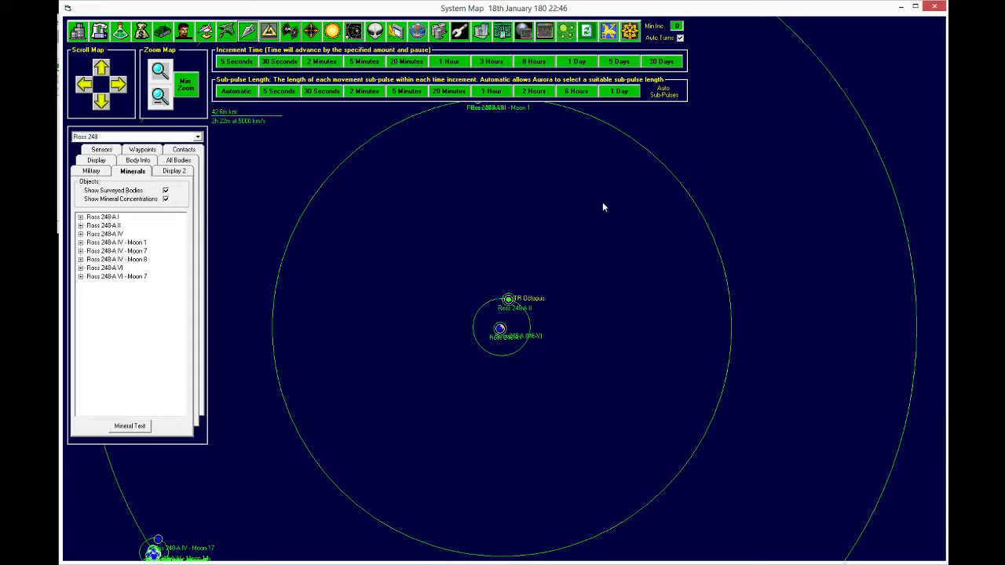
# Step: Advance time until FT Balrog's orders complete on 3rd March 180
pyautogui.click(618, 61)
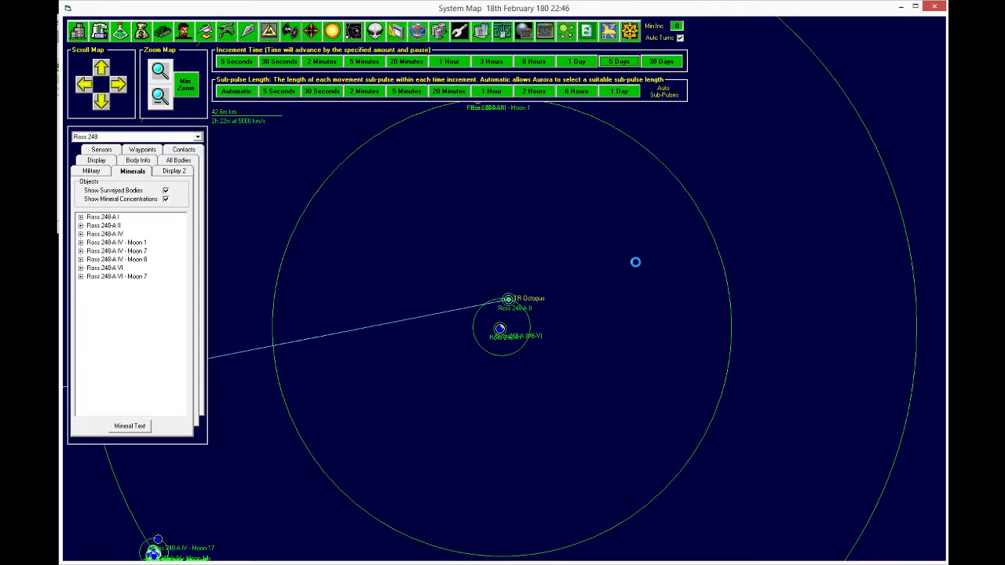
pyautogui.click(619, 62)
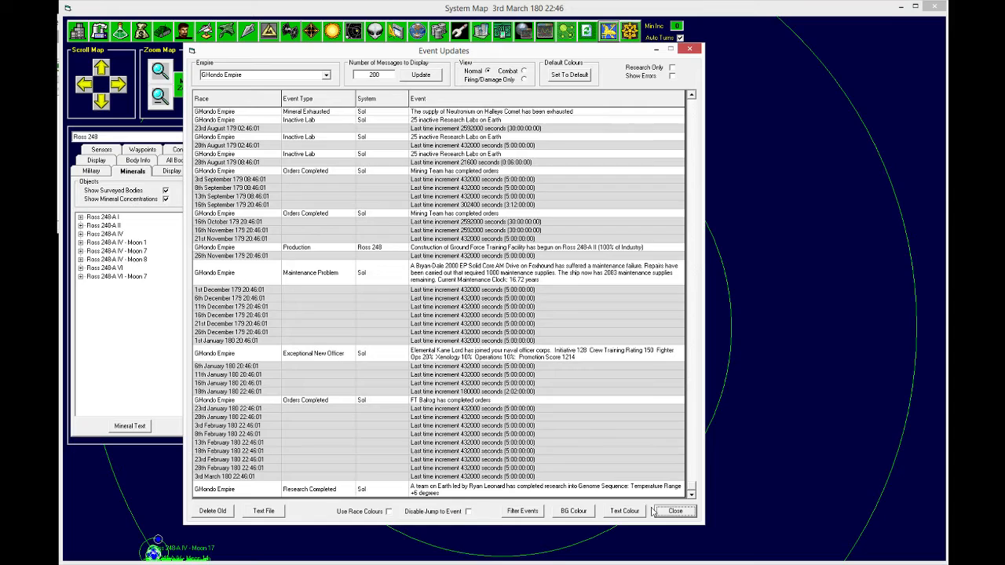
# Step: Close the event log and show Ross 248-A II's colony summary at 9.37m population
pyautogui.click(673, 511)
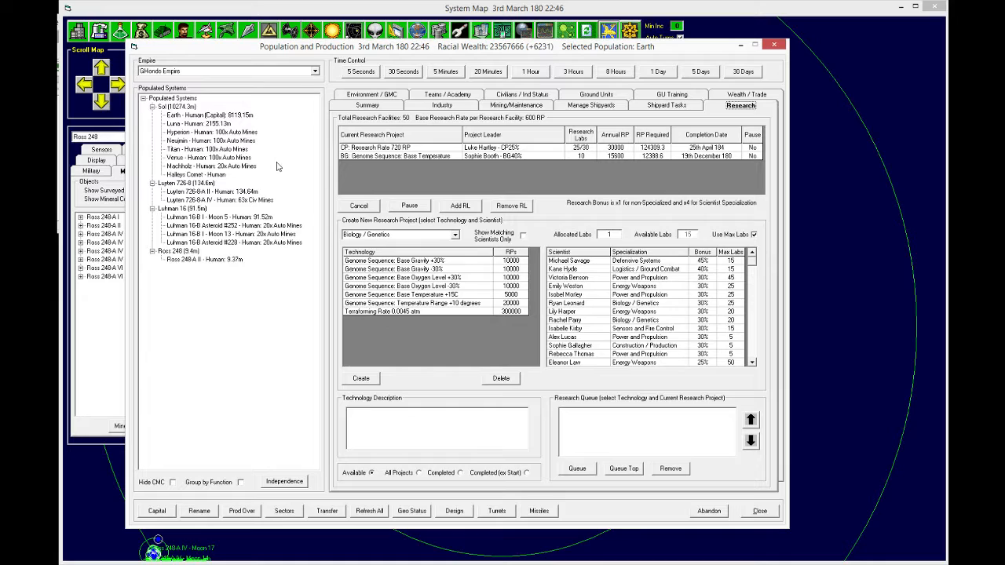
pyautogui.moveTo(463, 283)
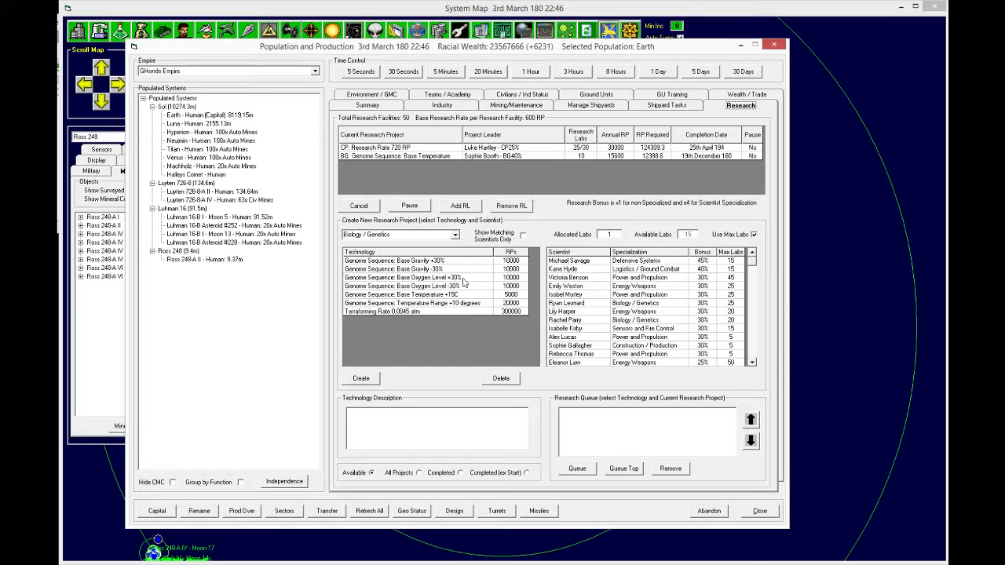
pyautogui.click(403, 295)
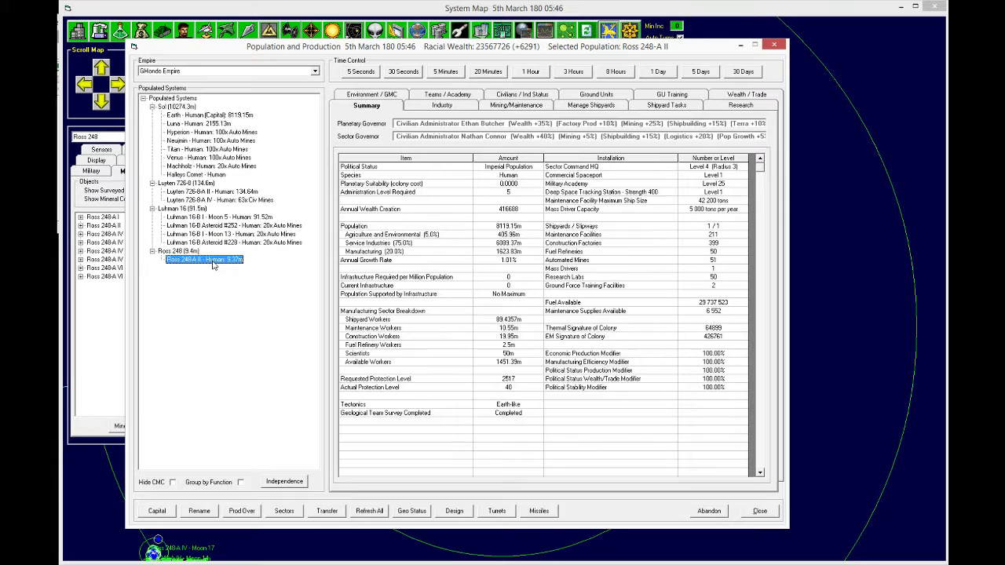
# Step: Check Ross 248-A II's industry, mining and summary tabs, then abandon the Halleys Comet colony
pyautogui.click(442, 104)
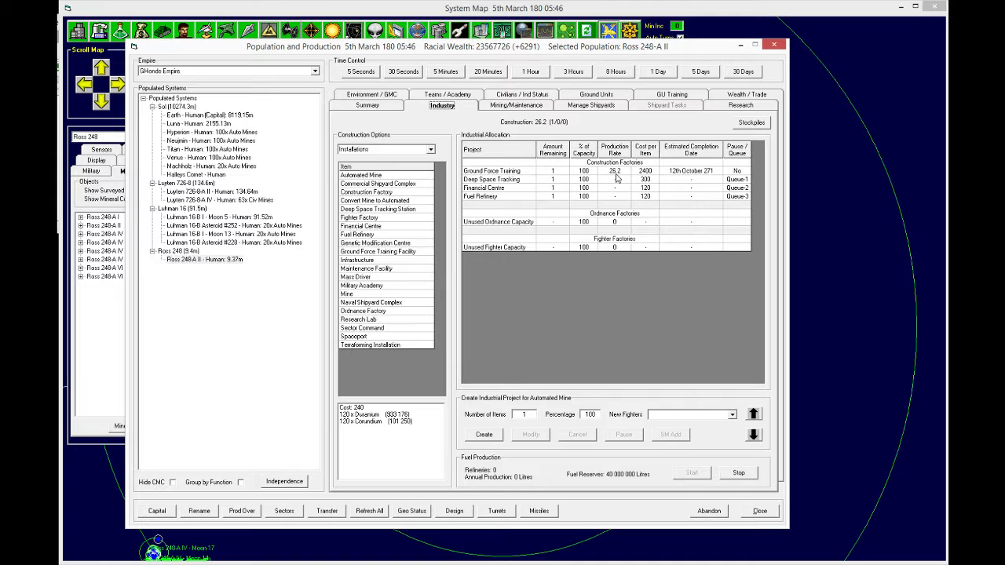
pyautogui.click(515, 104)
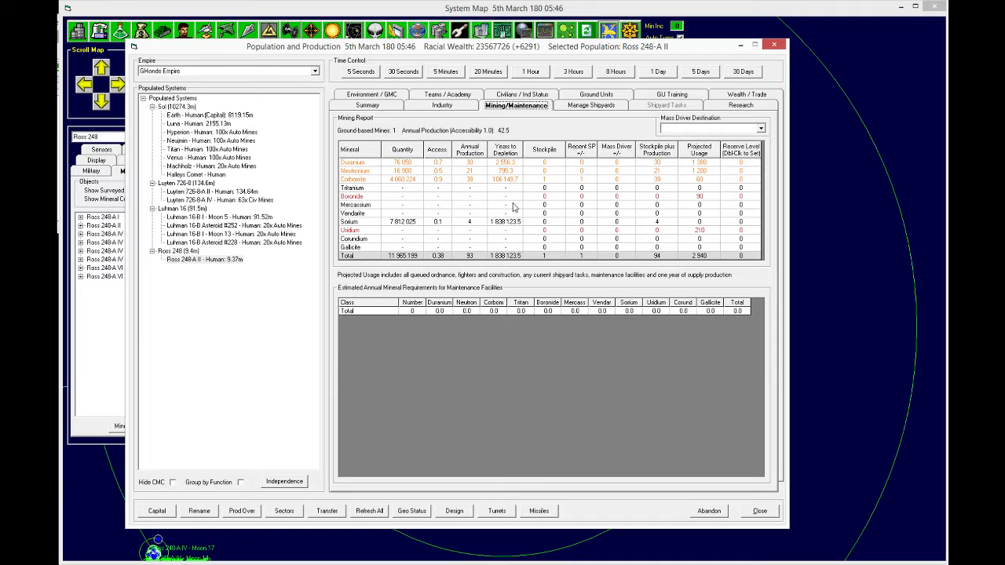
pyautogui.click(366, 105)
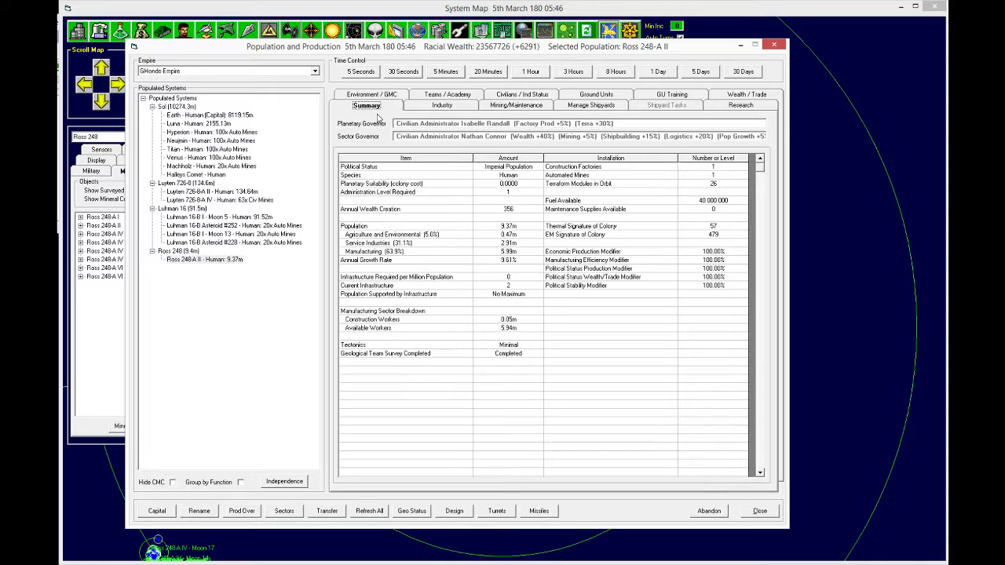
pyautogui.click(708, 511)
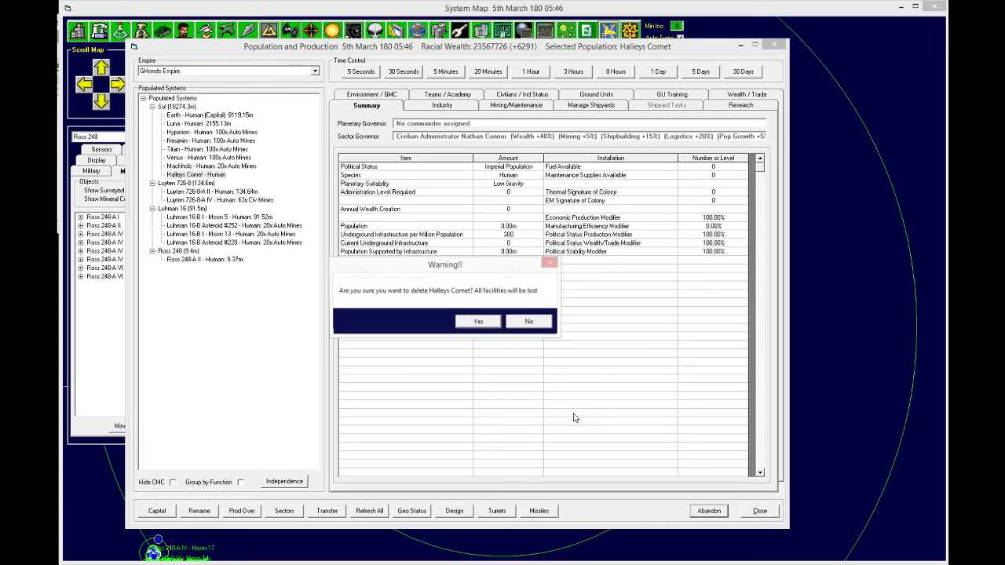
# Step: Confirm deleting the Halleys Comet colony and its facilities
pyautogui.click(477, 321)
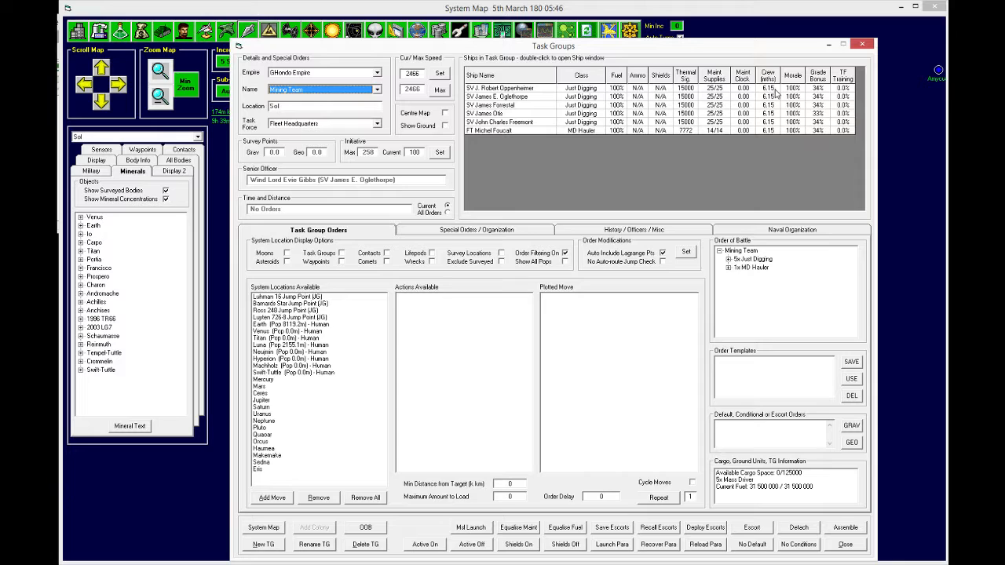
# Step: Close Task Groups and move on toward the Swift-Tuttle colony summary on 25th March 180
pyautogui.click(294, 372)
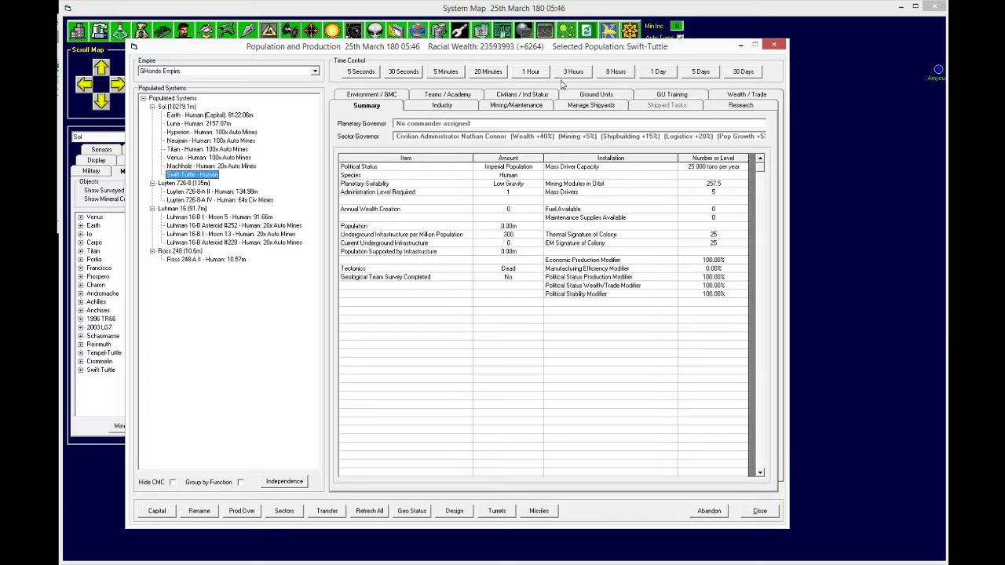
# Step: Set Swift-Tuttle's Mass Driver Destination to Earth (Human) on its Mining/Maintenance tab
pyautogui.click(516, 105)
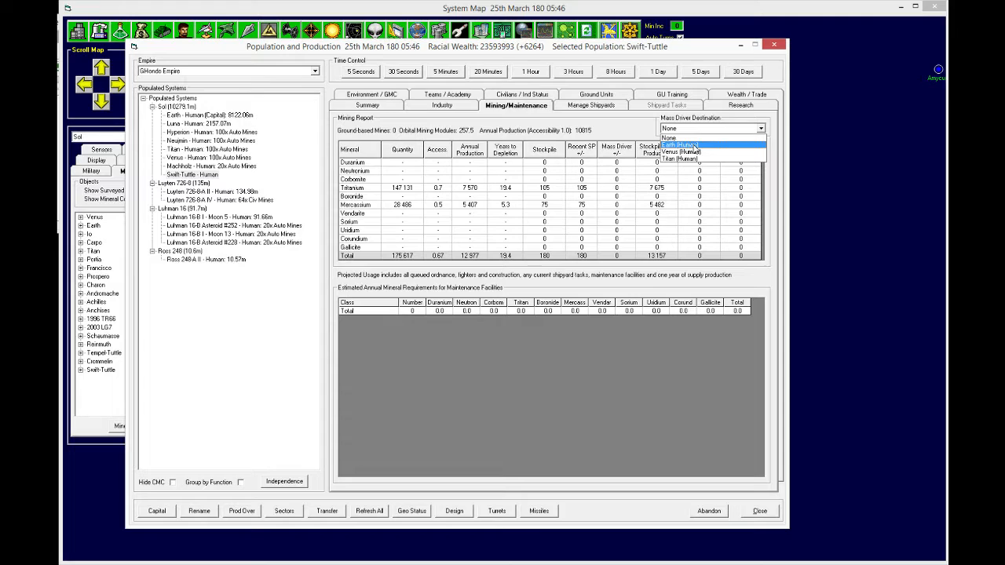
pyautogui.click(681, 144)
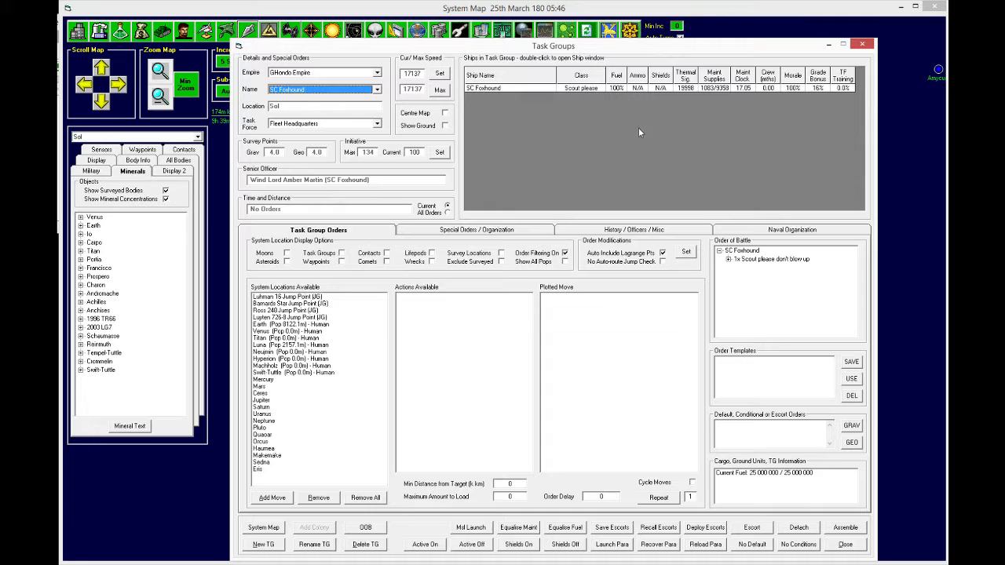
# Step: Bring up Earth's colony summary showing 8122.06m population and 216 maintenance facilities
pyautogui.doubleClick(502, 88)
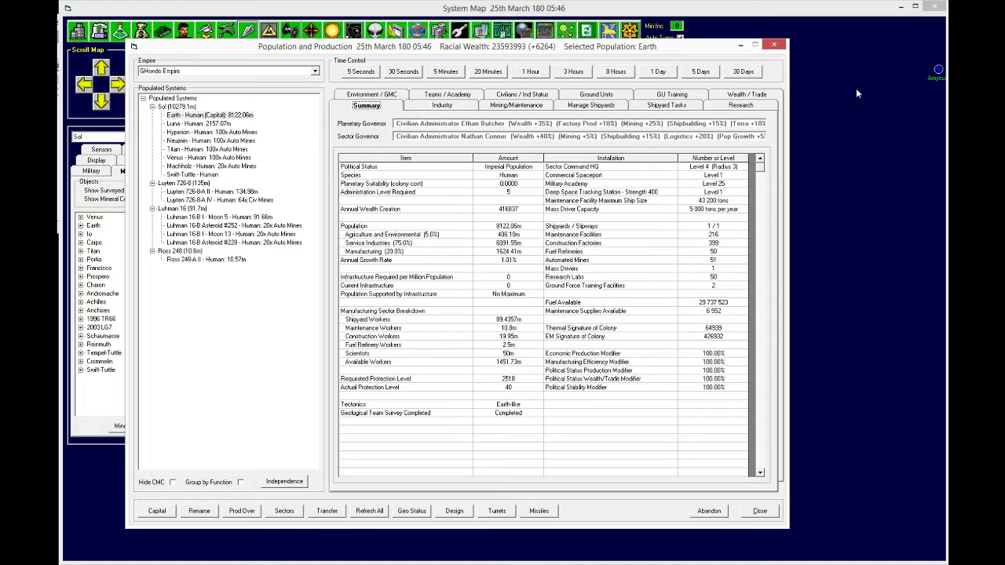
# Step: Advance the clock to 28th July 180 and dismiss the maintenance and terraforming event logs
pyautogui.click(743, 71)
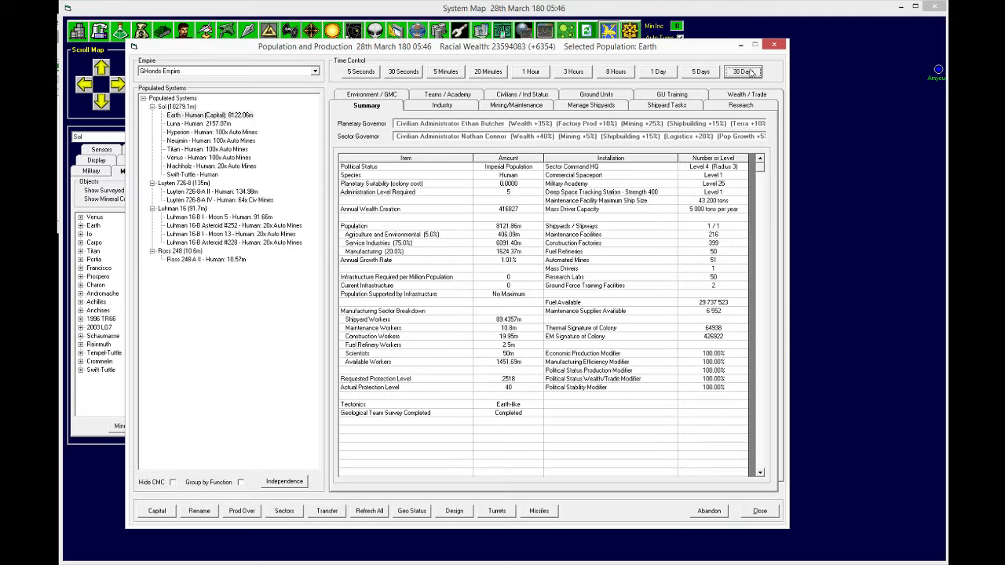
pyautogui.click(742, 72)
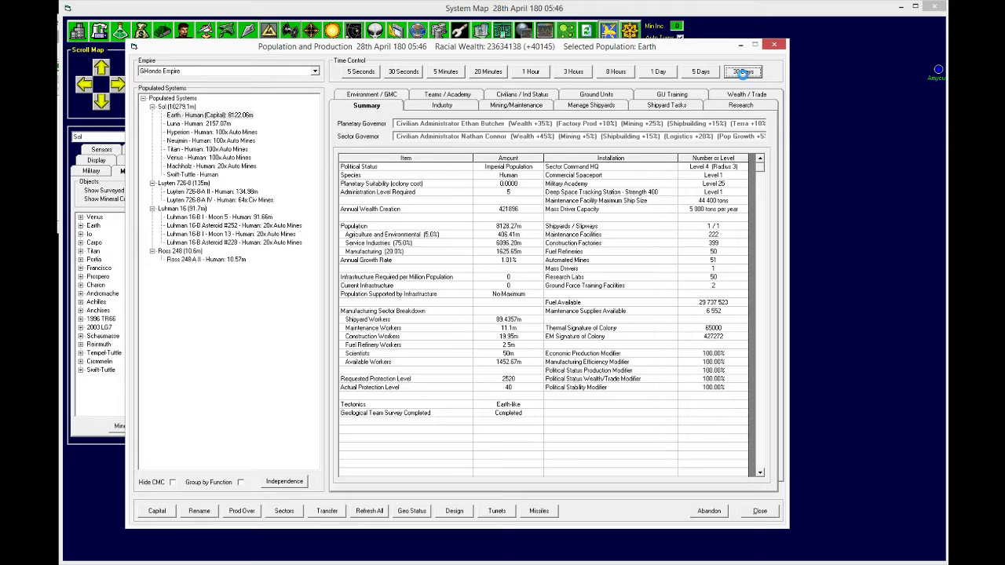
pyautogui.click(743, 71)
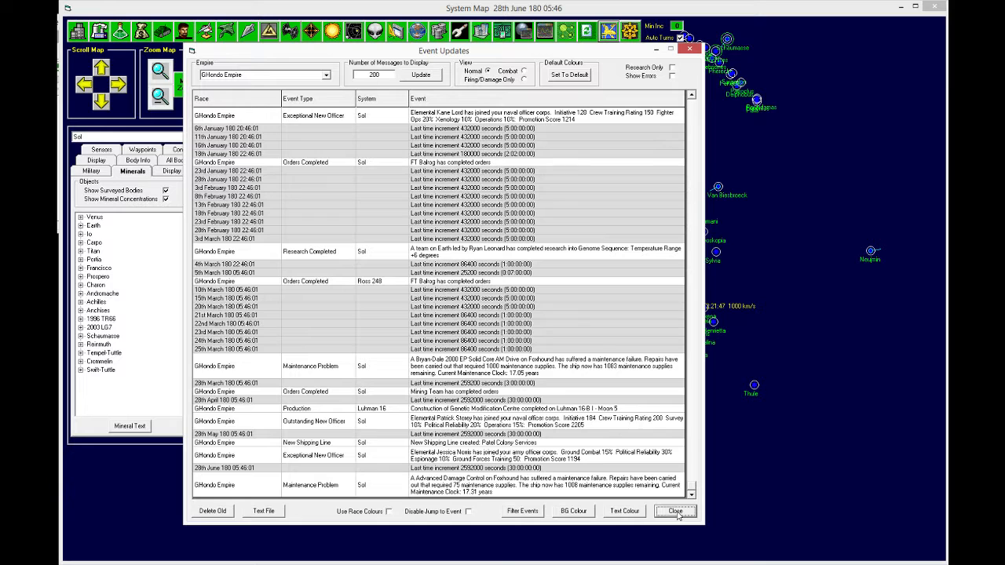
pyautogui.click(674, 511)
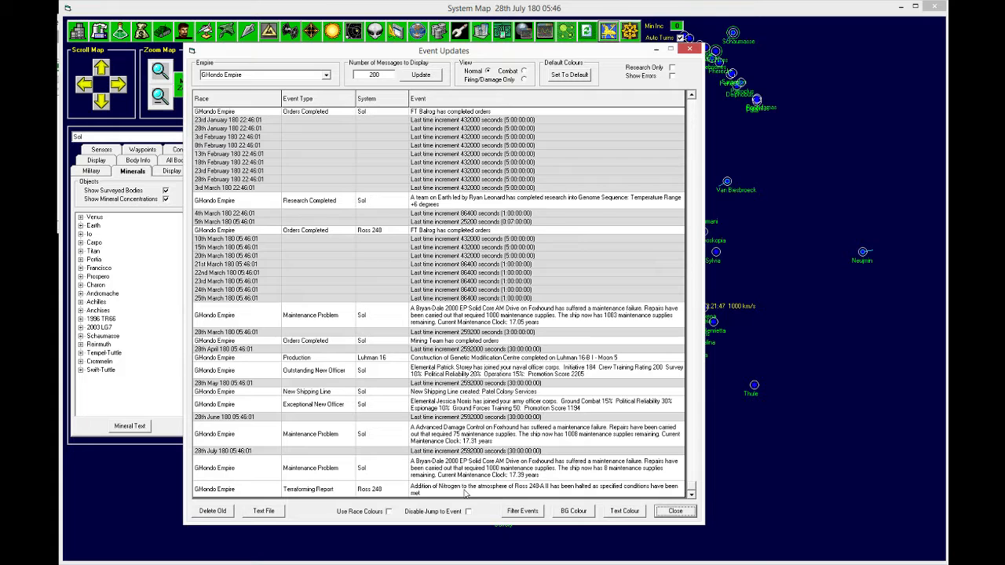
pyautogui.click(674, 511)
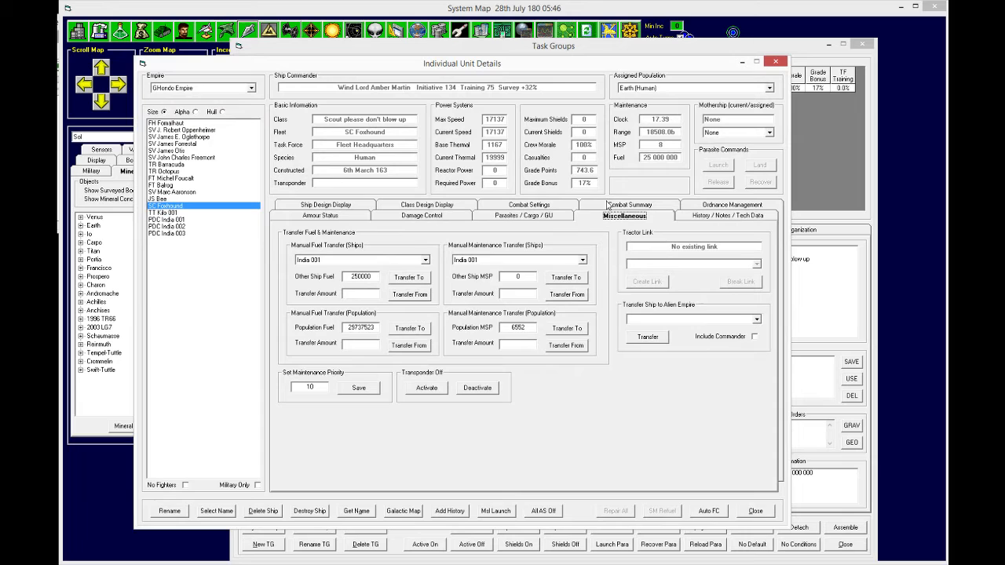
# Step: Review SC Foxhound's unit details, then close the unit details and Task Groups windows
pyautogui.write('2500')
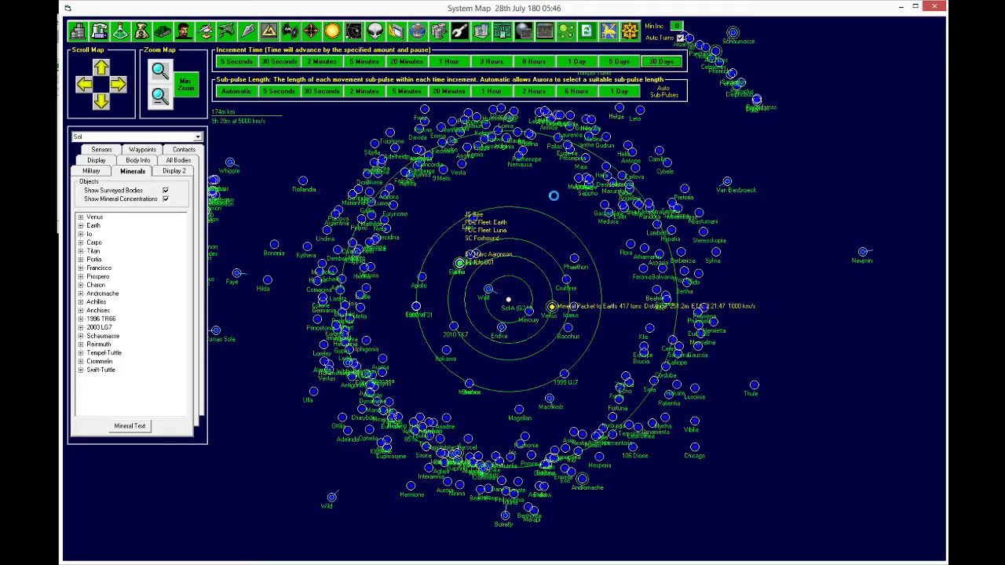
# Step: Advance the game clock by two 30-day increments past 28th July 180
pyautogui.click(659, 61)
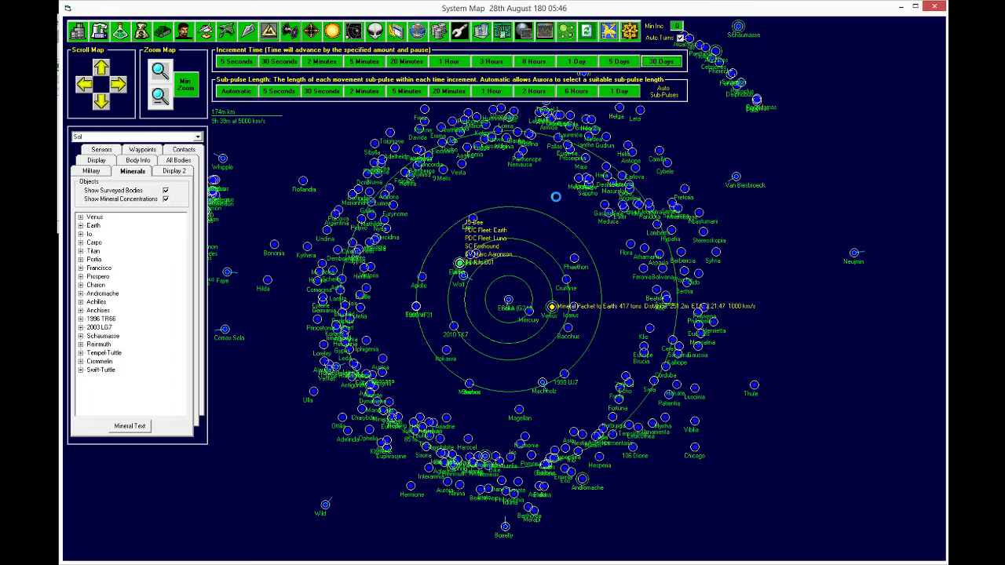
pyautogui.click(660, 62)
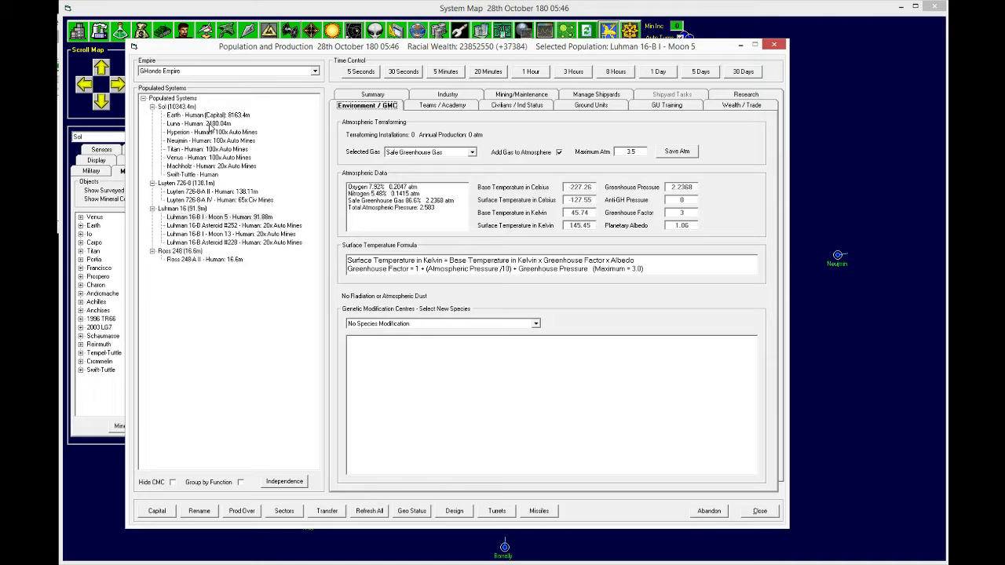
# Step: Browse Luyten 726-8-A II and Luhman 16-B I - Moon 5, then view Earth's research projects
pyautogui.click(211, 191)
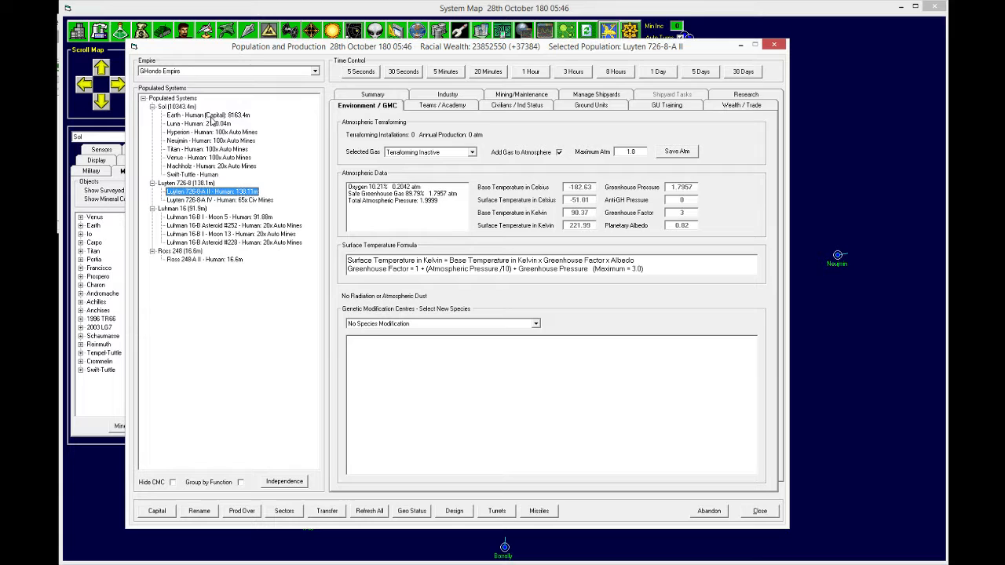
pyautogui.click(204, 259)
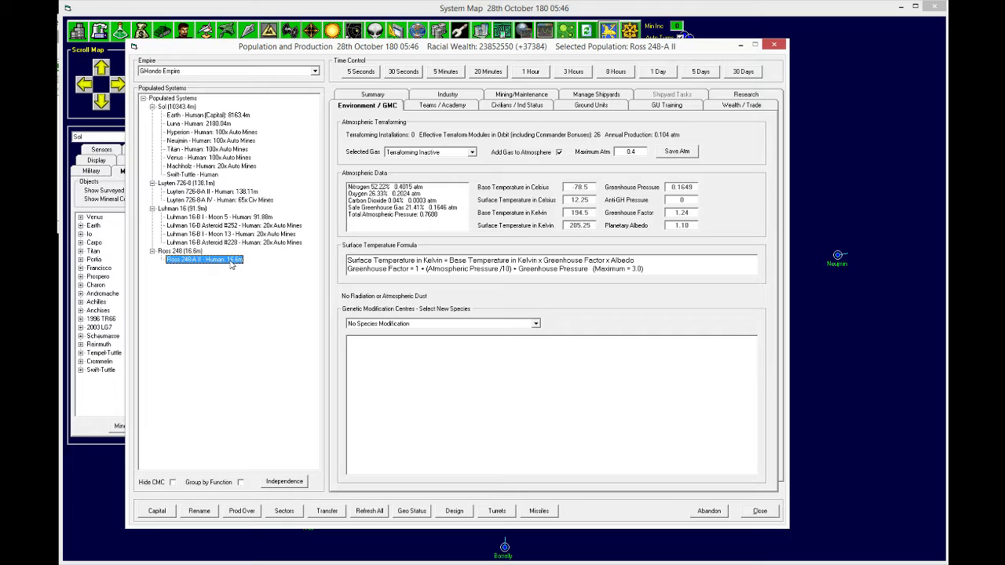
pyautogui.click(216, 217)
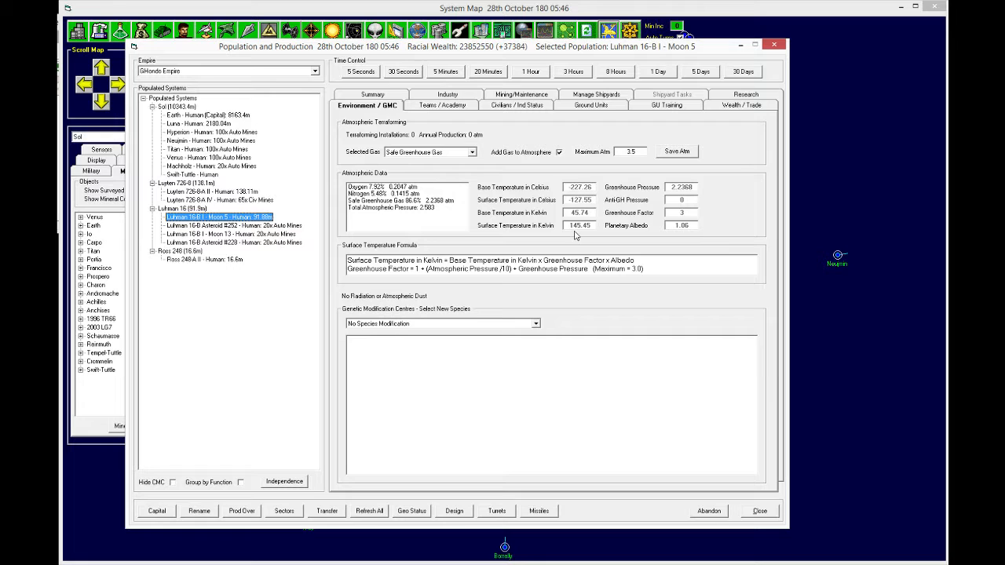
pyautogui.click(740, 105)
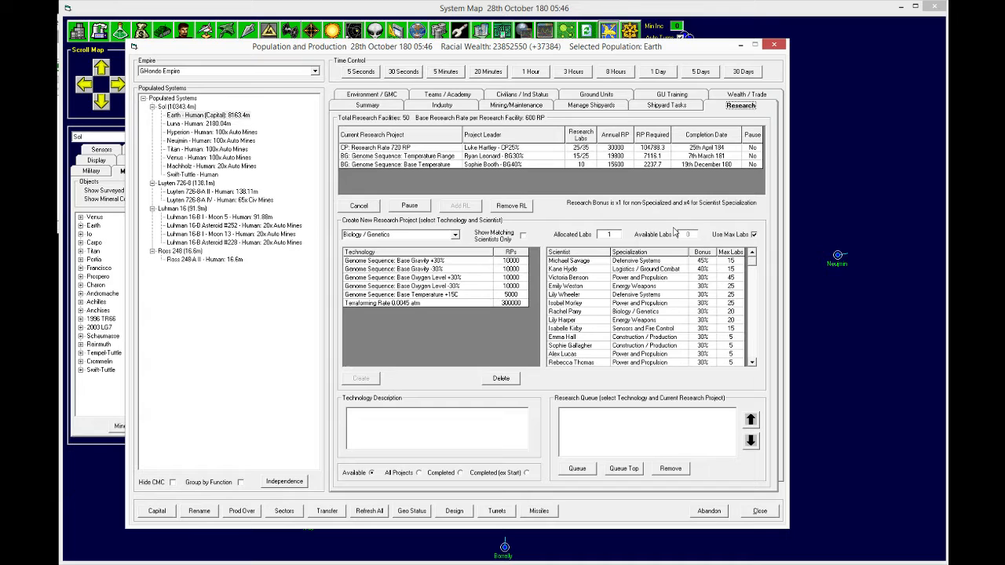
# Step: Advance time from Earth's summary to 28th December 180, completing the Base Temperature project
pyautogui.click(367, 105)
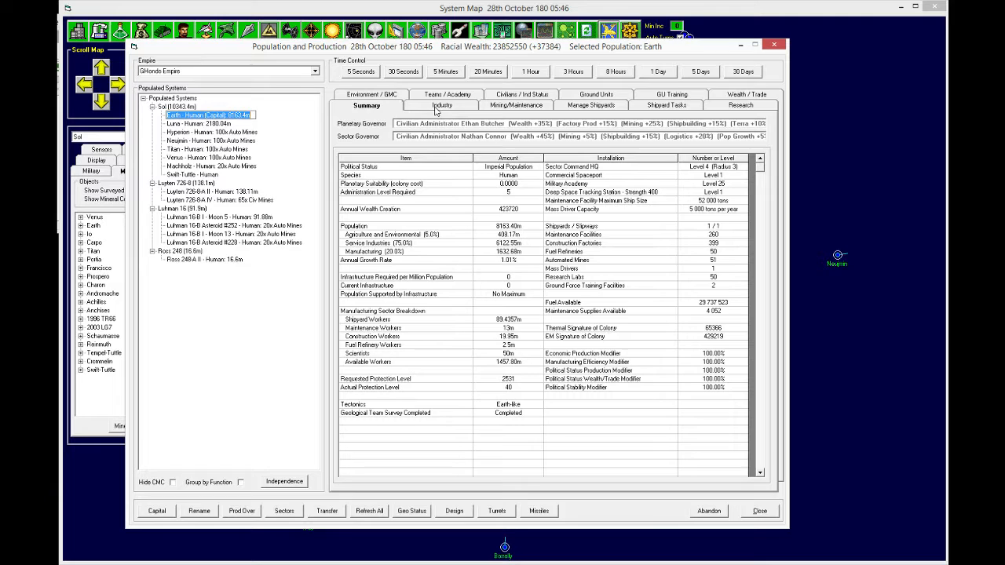
pyautogui.click(743, 71)
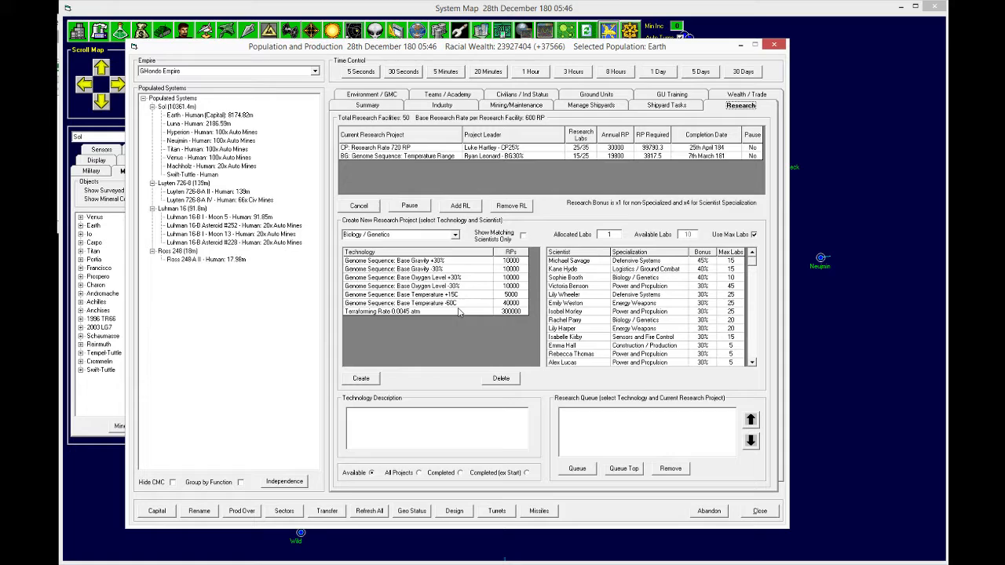
# Step: Start Genome Sequence: Base Temperature -60C research under Sophie Booth with 10 labs
pyautogui.click(401, 303)
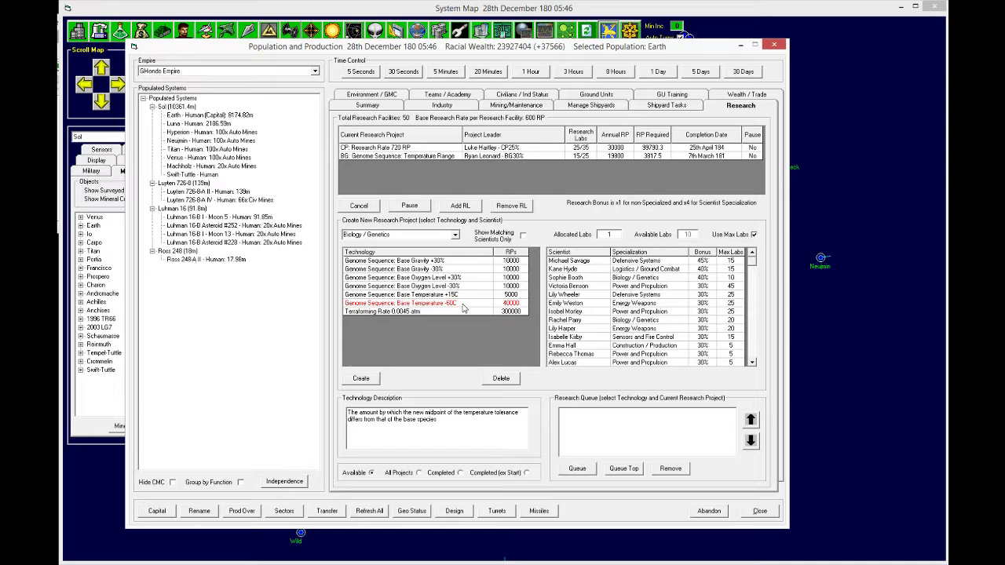
pyautogui.click(523, 235)
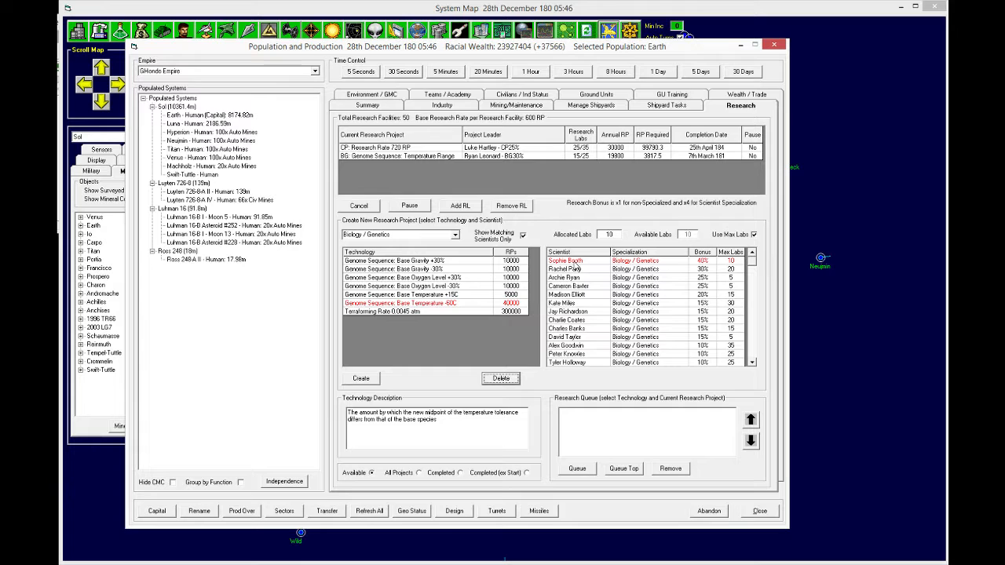
pyautogui.click(189, 174)
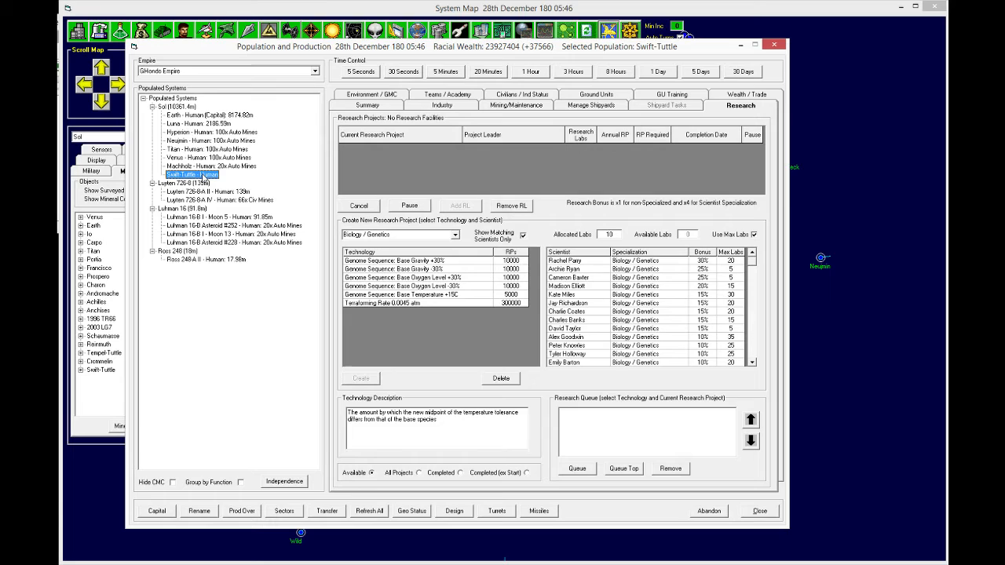
# Step: Check Ross 248-A II's mining, summary and industry tabs, ending on its 79.57% stability summary
pyautogui.click(515, 104)
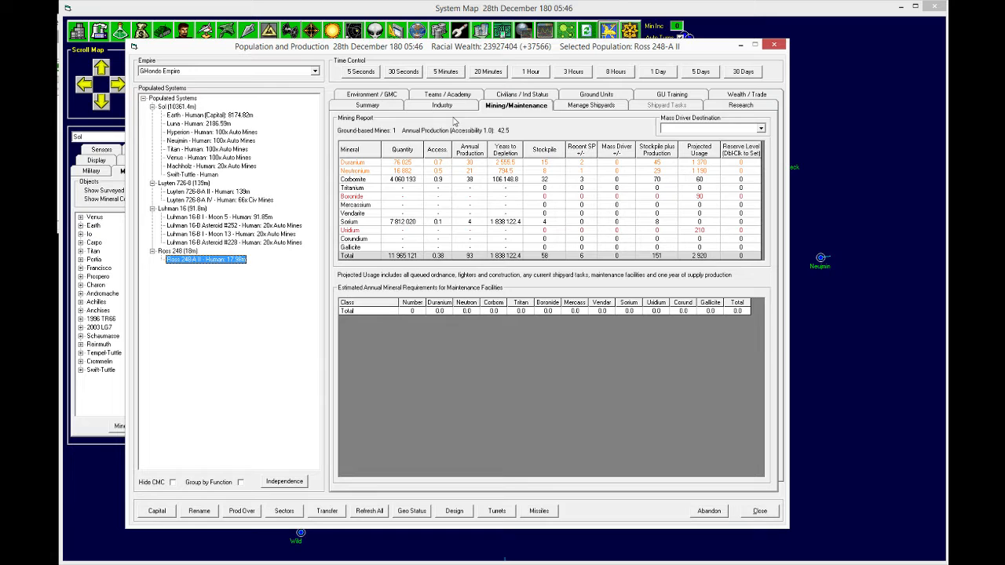
pyautogui.click(366, 105)
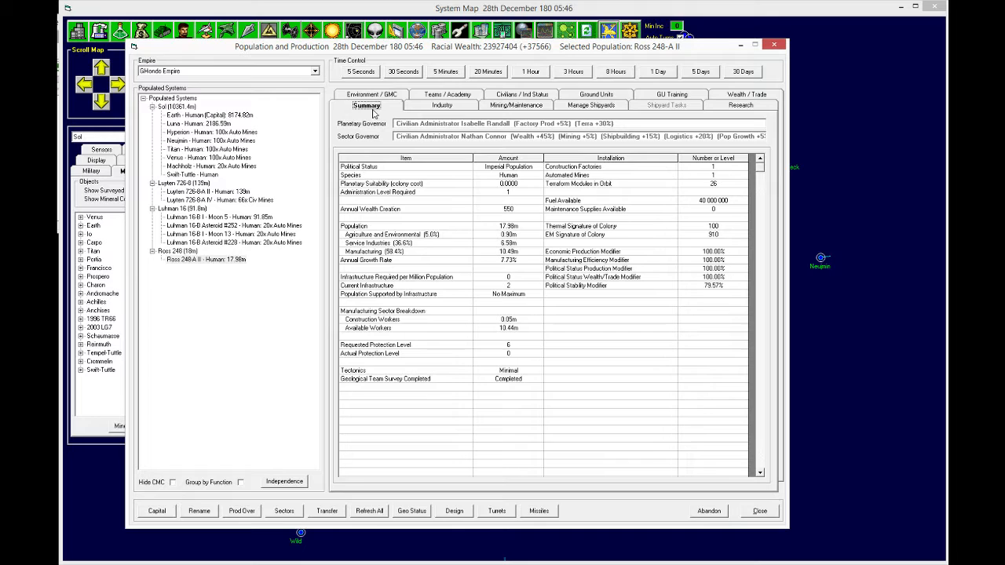
pyautogui.click(442, 106)
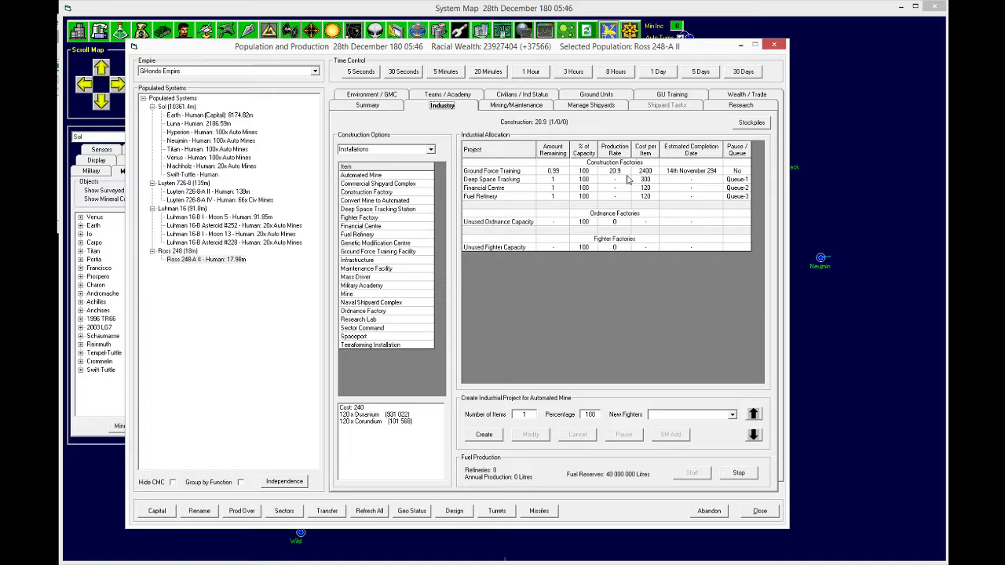
pyautogui.click(367, 105)
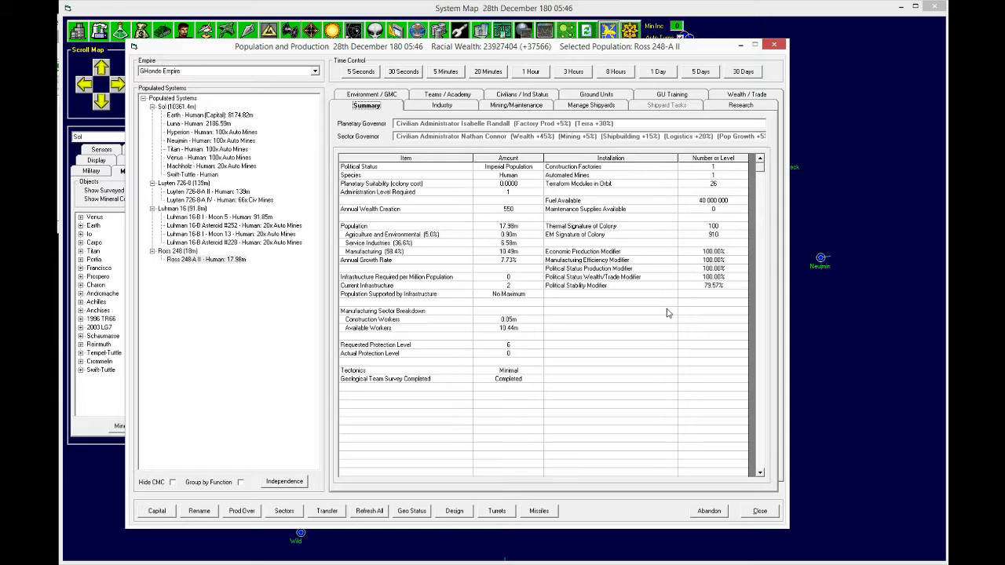
pyautogui.moveTo(486, 219)
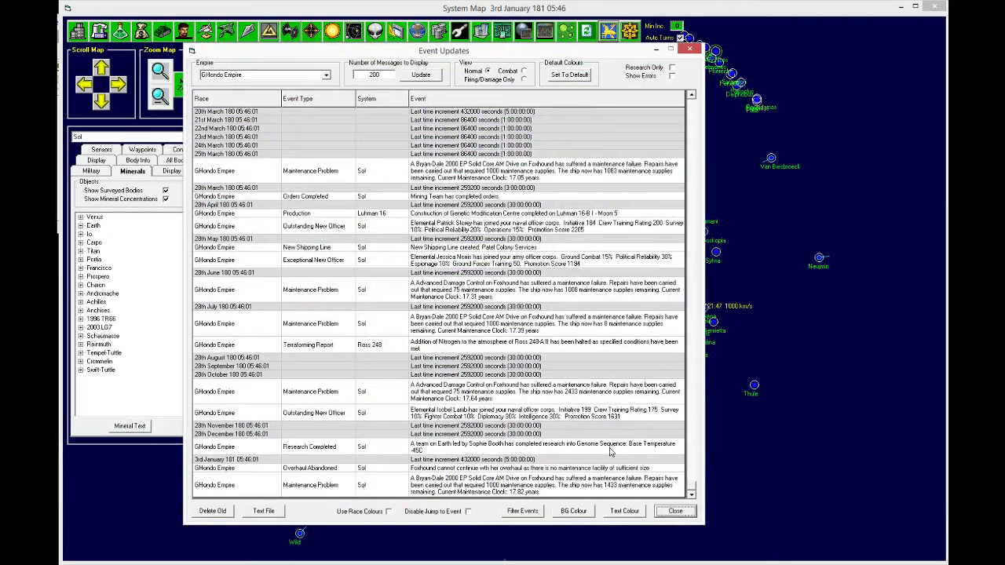
pyautogui.moveTo(584, 491)
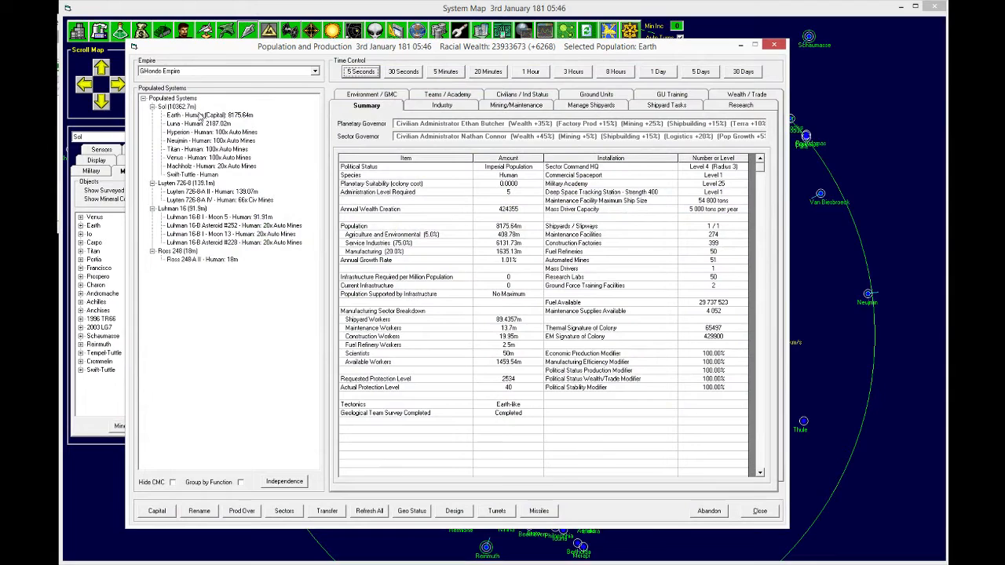
# Step: Advance time in 30-day steps to 3rd April 181, with Ross 248-A II at 20.41m
pyautogui.click(743, 71)
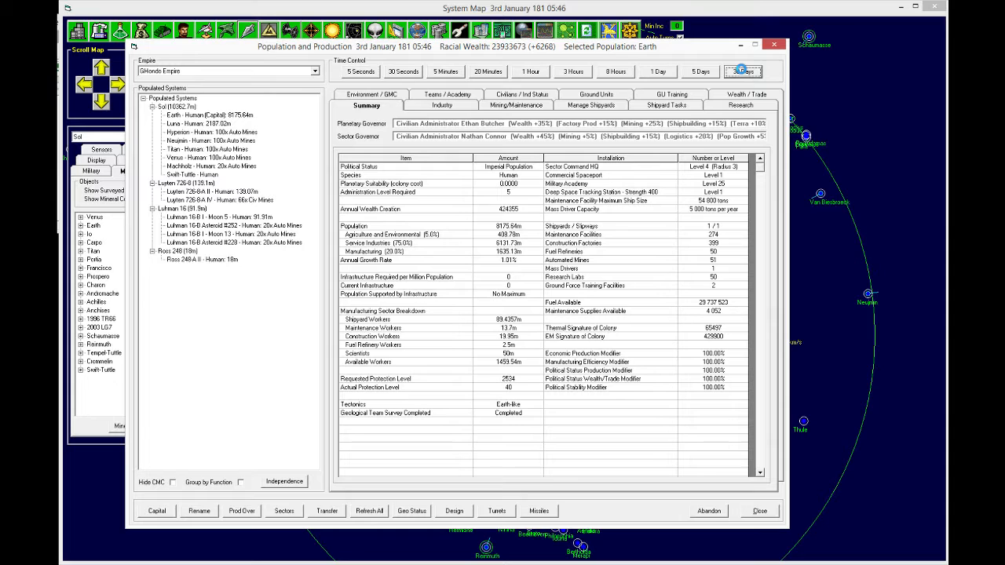
pyautogui.click(742, 71)
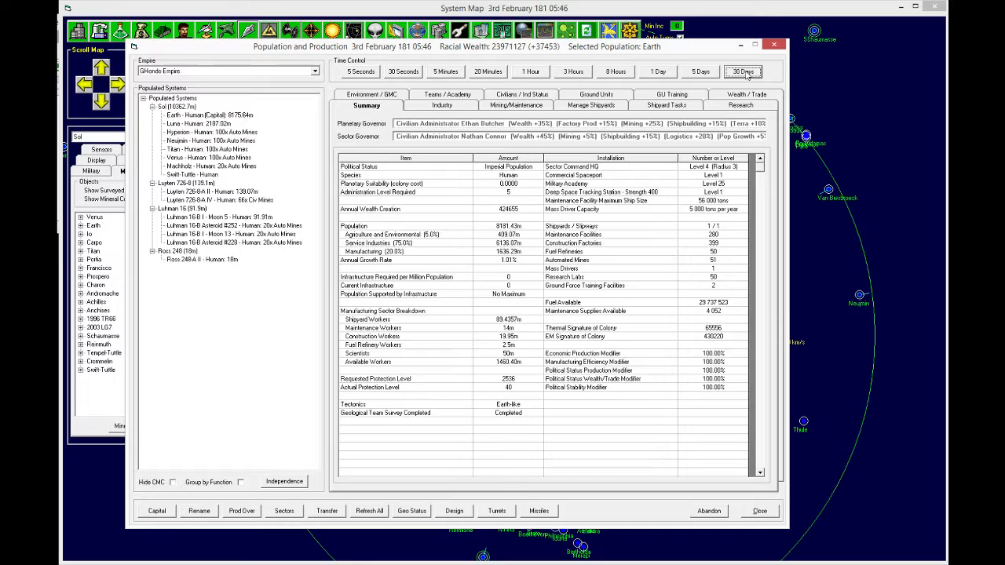
pyautogui.click(743, 71)
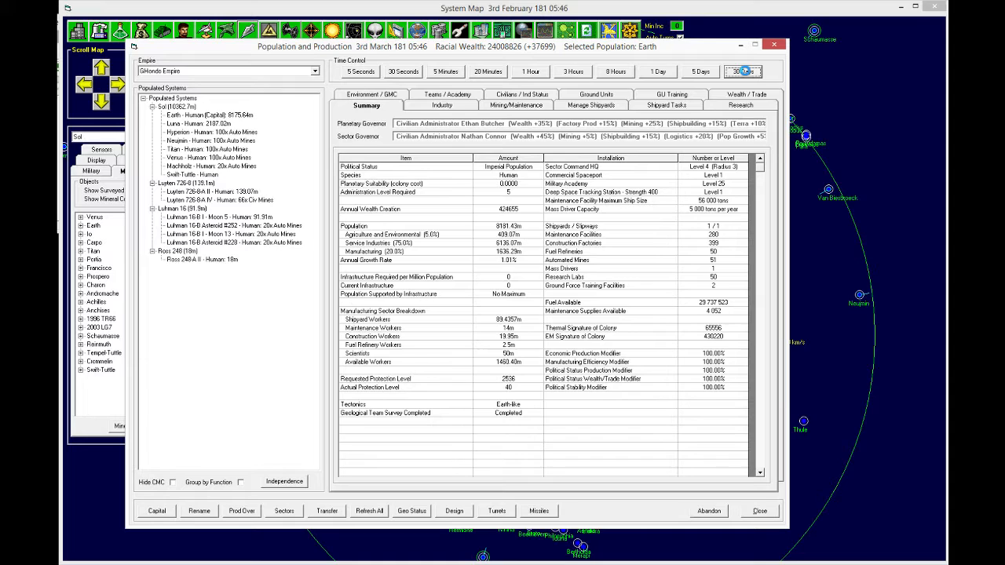
pyautogui.click(742, 71)
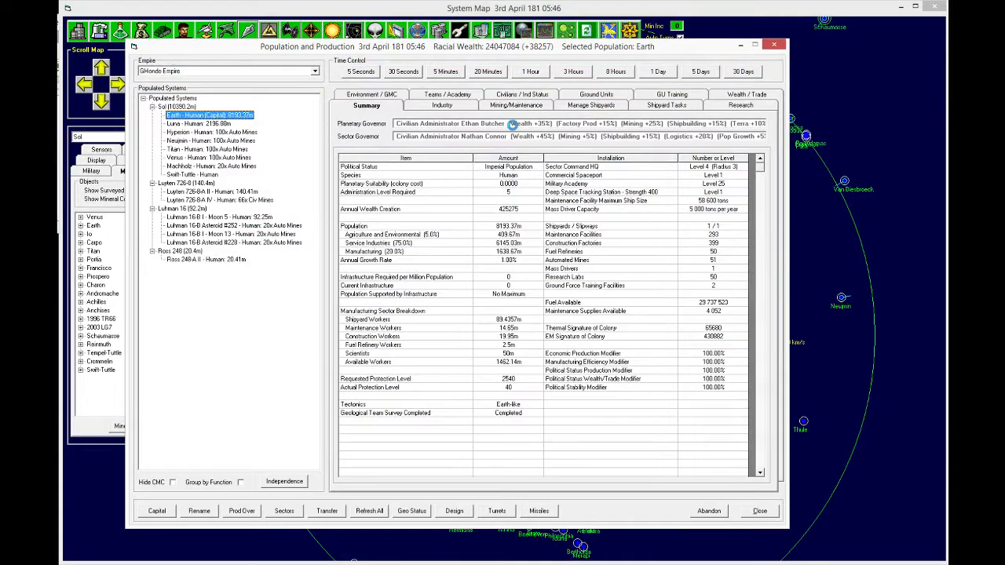
# Step: Start Earth's Temperature Range +15 degrees genome research under Ryan Leonard, then close the window
pyautogui.click(739, 106)
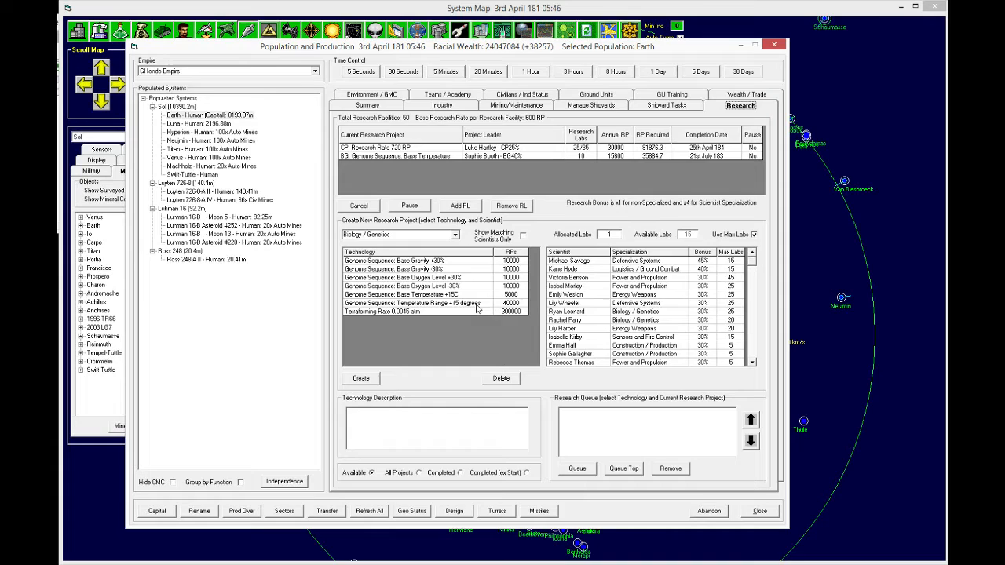
pyautogui.click(413, 303)
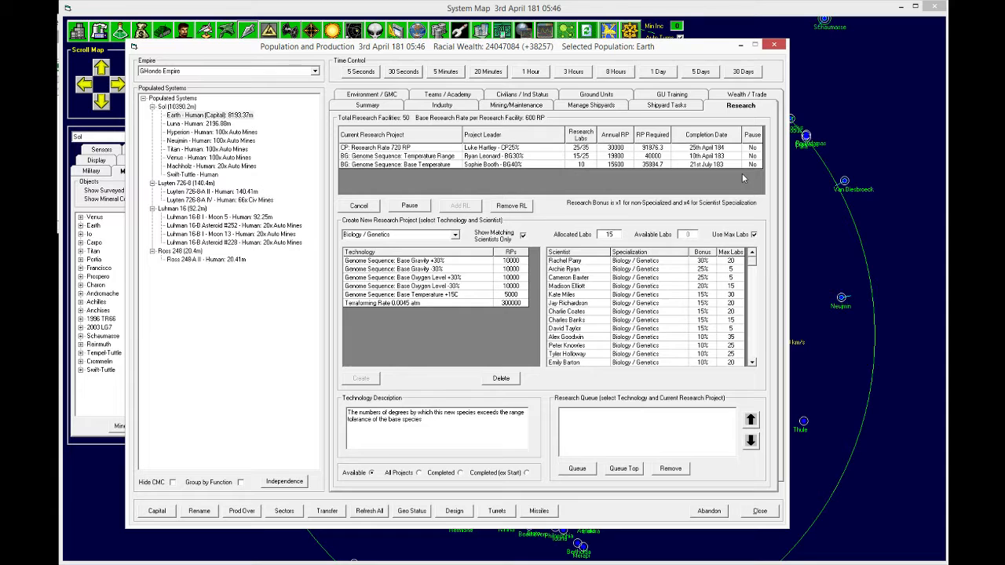
pyautogui.click(758, 511)
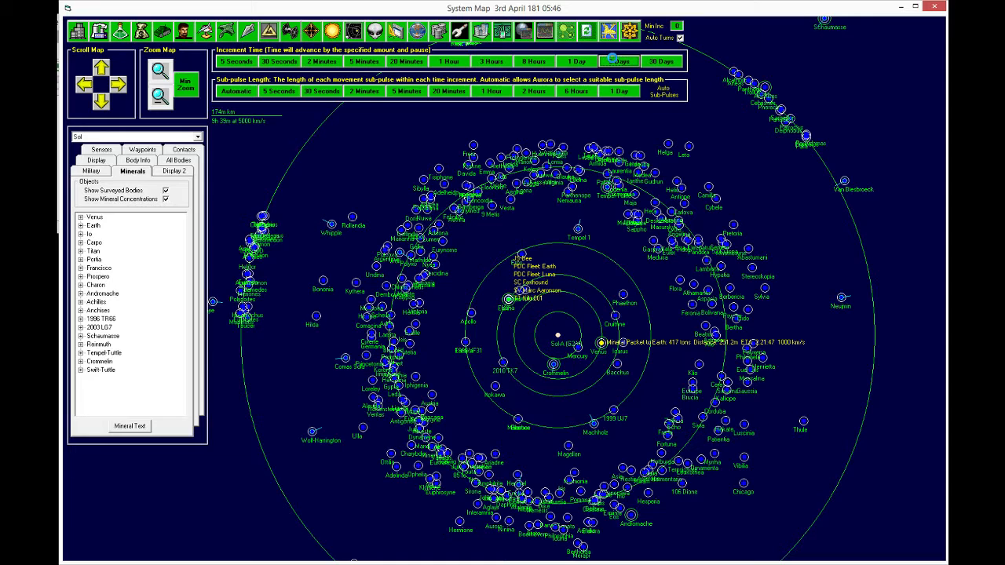
# Step: Advance game time in 5-day increments to 8th May 181
pyautogui.click(619, 61)
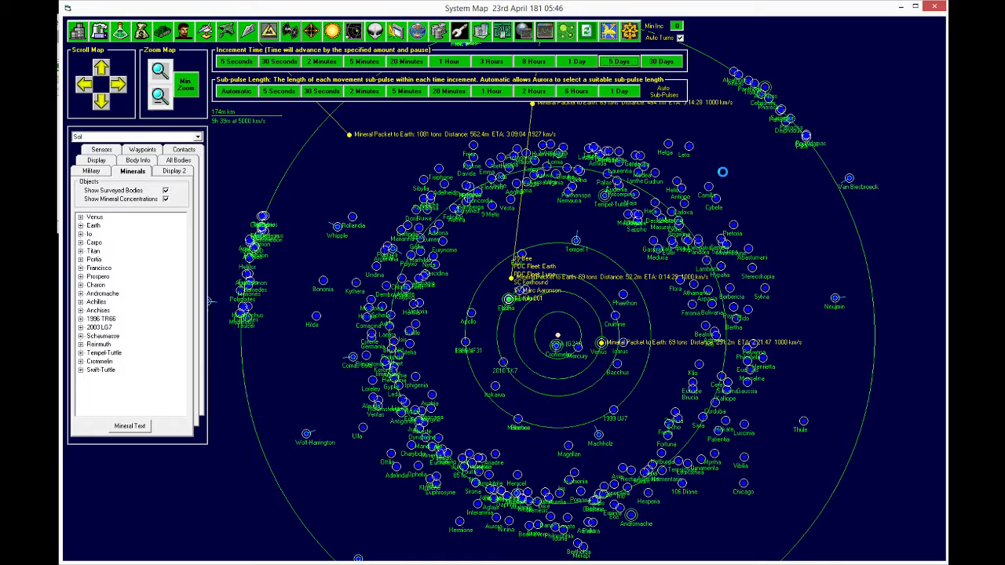
pyautogui.click(619, 61)
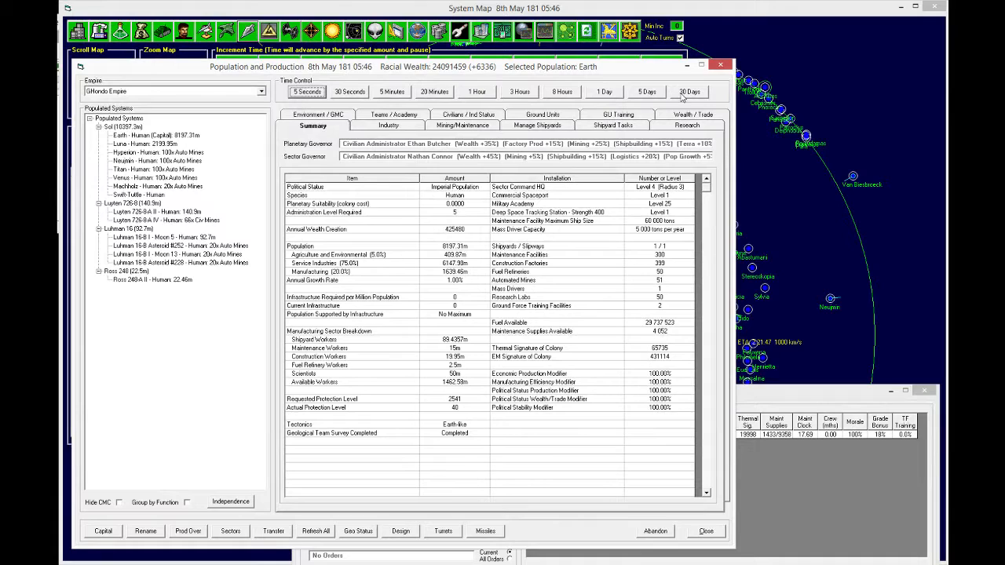
# Step: Advance game time 30 days to 8th June 181
pyautogui.click(689, 92)
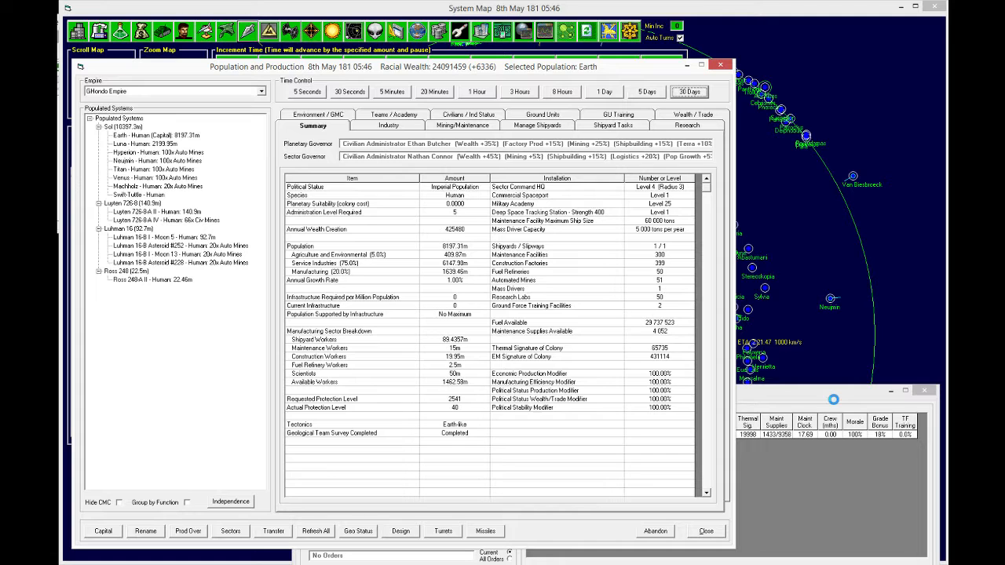
pyautogui.click(688, 91)
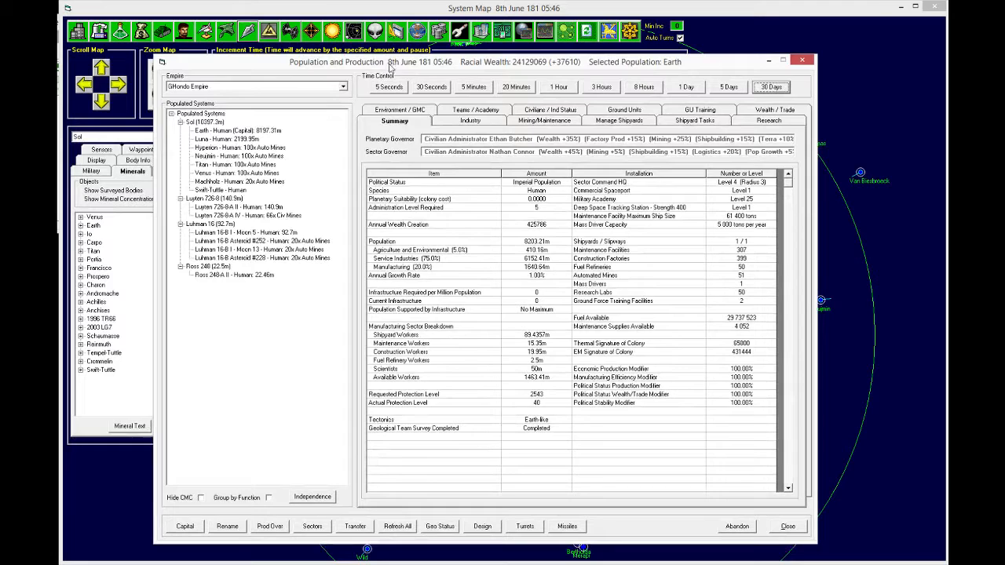
# Step: Check Swift-Tuttle, then view Ross 248-A II's industry projects
pyautogui.click(768, 121)
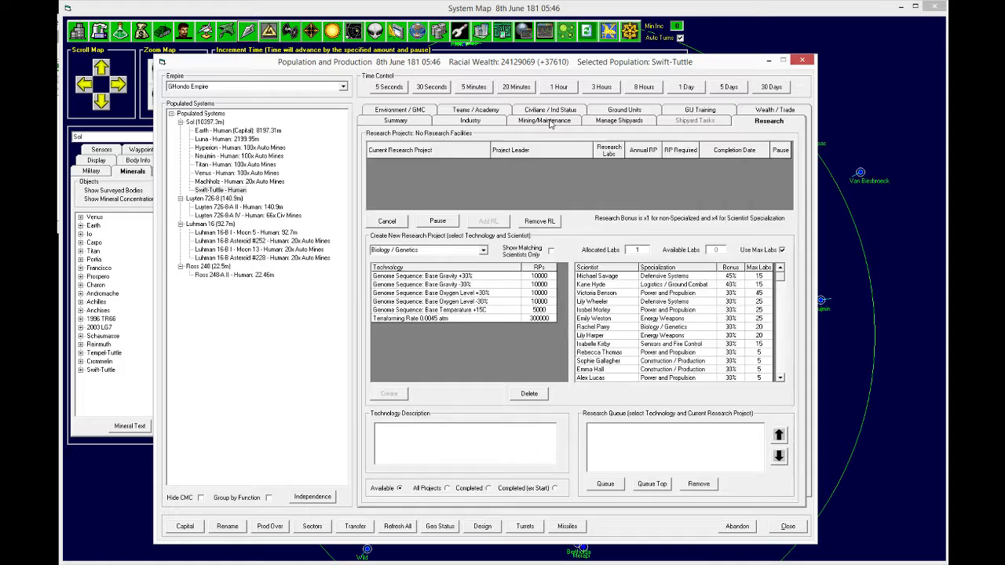
pyautogui.click(544, 120)
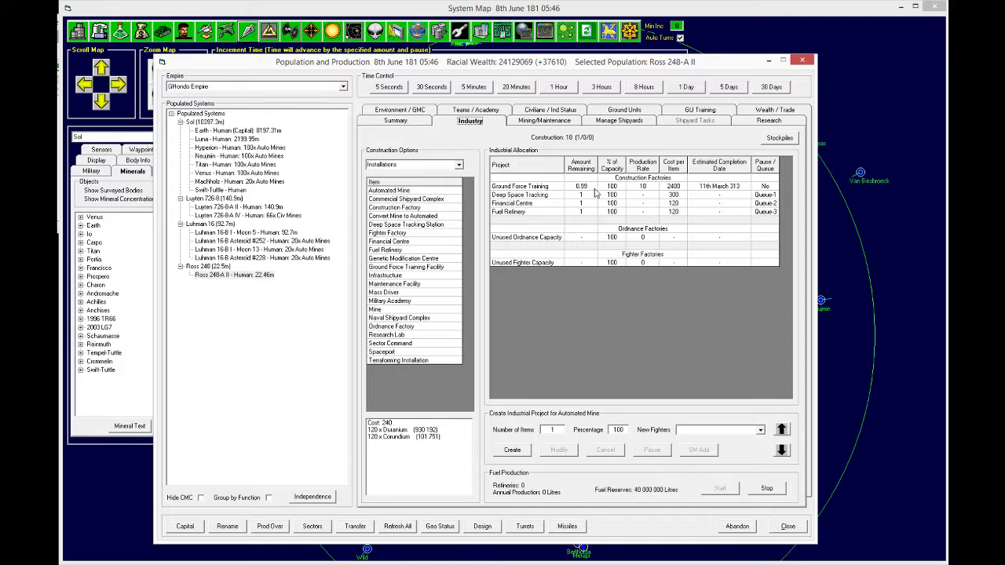
pyautogui.click(233, 275)
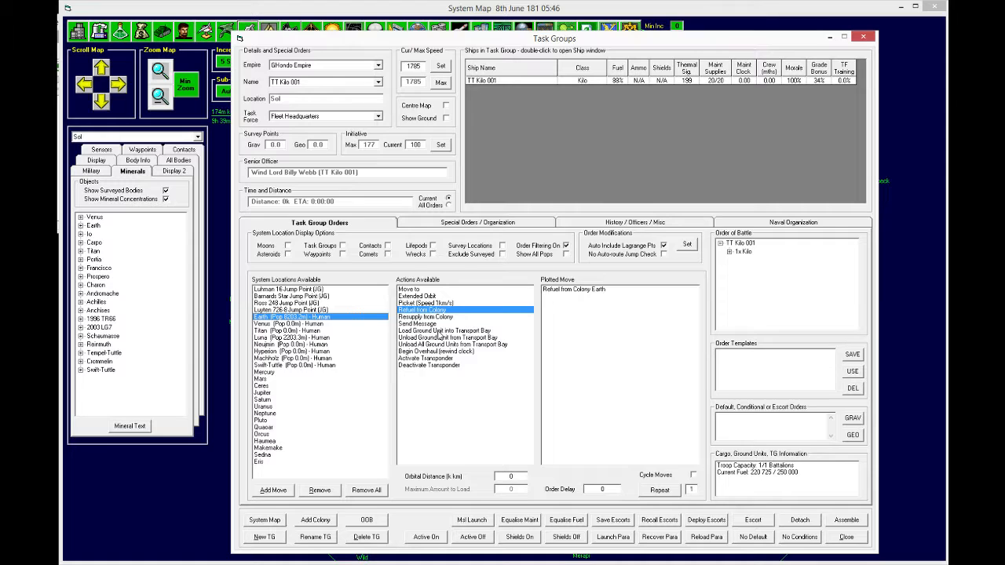
# Step: Plot TT Kilo 001's Refuel from Colony move at Earth
pyautogui.click(444, 330)
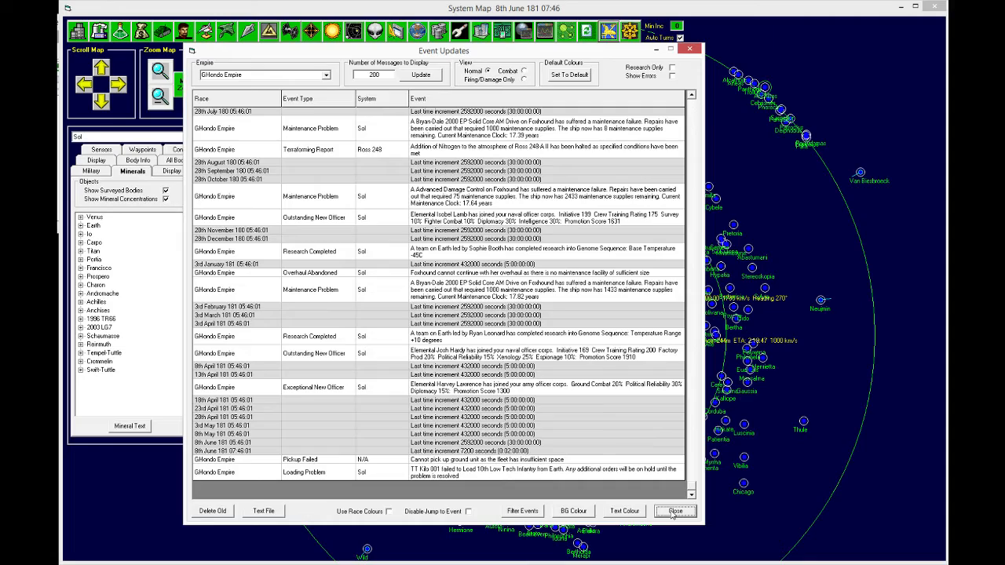
# Step: Close the event log and view Earth's Garrison Battalion training
pyautogui.click(673, 511)
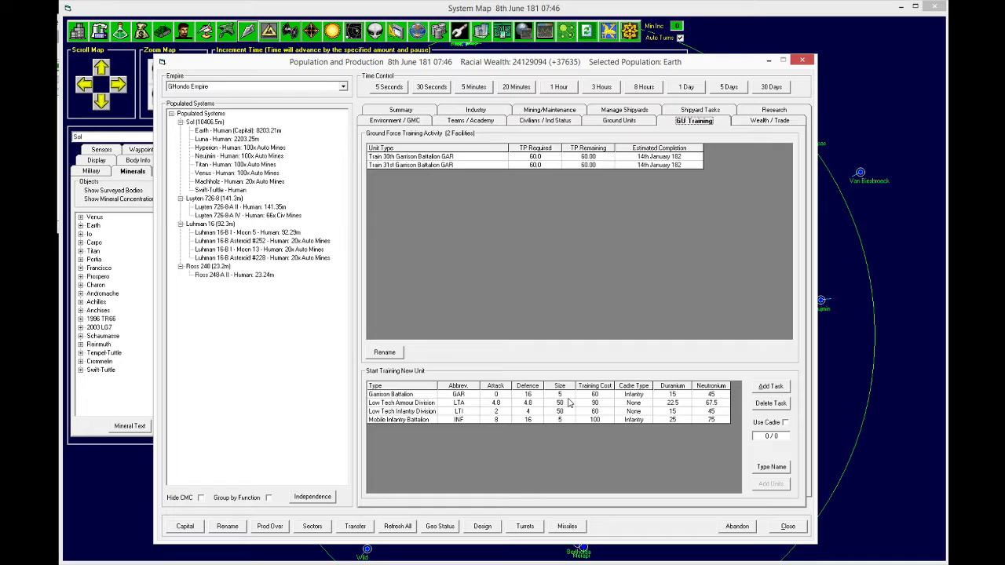
pyautogui.moveTo(503, 313)
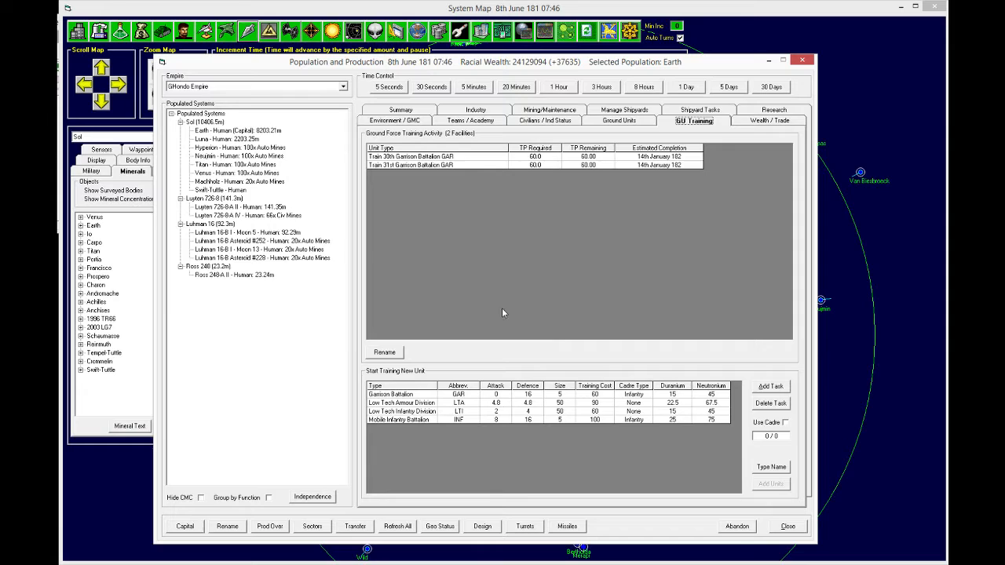
# Step: Advance game time with the 30 Days button to 9th June 181
pyautogui.click(770, 87)
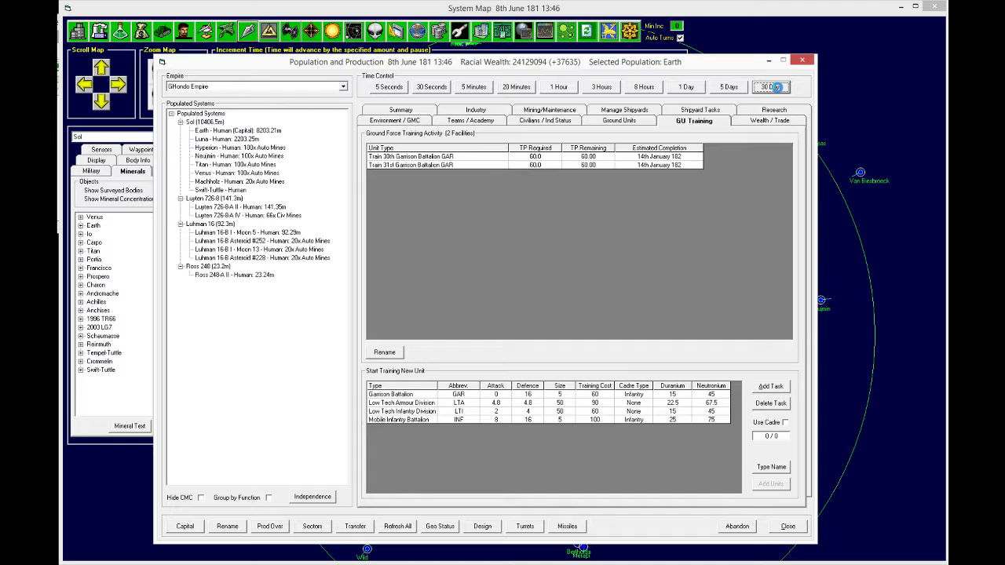
pyautogui.click(771, 86)
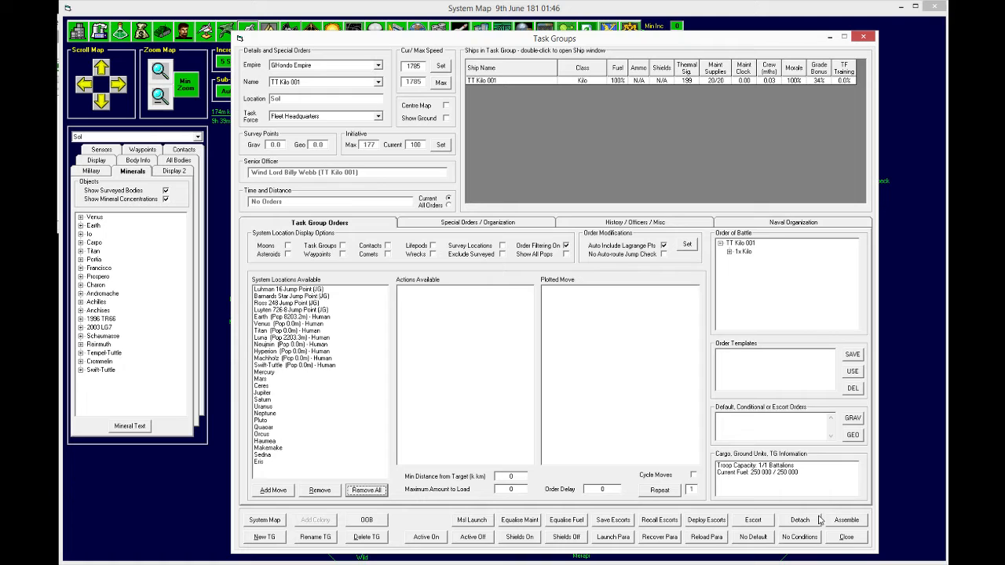
# Step: Close the TT Kilo 001 task group details window
pyautogui.click(863, 36)
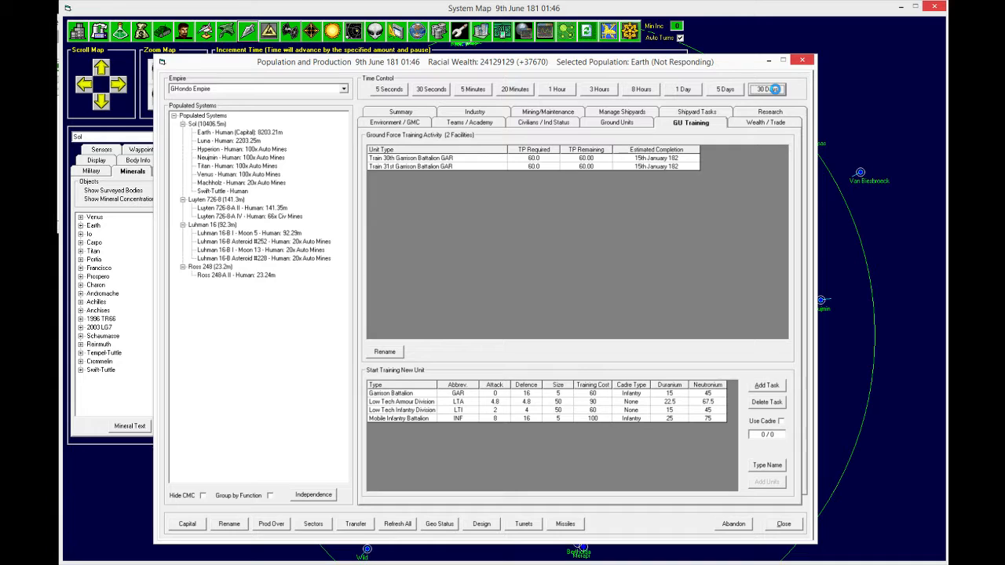
# Step: Advance time five 30-day steps and one 5-day step to 3rd January 182
pyautogui.click(767, 86)
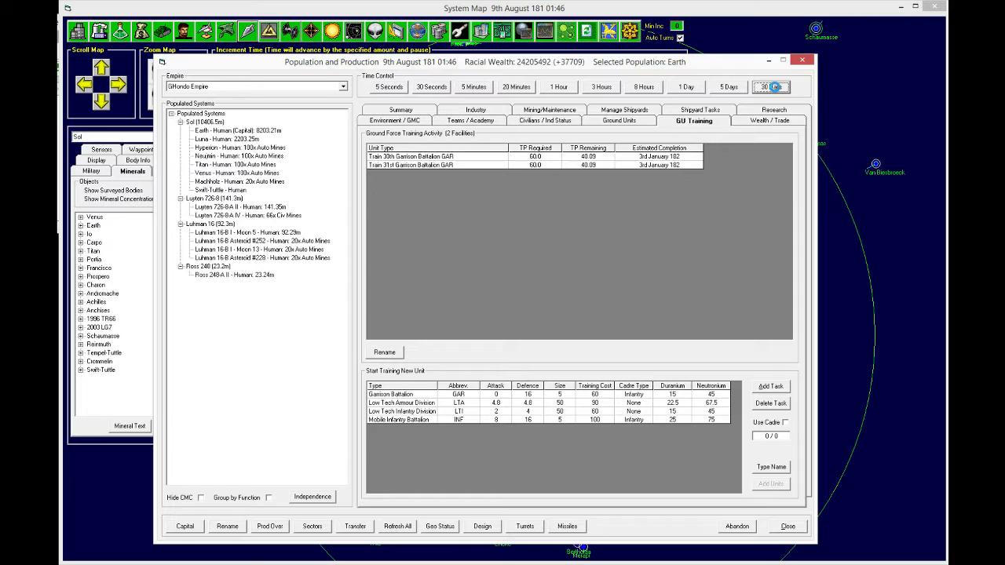
pyautogui.click(771, 86)
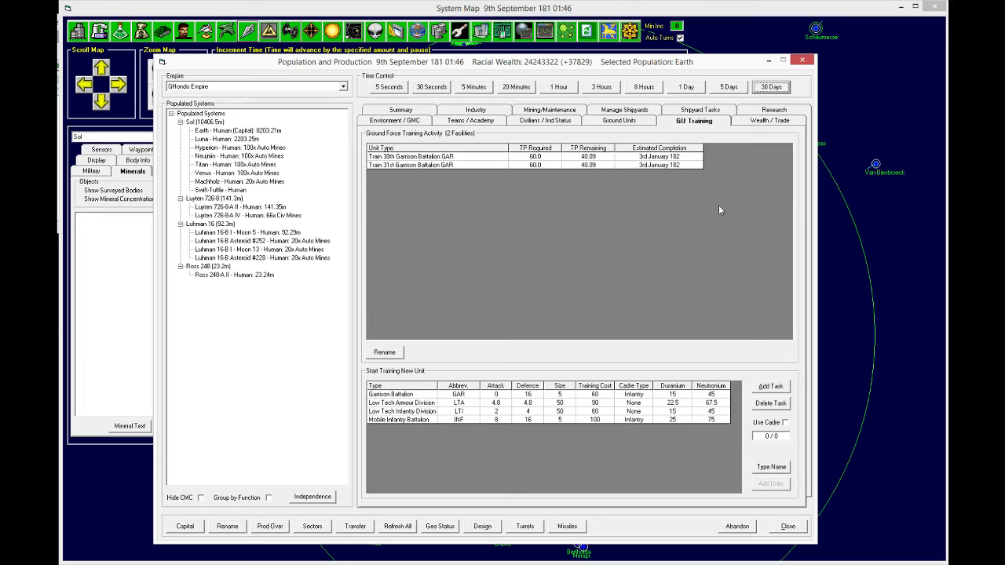
pyautogui.click(771, 86)
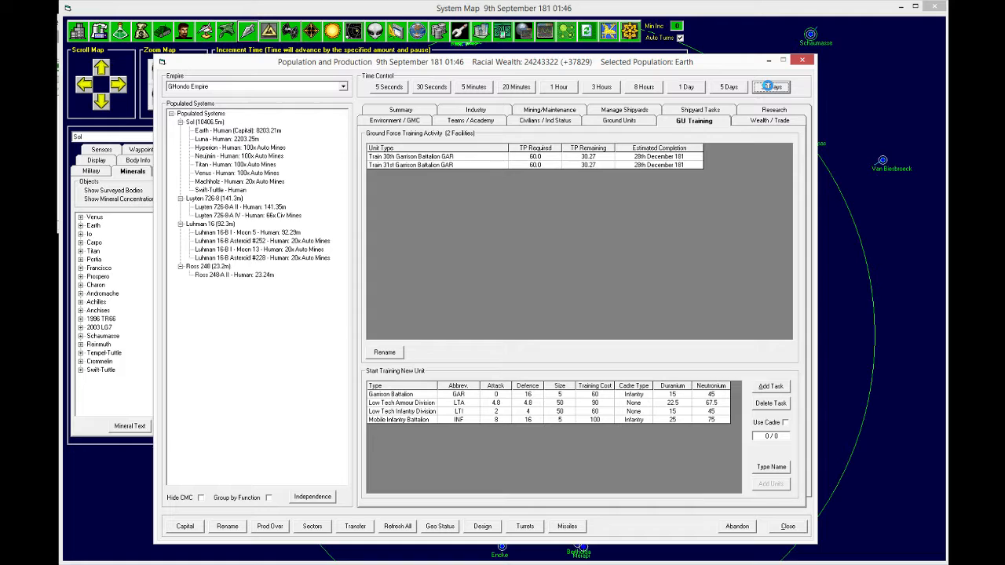
pyautogui.click(770, 86)
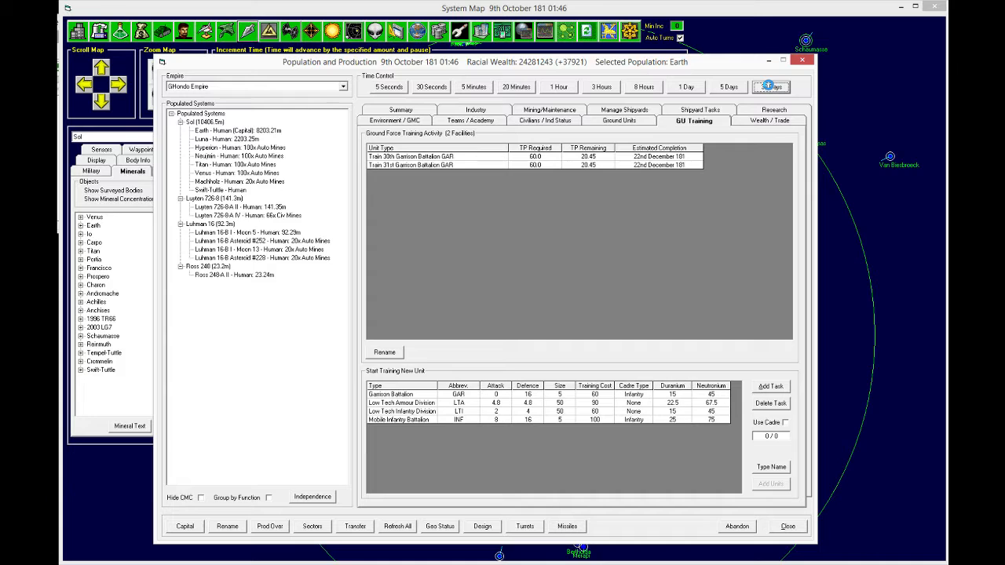
pyautogui.click(771, 86)
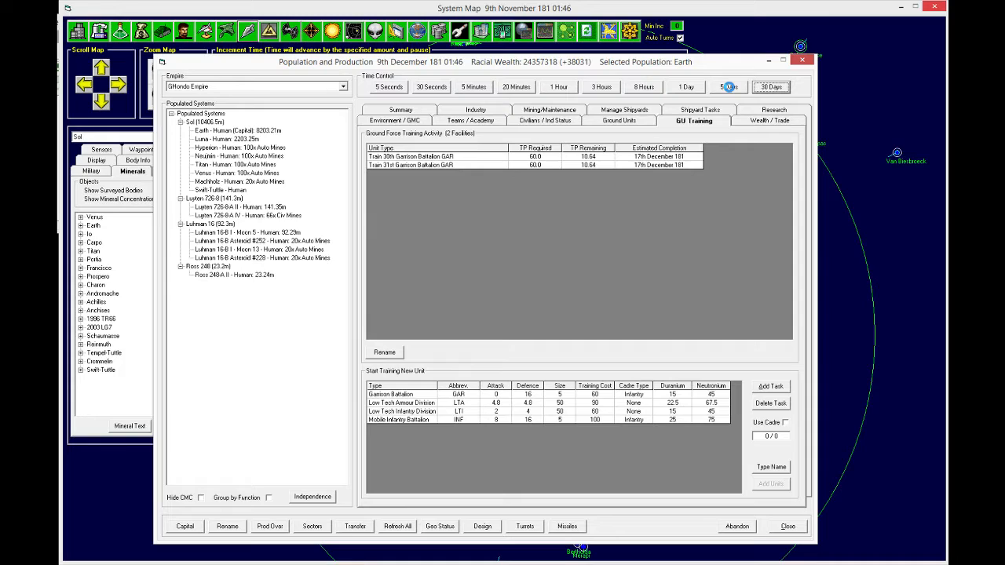
pyautogui.click(728, 86)
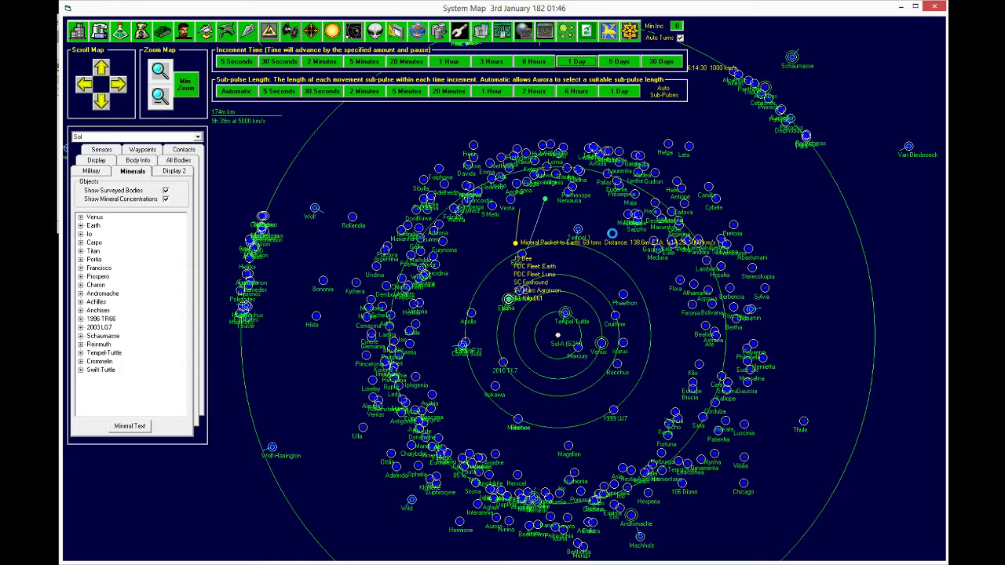
# Step: Advance one day and confirm TT Kilo 001 carries the 30th Garrison Battalion
pyautogui.click(575, 62)
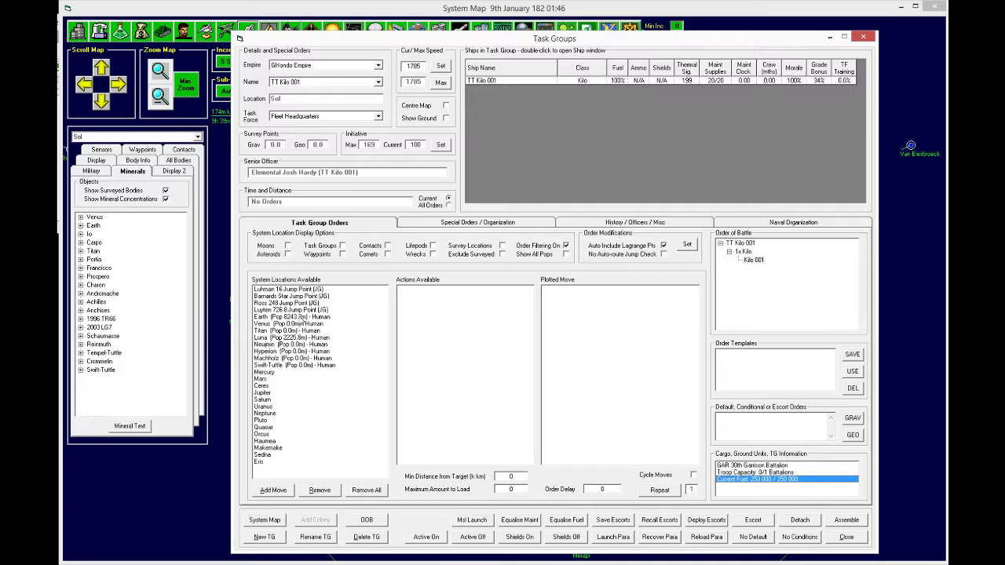
# Step: Order Kilo 001 to the Ross 248 jump point and return to the system map
pyautogui.click(753, 260)
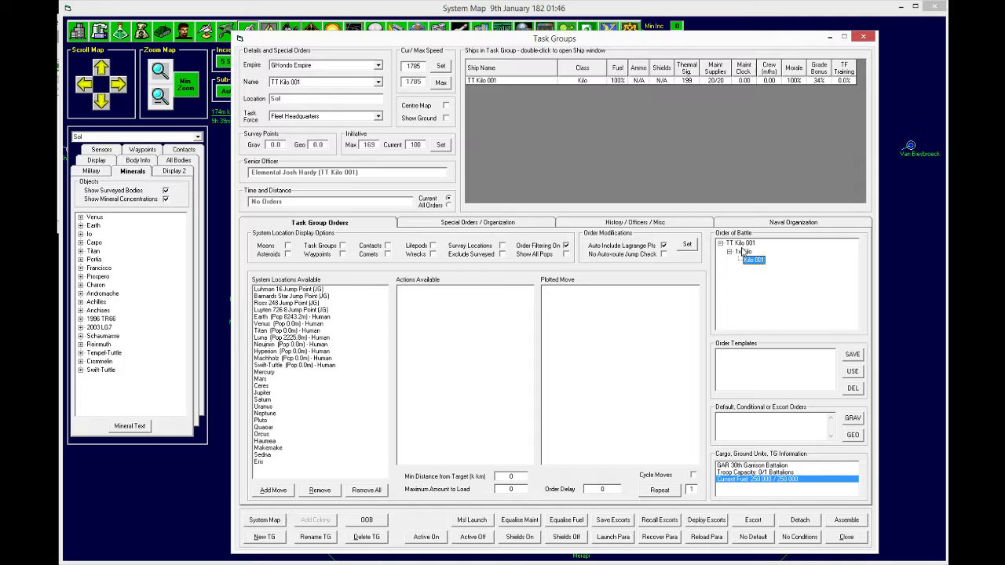
pyautogui.click(291, 303)
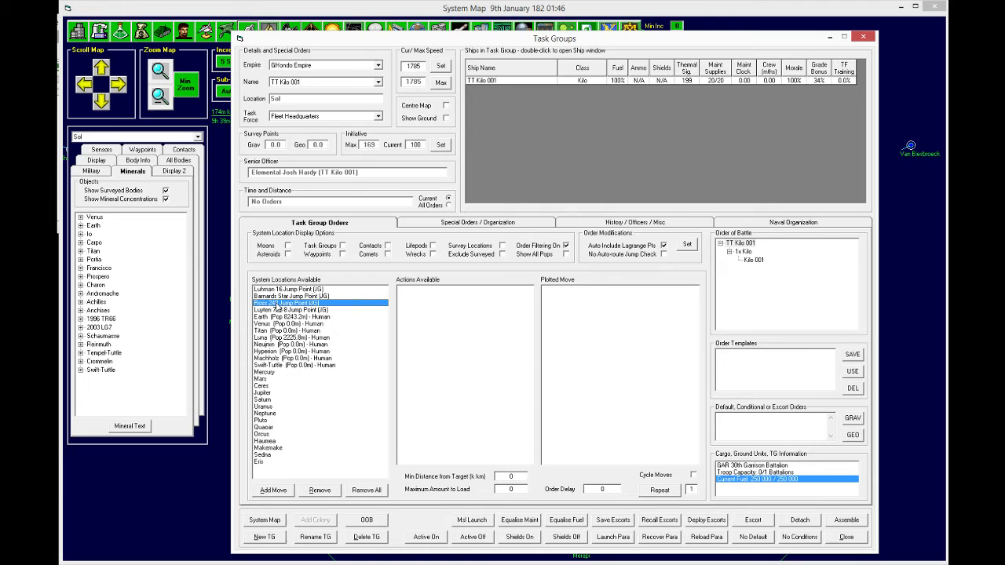
pyautogui.click(298, 309)
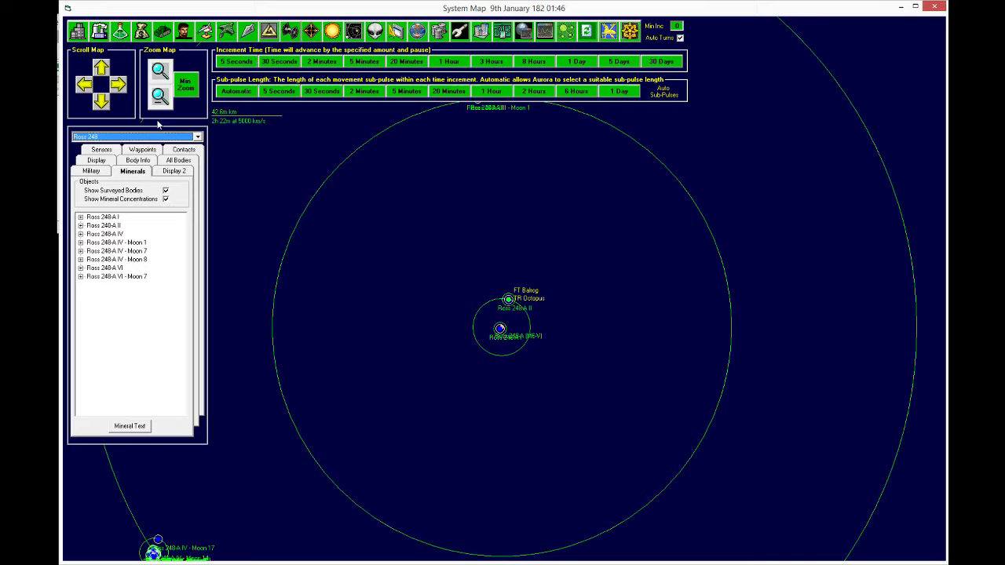
# Step: Zoom out over Ross 248 and advance time in 5-day increments to 17th February 182
pyautogui.click(620, 61)
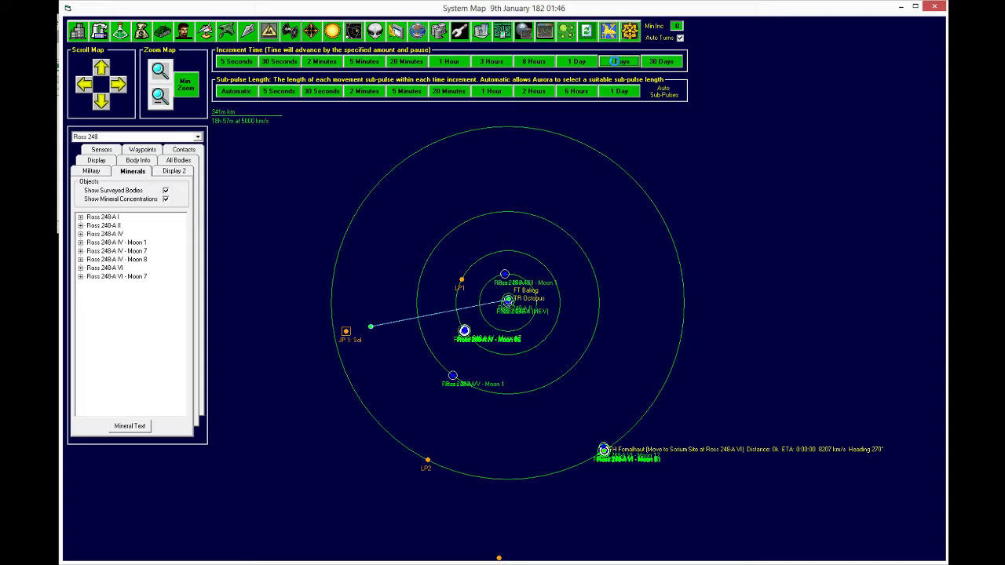
pyautogui.click(618, 62)
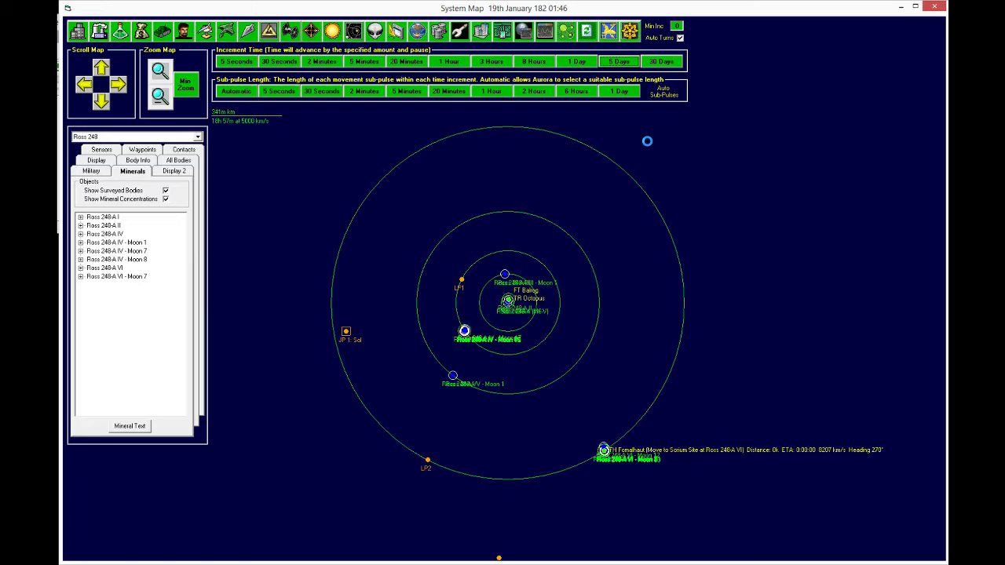
pyautogui.click(619, 62)
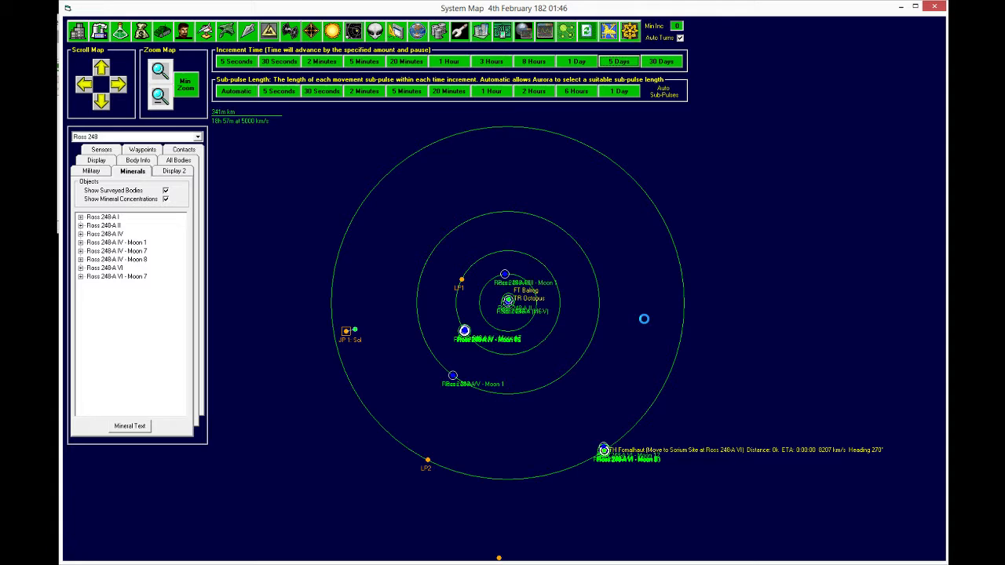
pyautogui.click(618, 61)
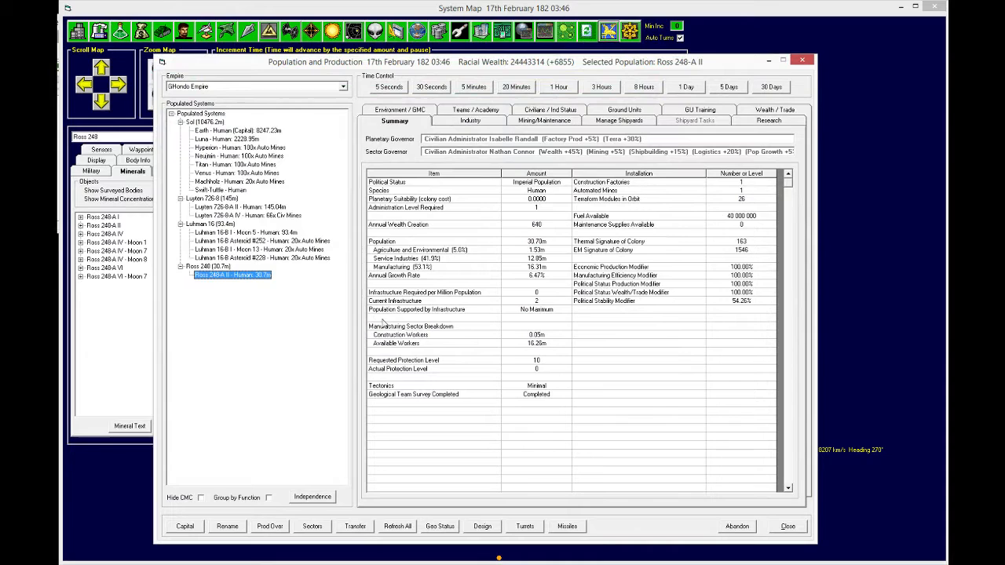
# Step: Verify the 30th Garrison Battalion on Ross 248-A II, advance 30 days, then review research projects
pyautogui.click(619, 120)
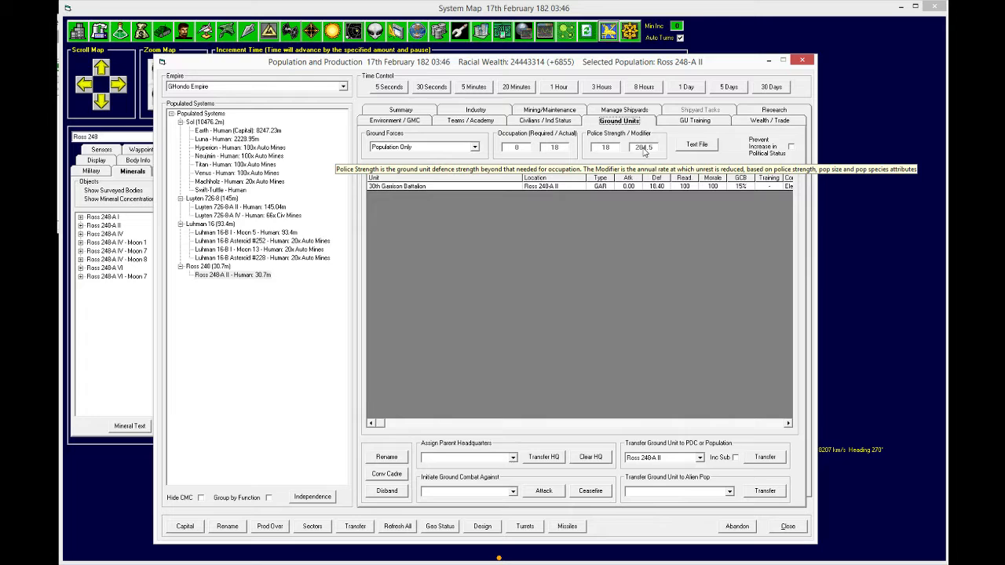
pyautogui.click(400, 110)
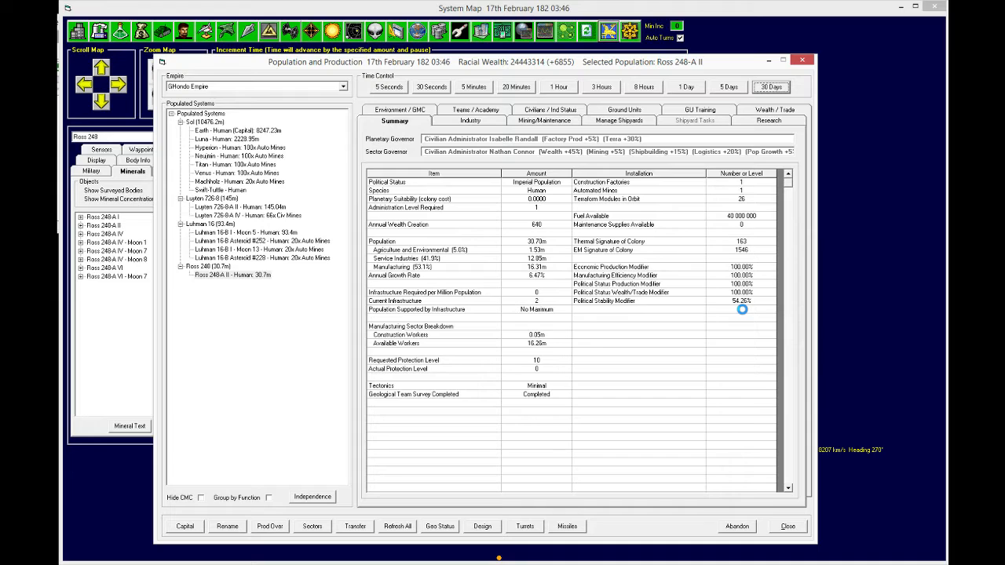
pyautogui.click(769, 86)
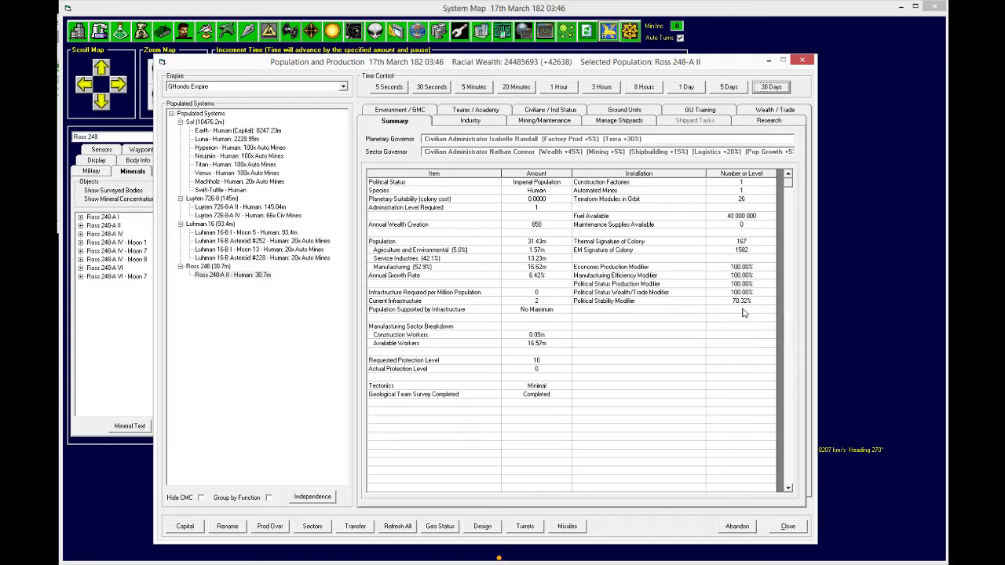
pyautogui.click(768, 120)
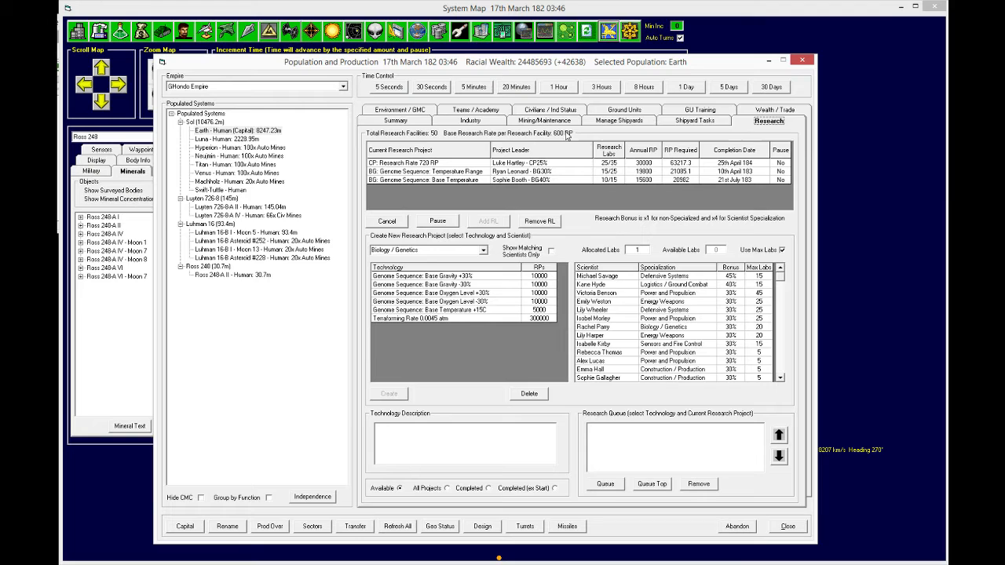
pyautogui.moveTo(339, 376)
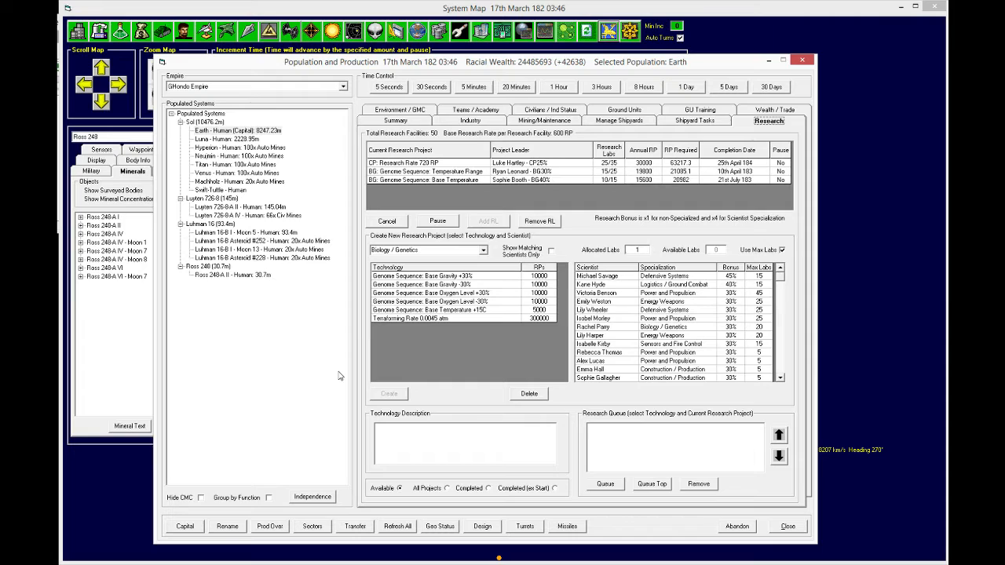